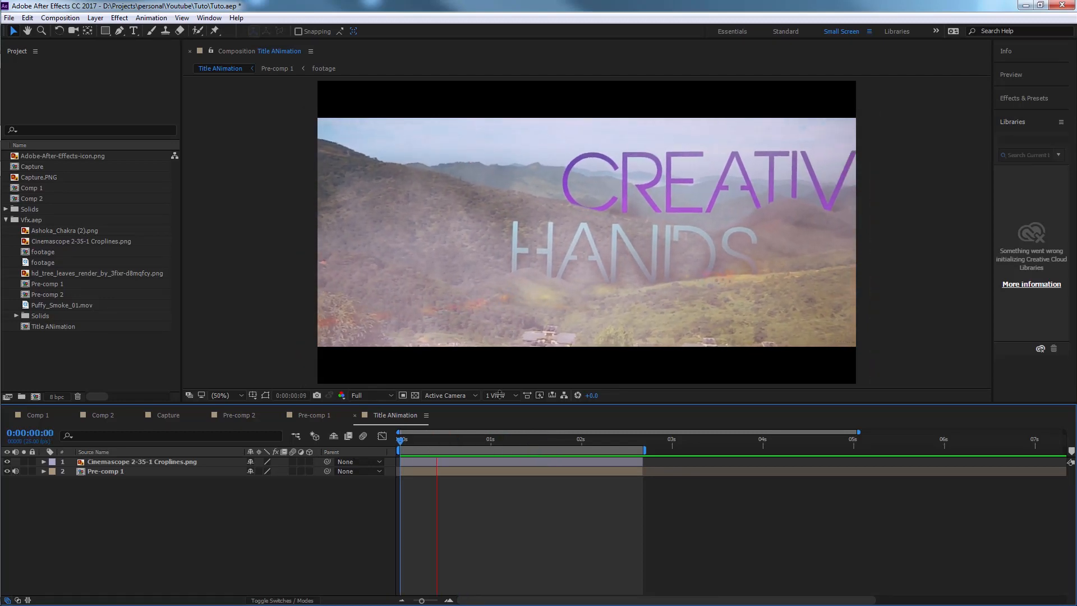
Step: Create the footage 2 composition from the hillside village drone footage
key(`)
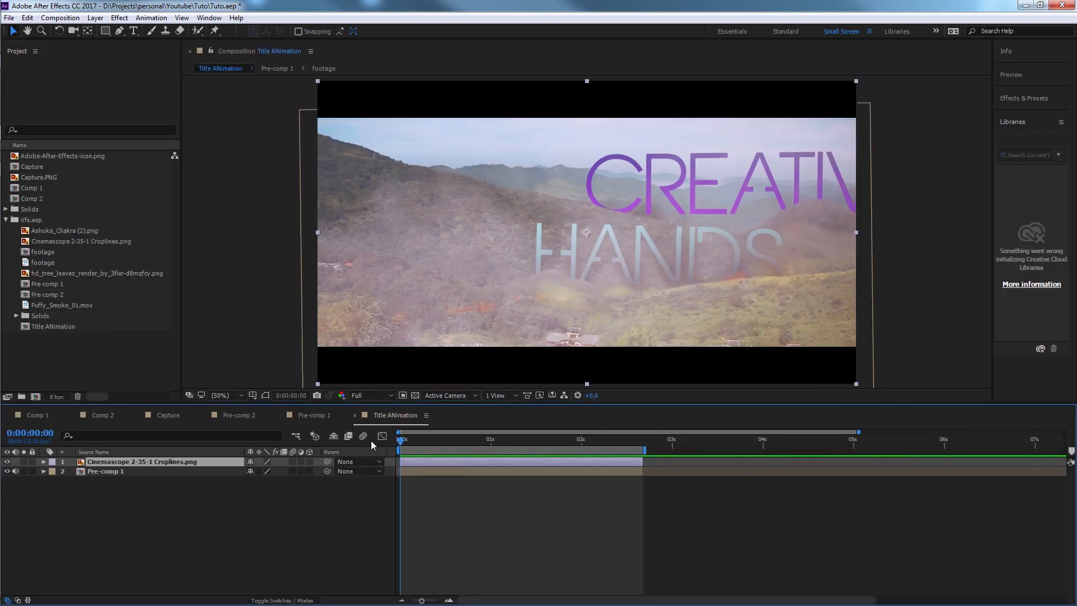
click(42, 262)
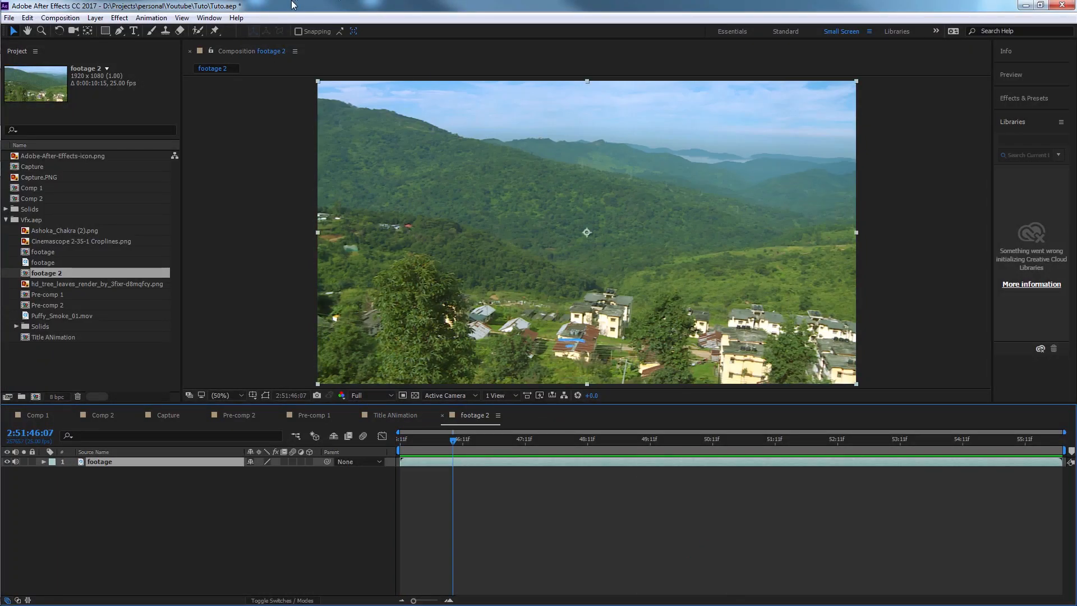
Step: Apply Warp Stabilizer VFX to the drone footage and check it at later frames
click(151, 17)
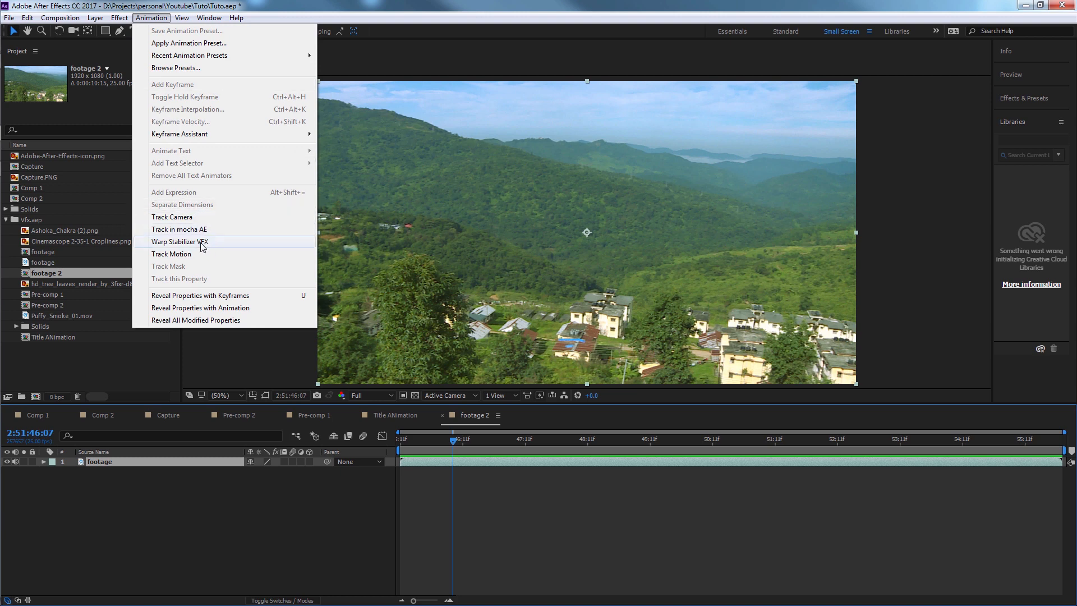
click(180, 241)
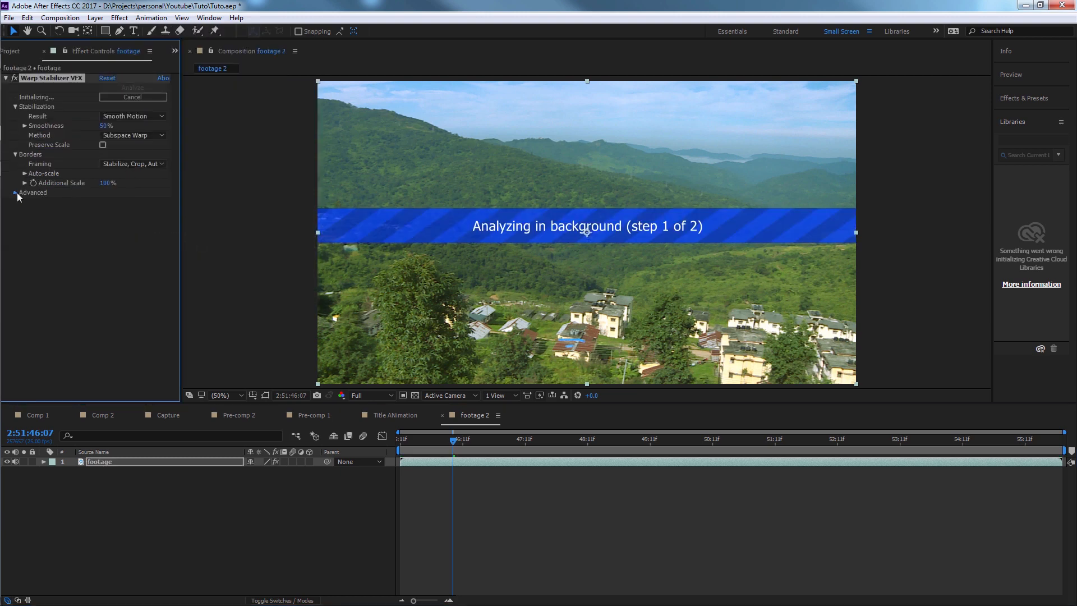
click(15, 193)
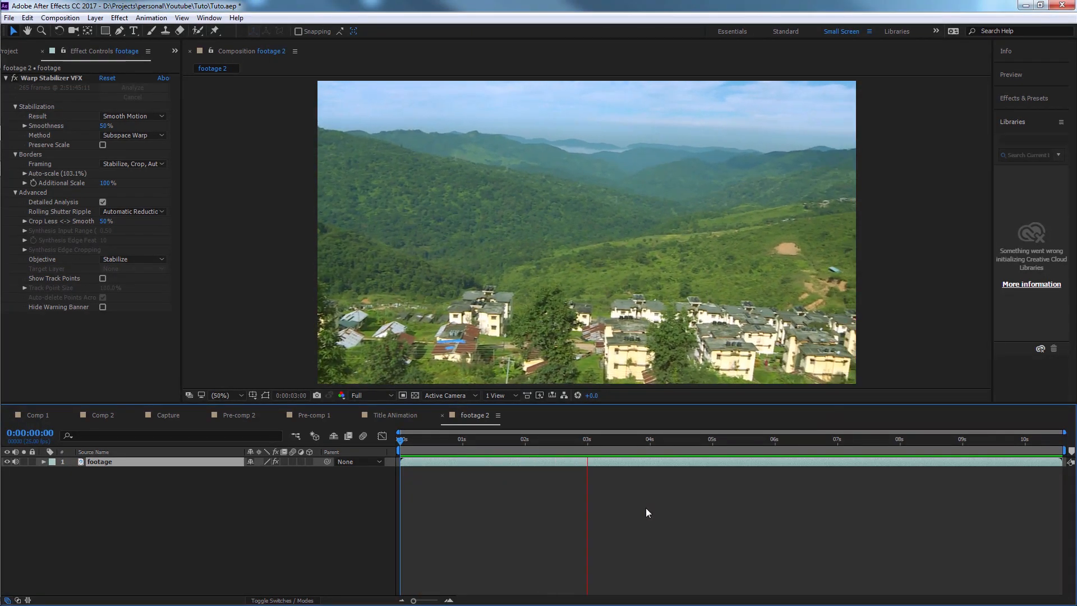
click(808, 439)
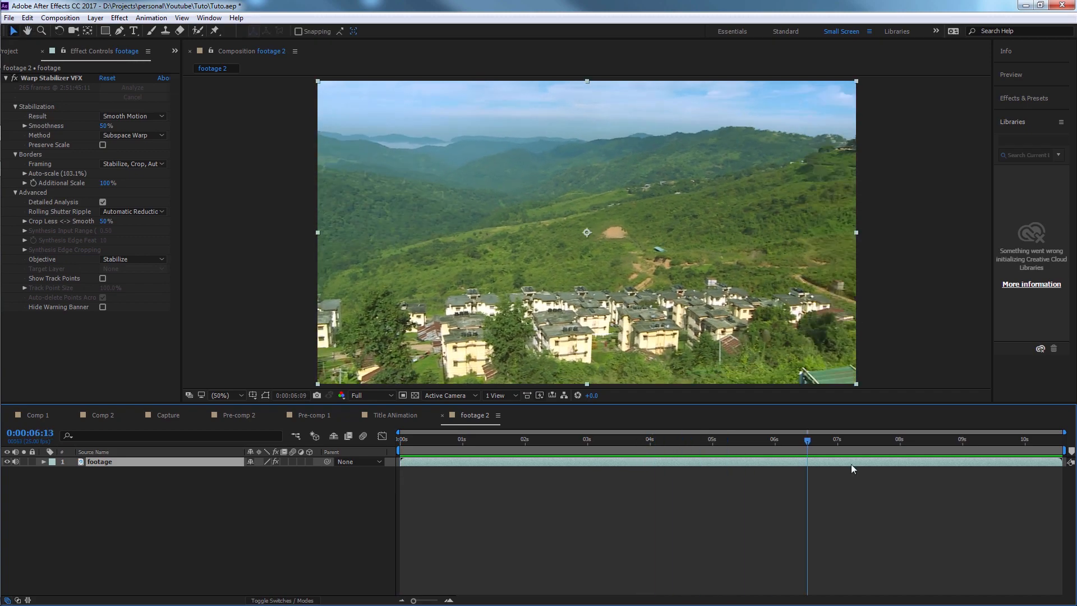
click(489, 440)
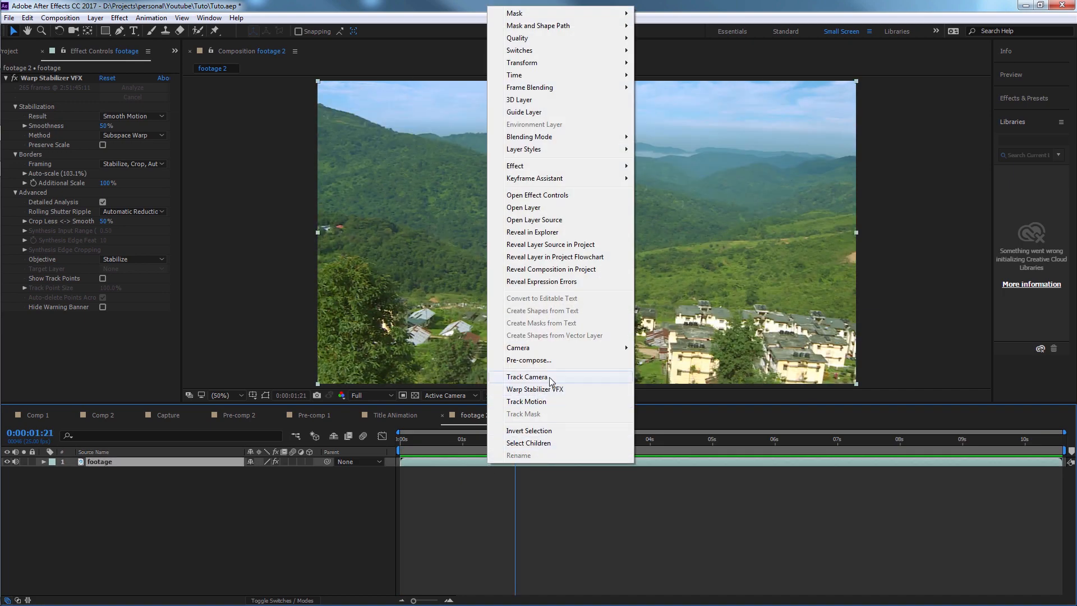
Step: Pre-compose the footage as Tracking_cam with all attributes and run Track Camera
click(529, 360)
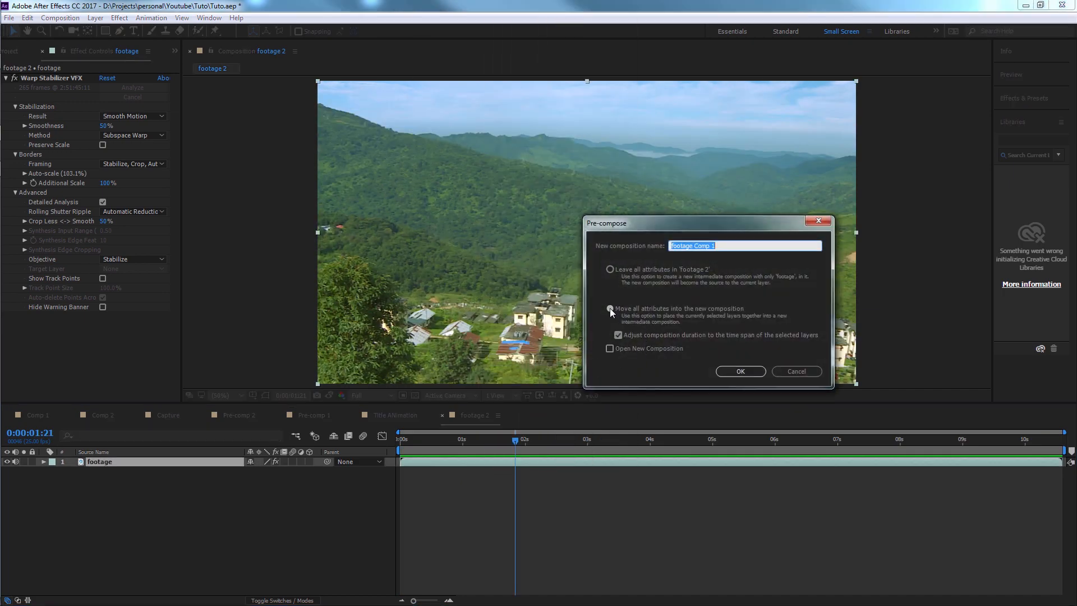
click(608, 309)
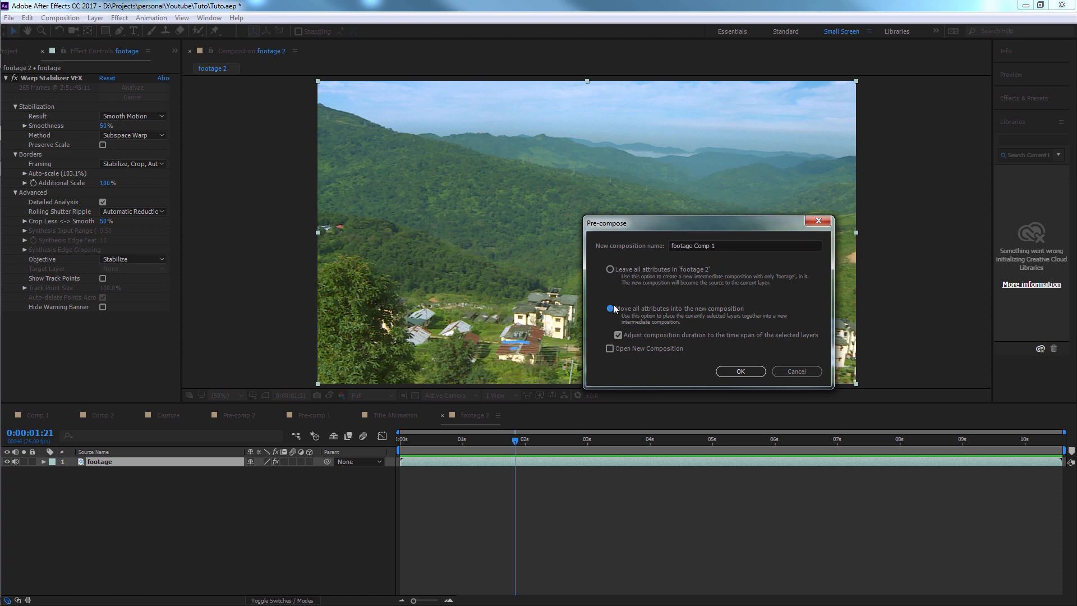
text(Tracking_cam)
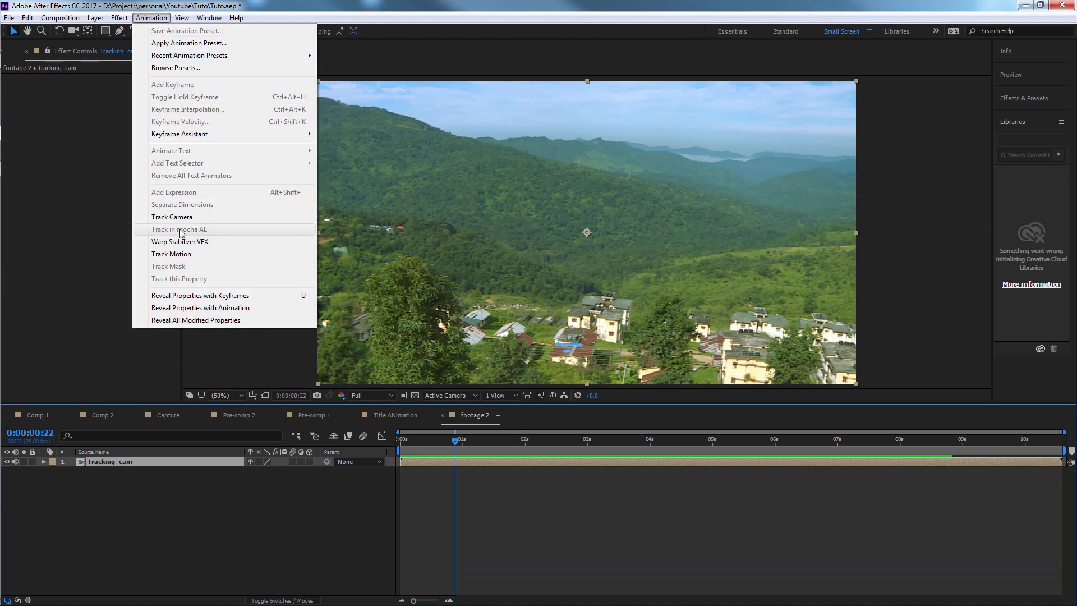
click(171, 217)
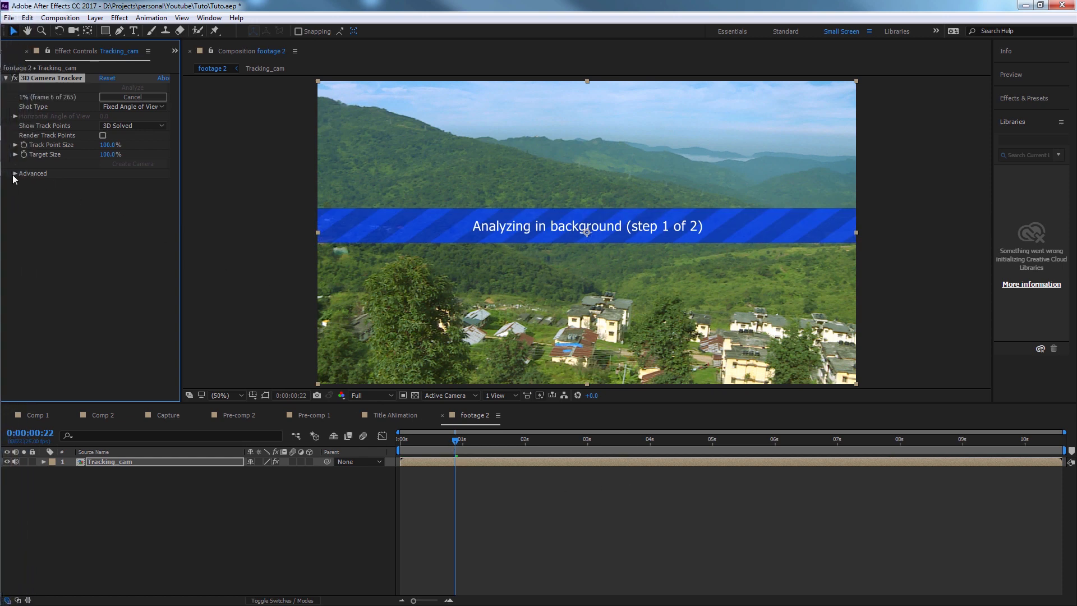
click(15, 173)
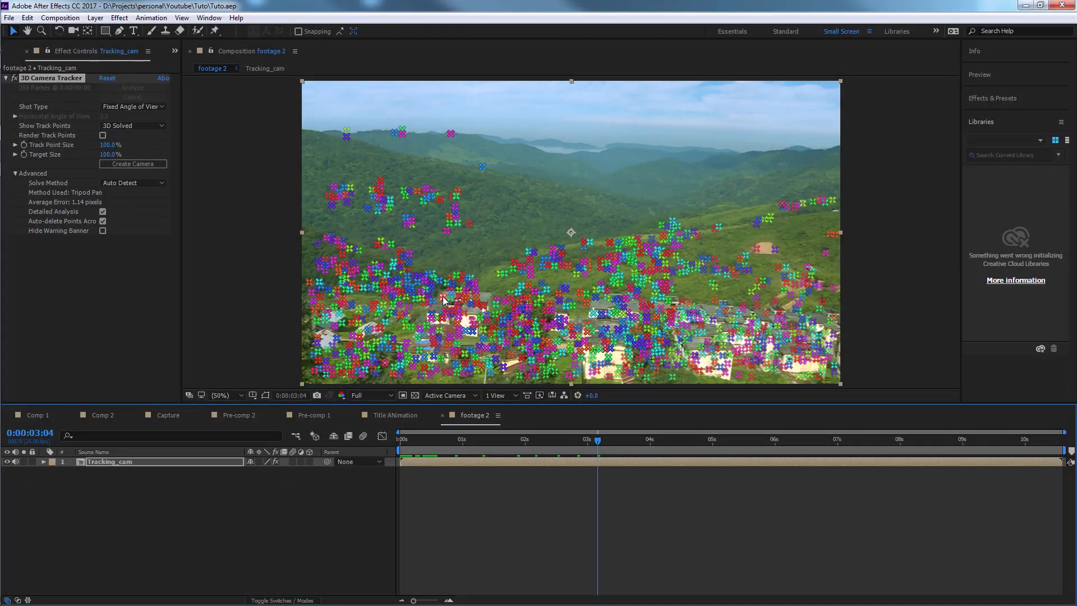
Step: Create Track Null 1 and a 3D Tracker Camera from a hillside track point
click(646, 440)
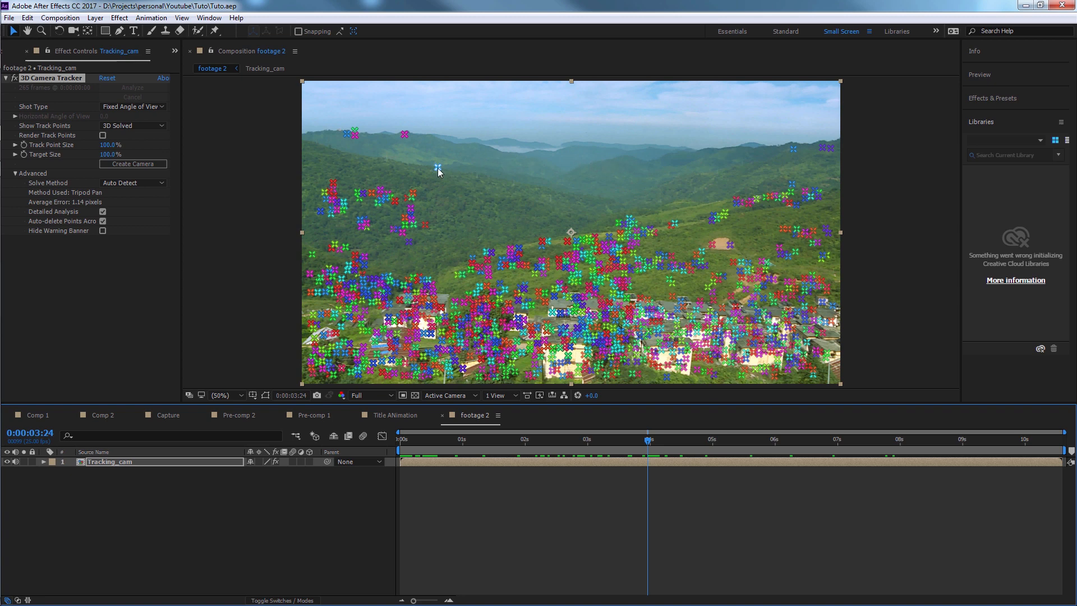
right_click(437, 167)
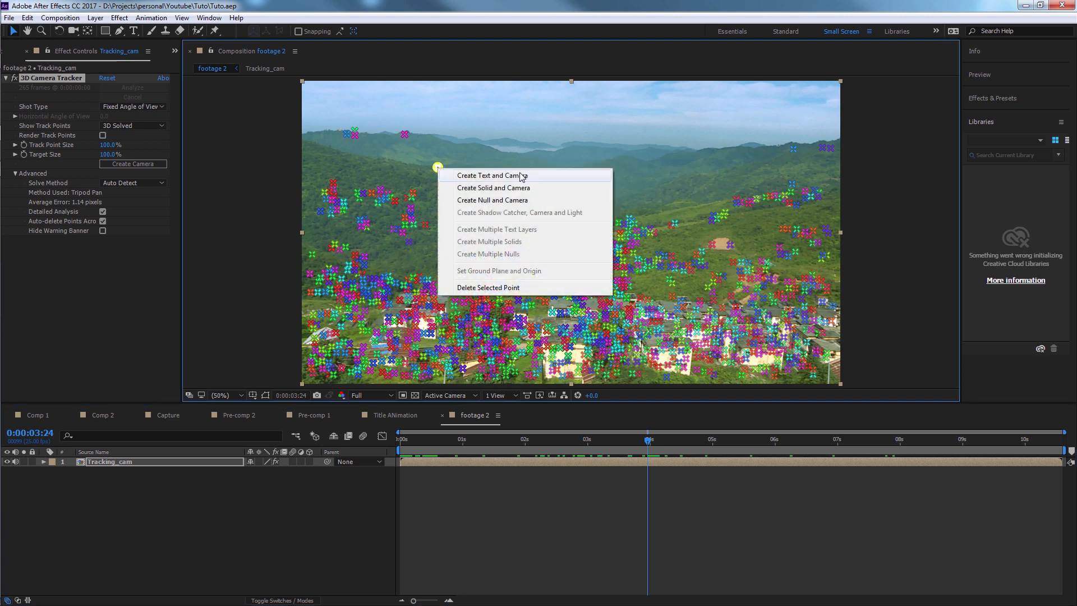
click(492, 200)
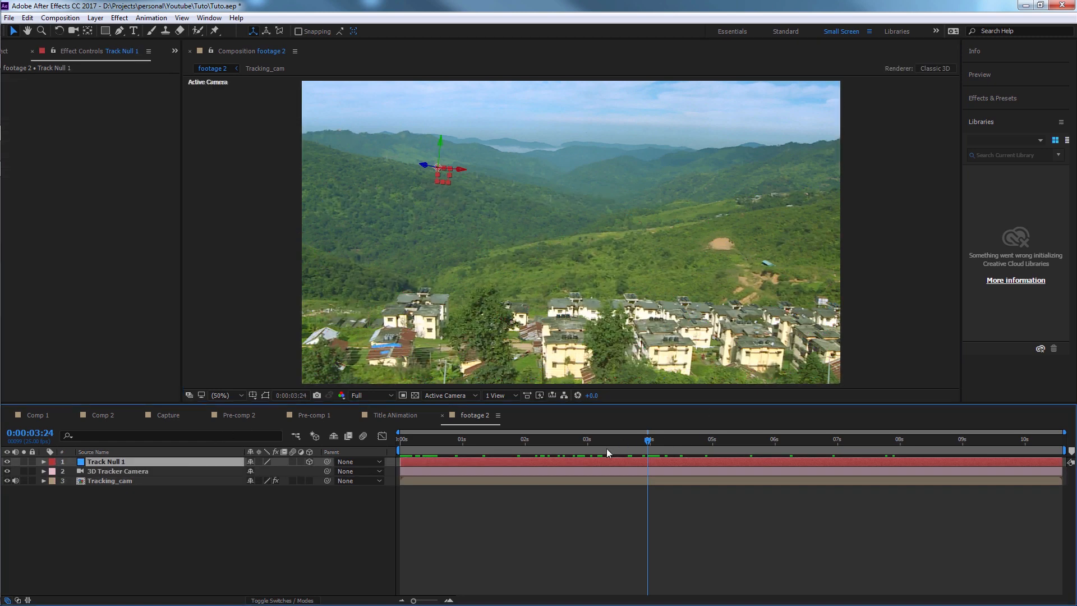
mouse_move(508, 257)
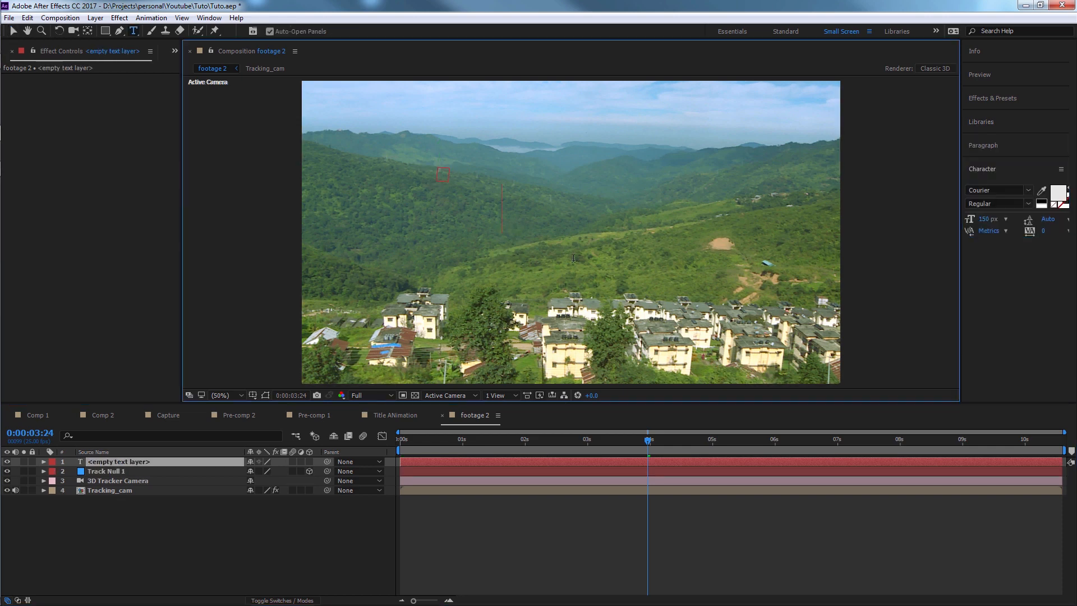
Step: Type CREATIVE in the FRACTAL font with All Caps enabled
text(Creative)
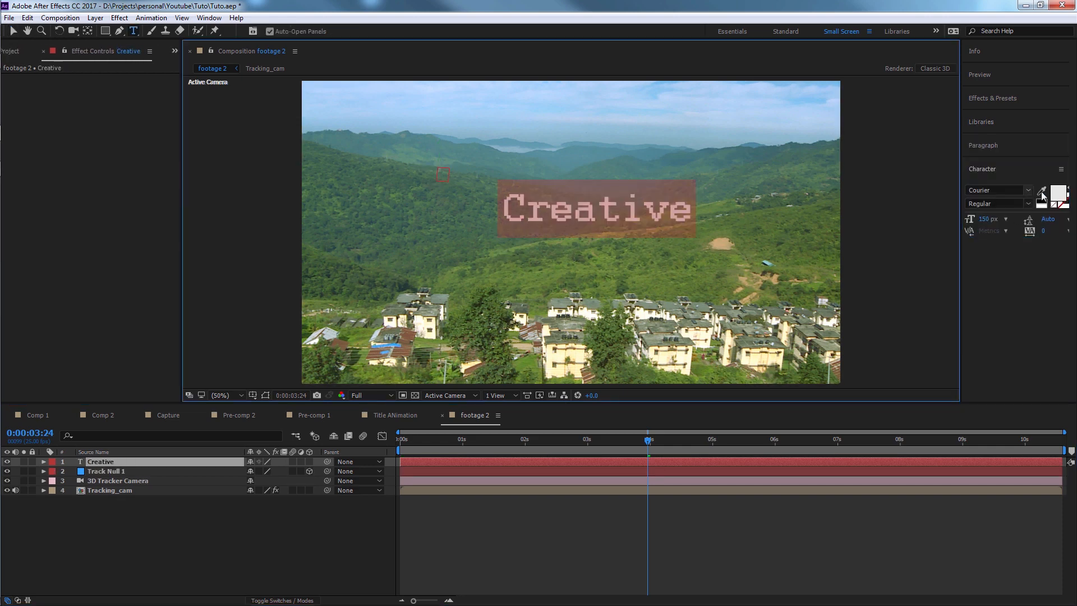
click(992, 190)
text(FRACTAL)
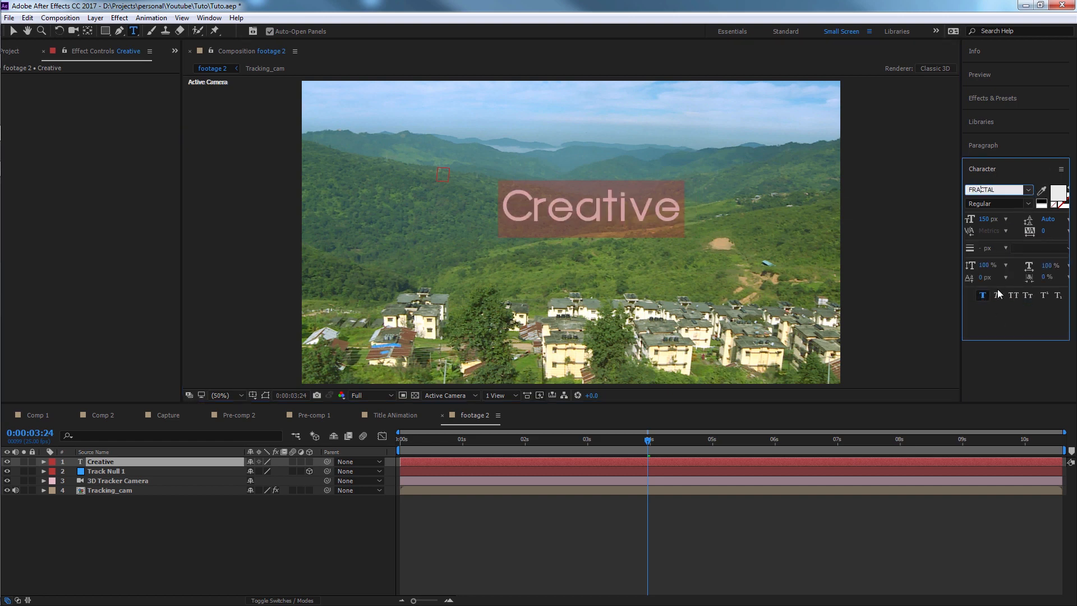
click(1012, 294)
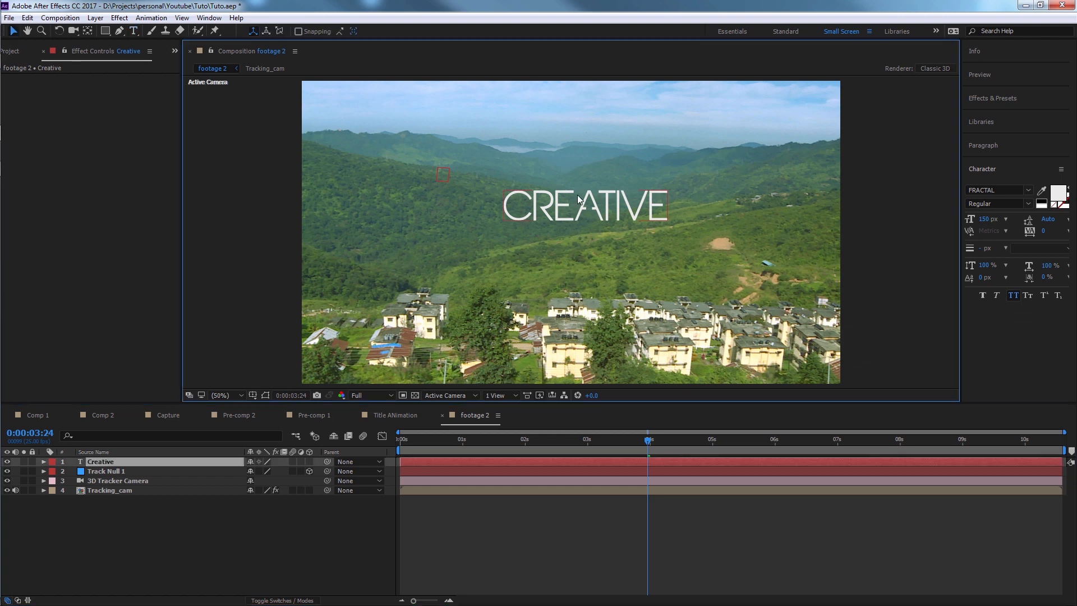
click(584, 206)
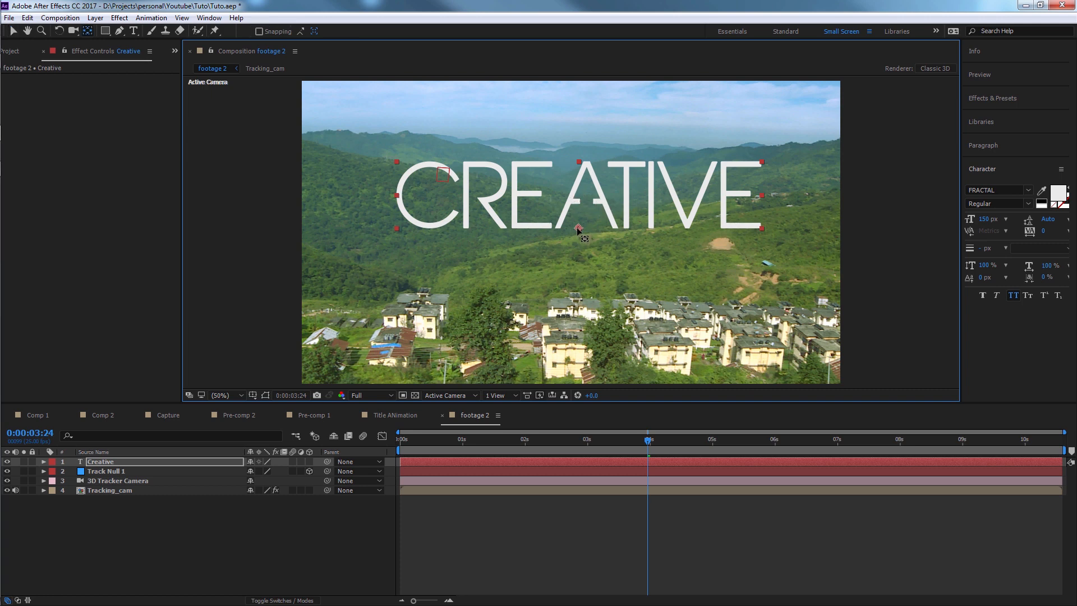
mouse_move(313, 468)
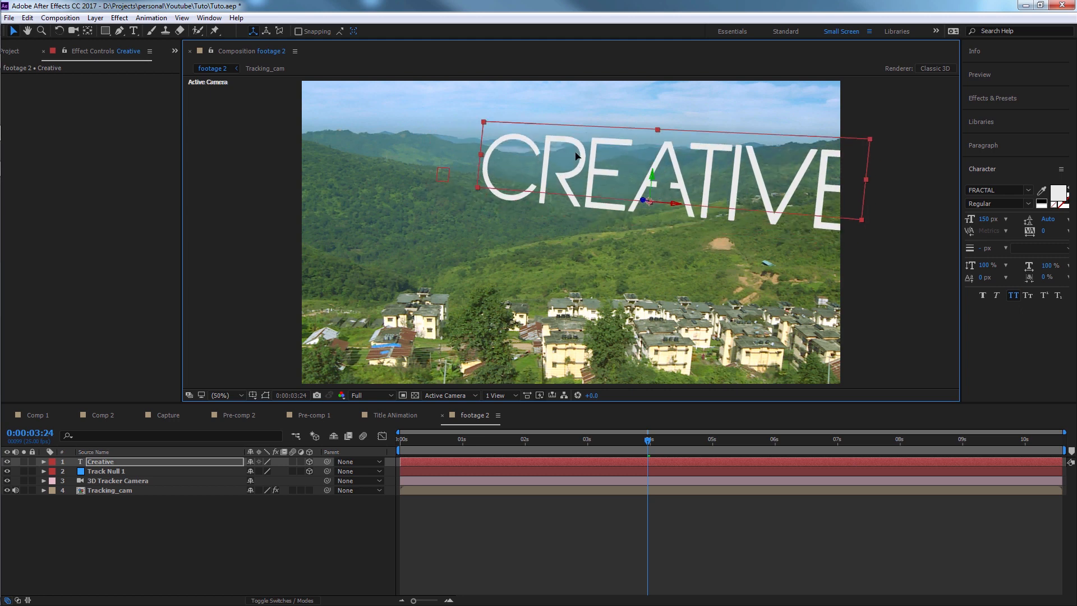
Step: Anchor the CREATIVE text at the tracked null and verify tracking at a later frame
click(107, 471)
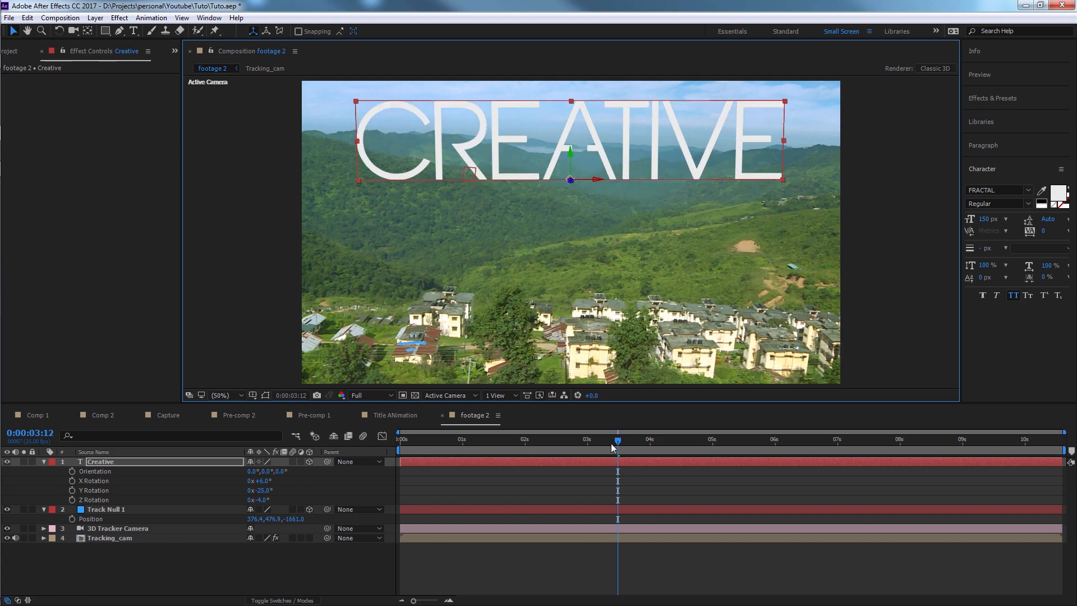
click(745, 440)
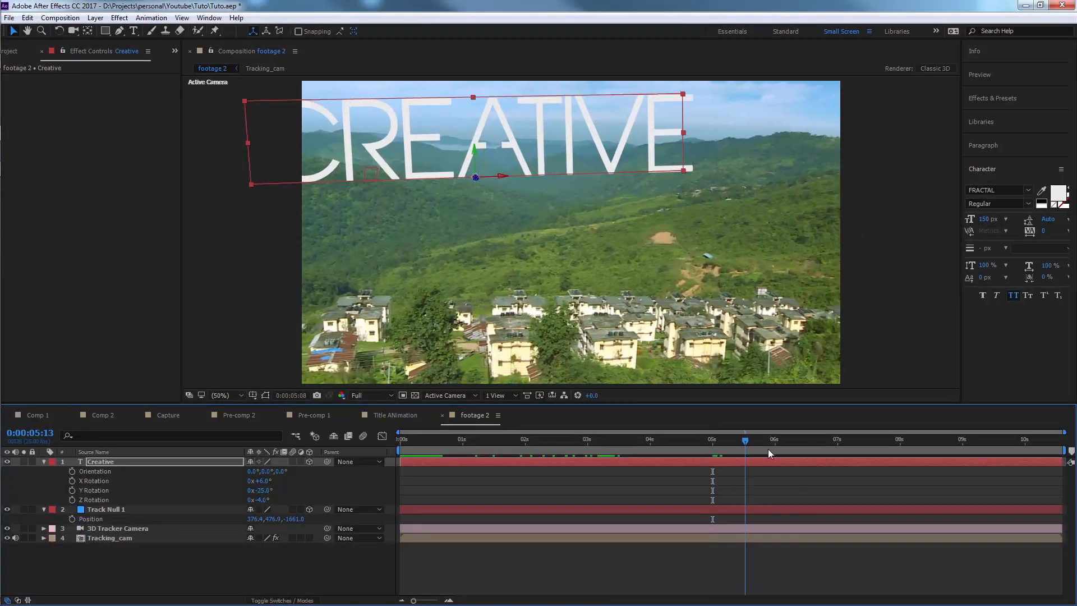
key(ctrl+s)
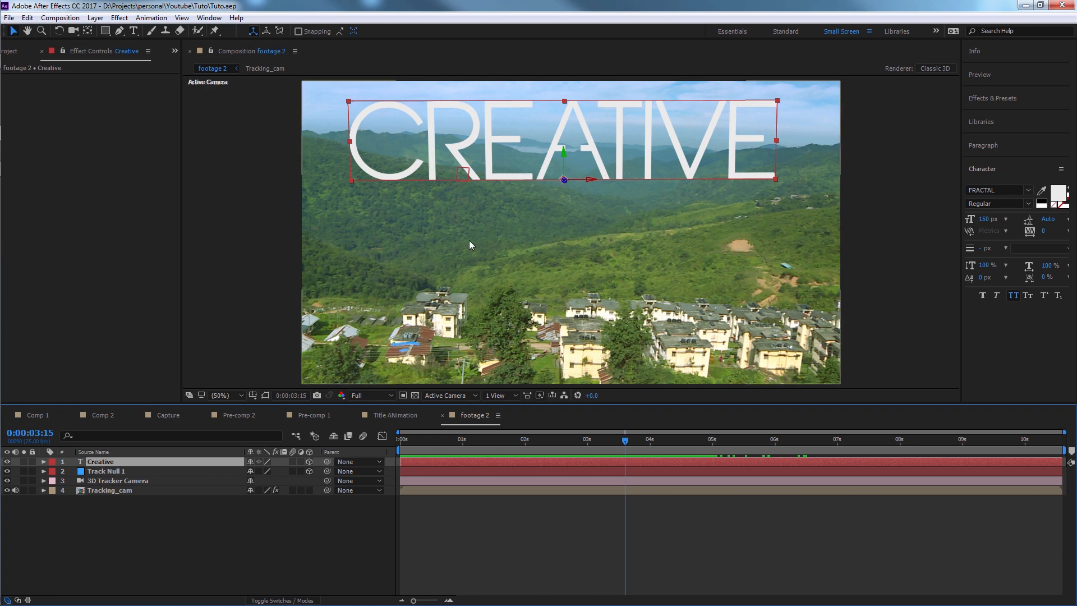
mouse_move(628, 425)
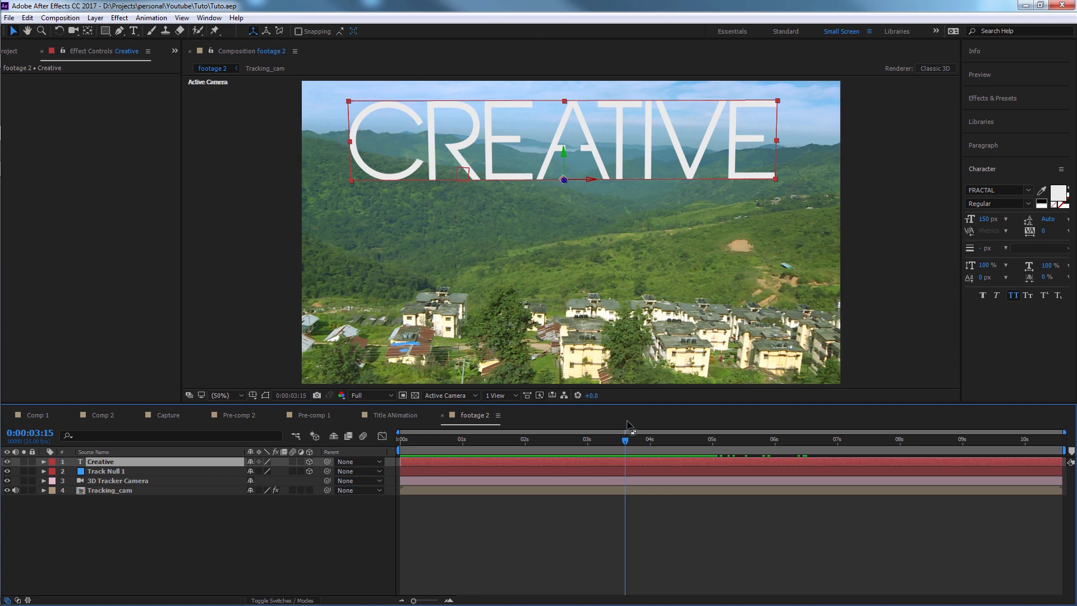
mouse_move(658, 209)
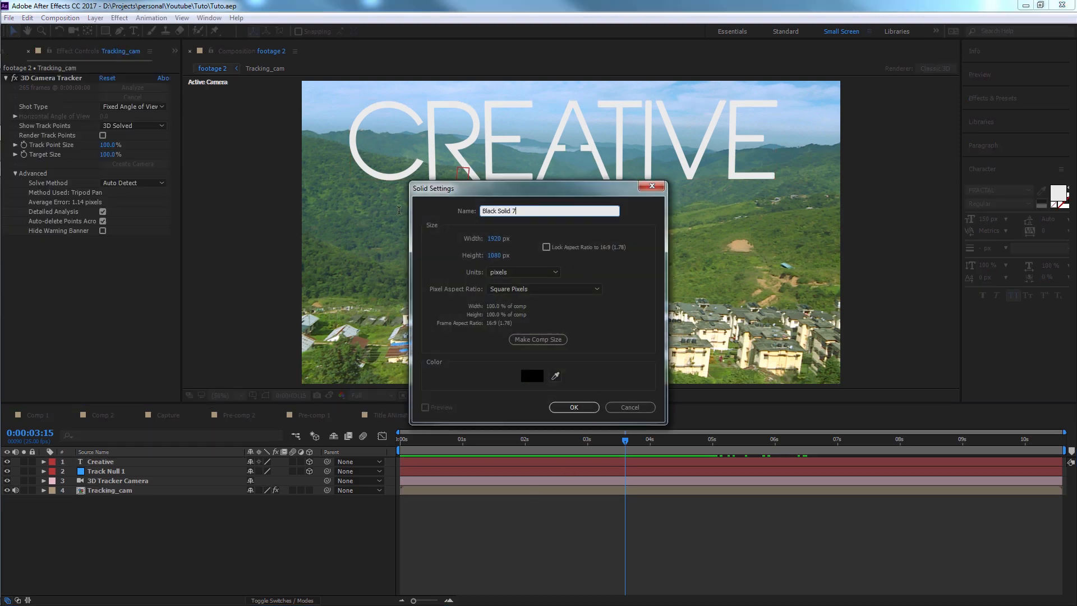
Step: Add the Mount_matte solid and scale it to 42.6%, checking Creative's Position and Rotation
text(Mount)
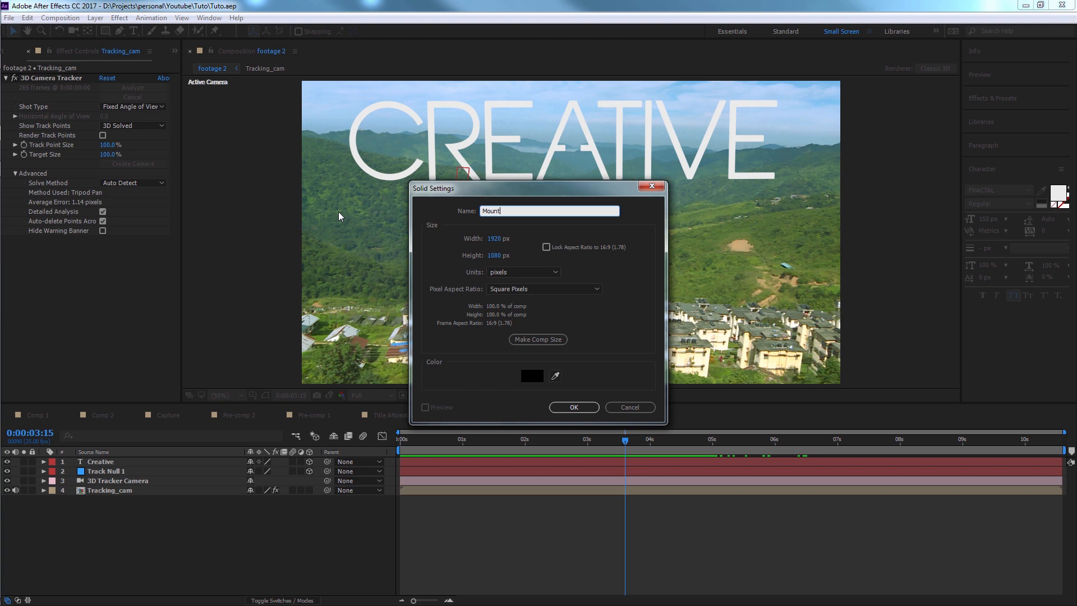
click(572, 407)
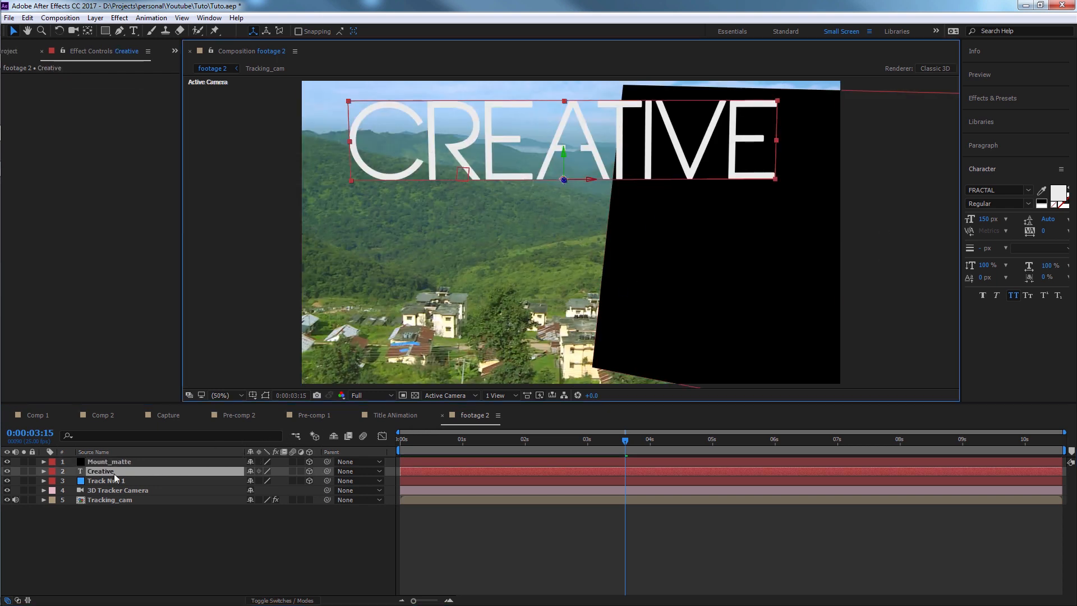
click(43, 471)
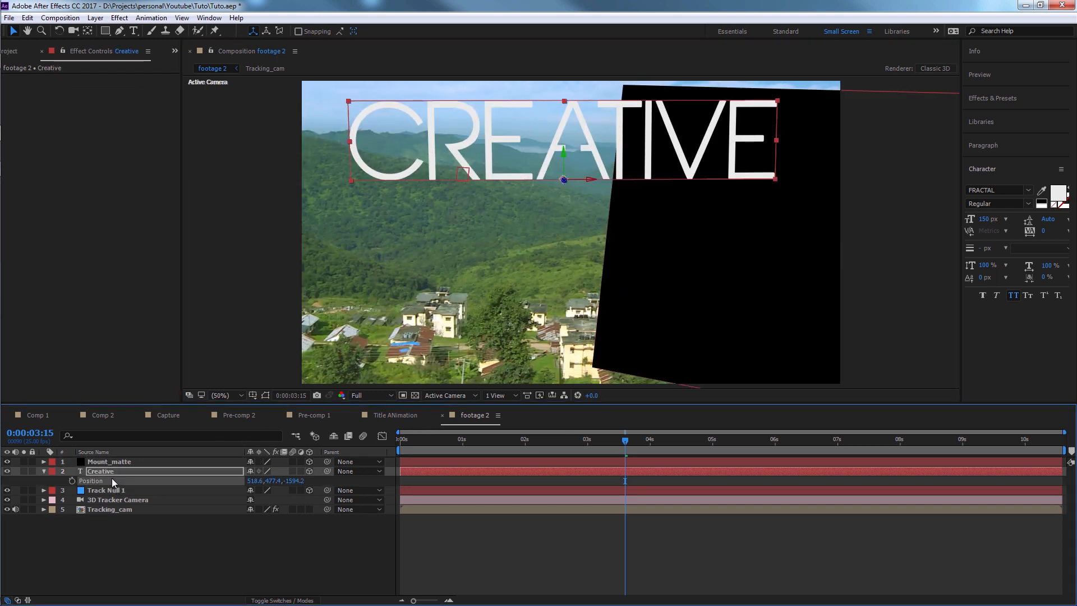
click(108, 461)
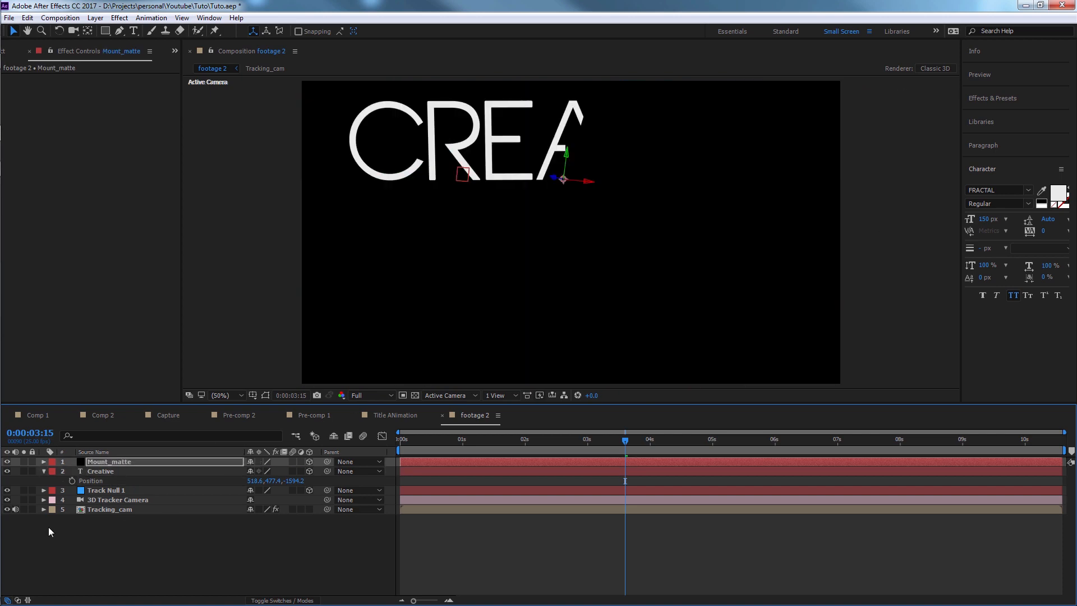
click(43, 461)
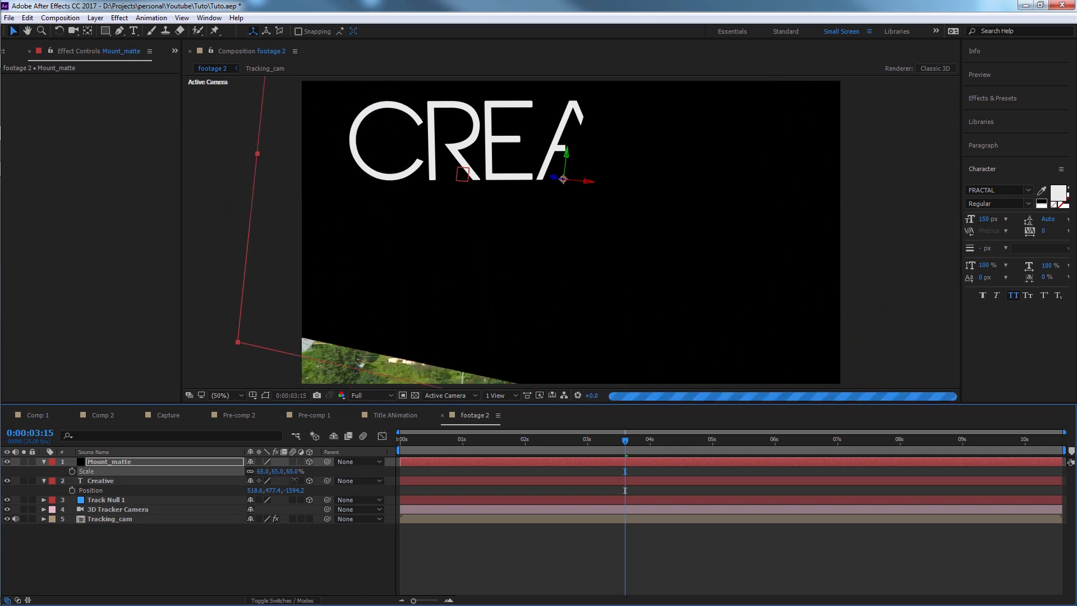
click(101, 480)
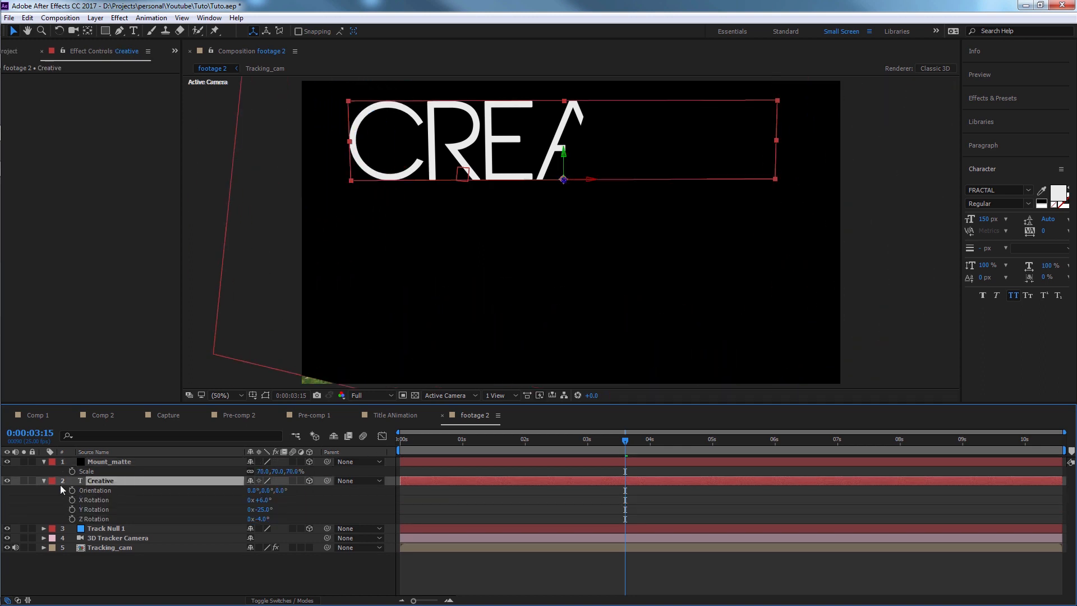
click(110, 461)
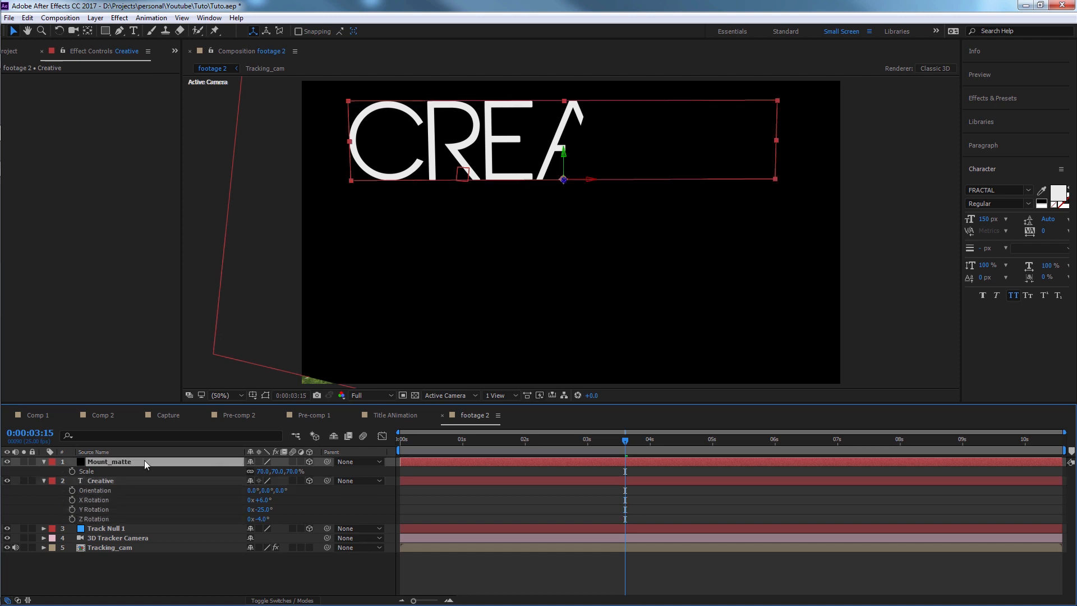
click(109, 461)
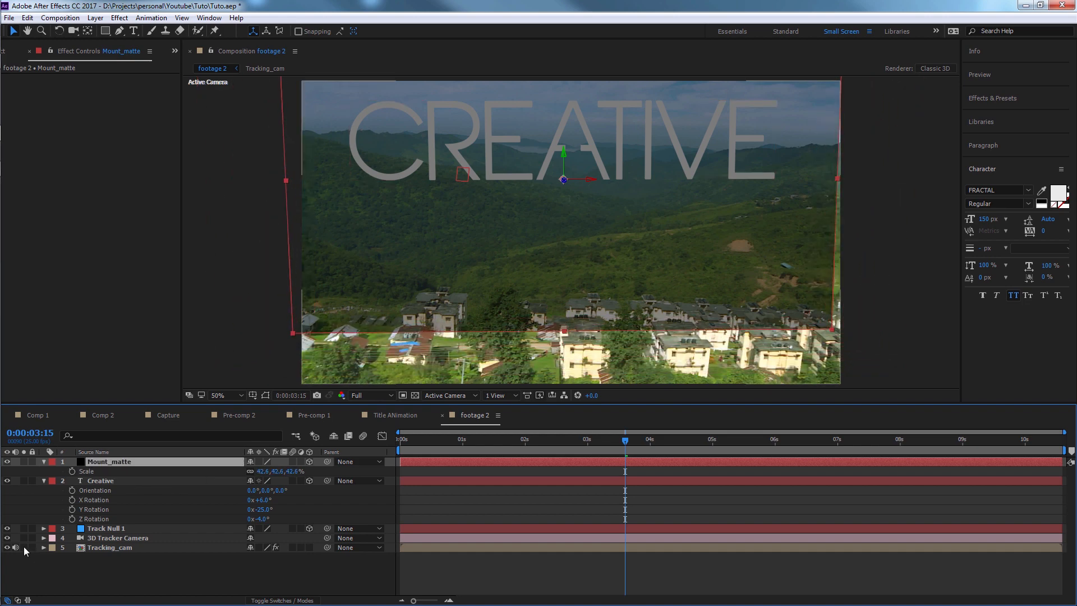
Step: Draw a Pen mask along the ridge on Mount_matte, refining it at other frames
click(7, 461)
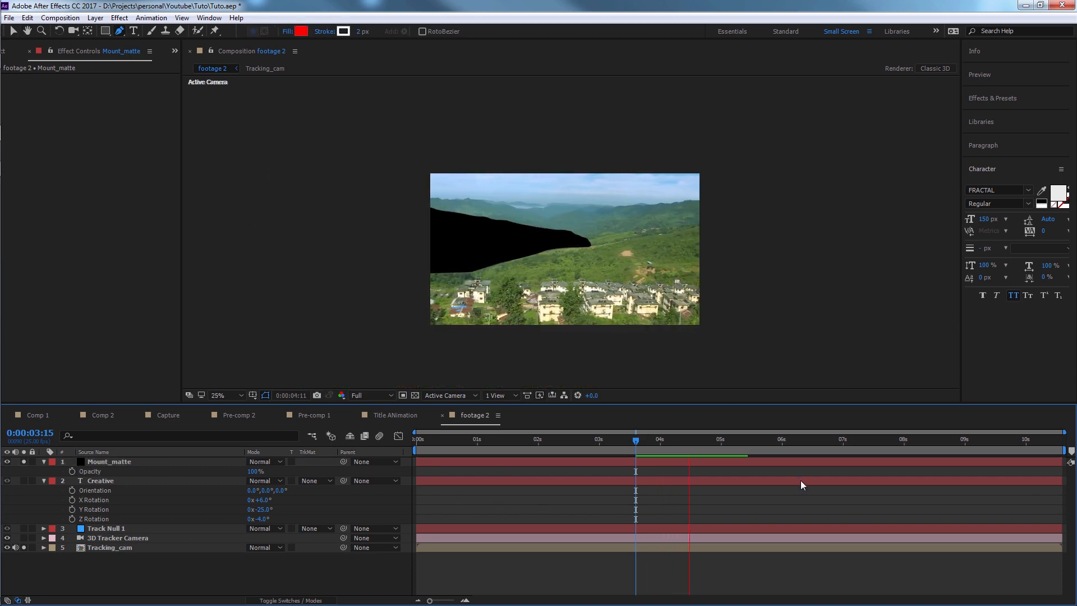
click(544, 438)
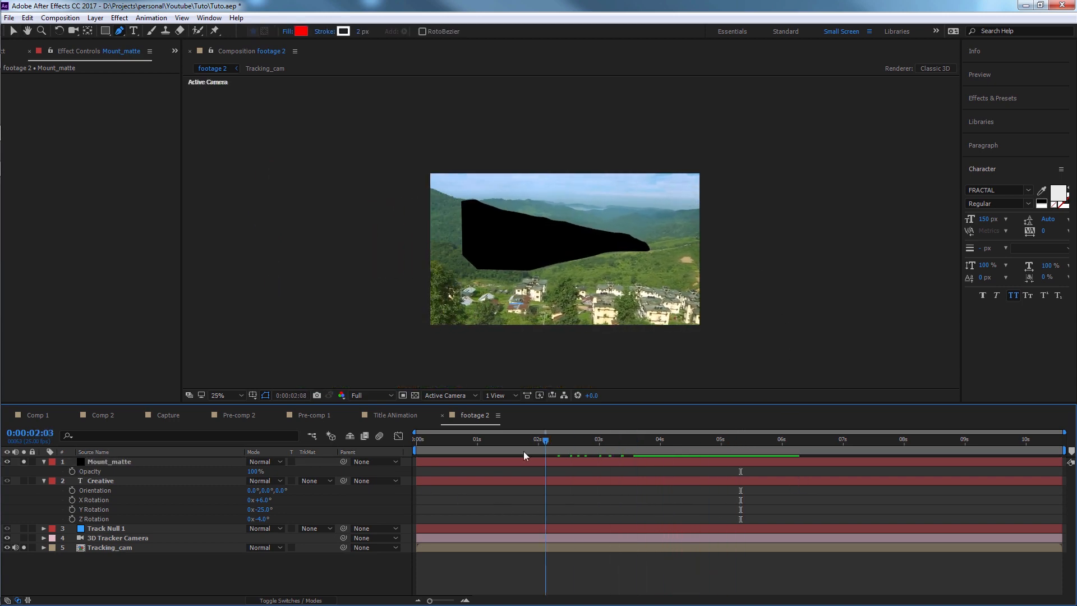
click(704, 439)
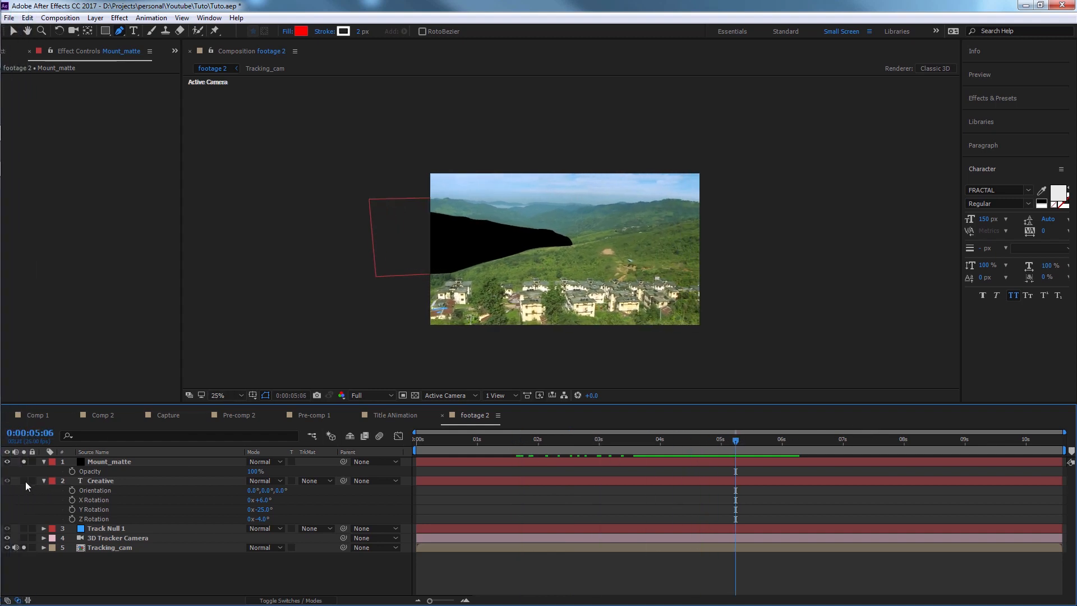
Step: Show Creative again and set its TrkMat to Alpha Inverted Matte "Mount_matte"
click(315, 480)
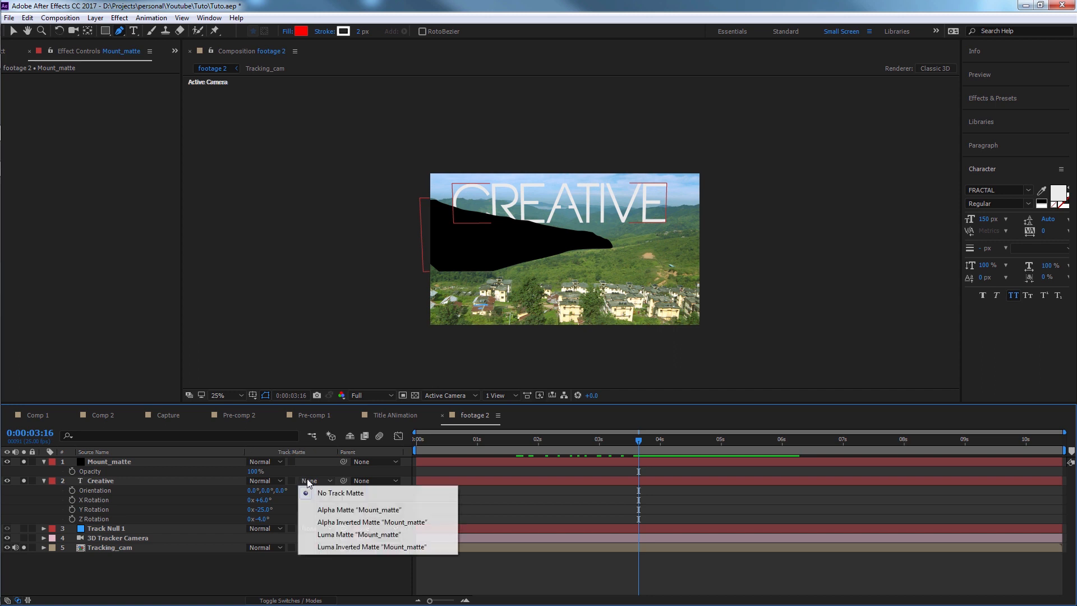
click(339, 492)
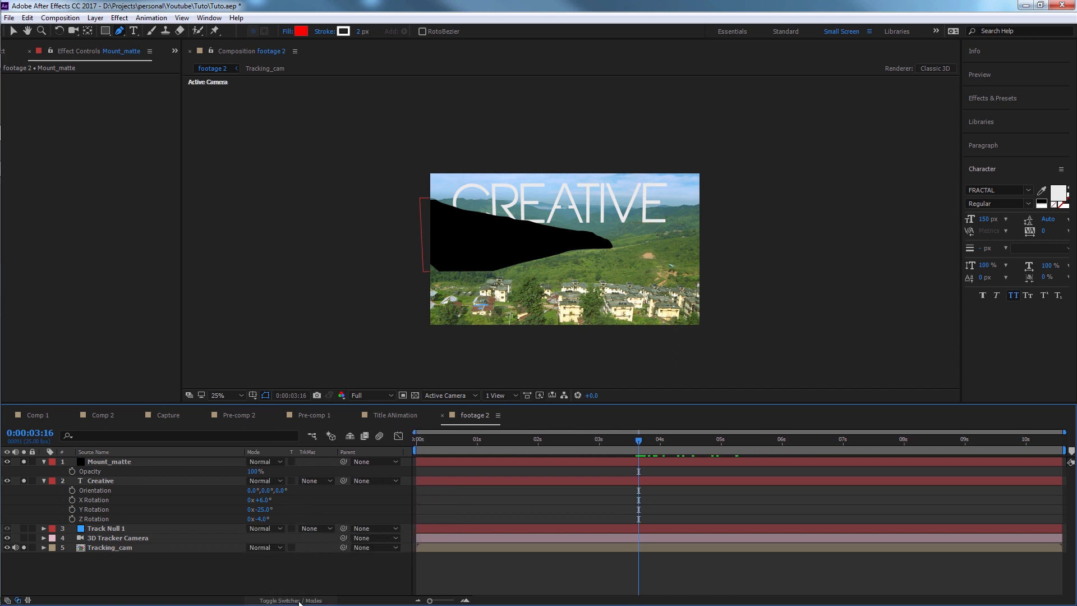
click(312, 480)
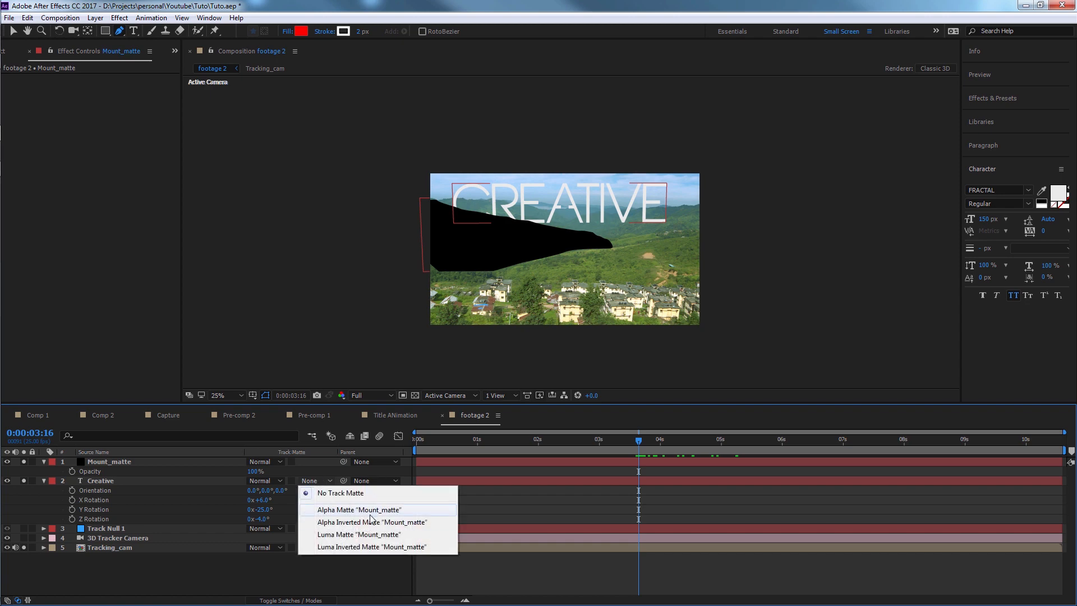
click(371, 522)
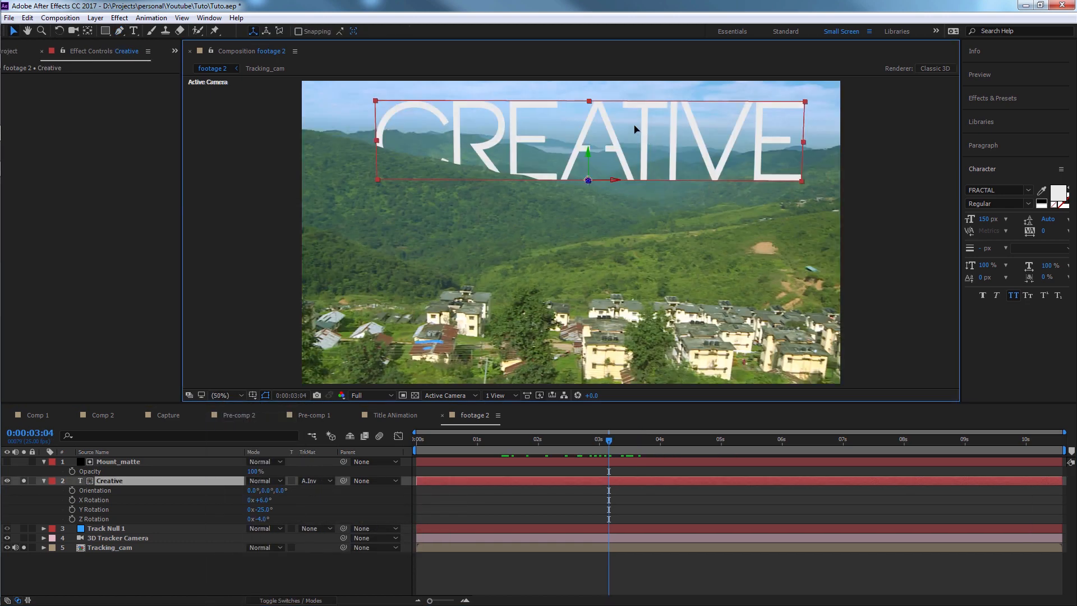
Step: Set Mount_matte's Mask 1 feather to 3 px at the three-second frame
drag(588, 180, 538, 184)
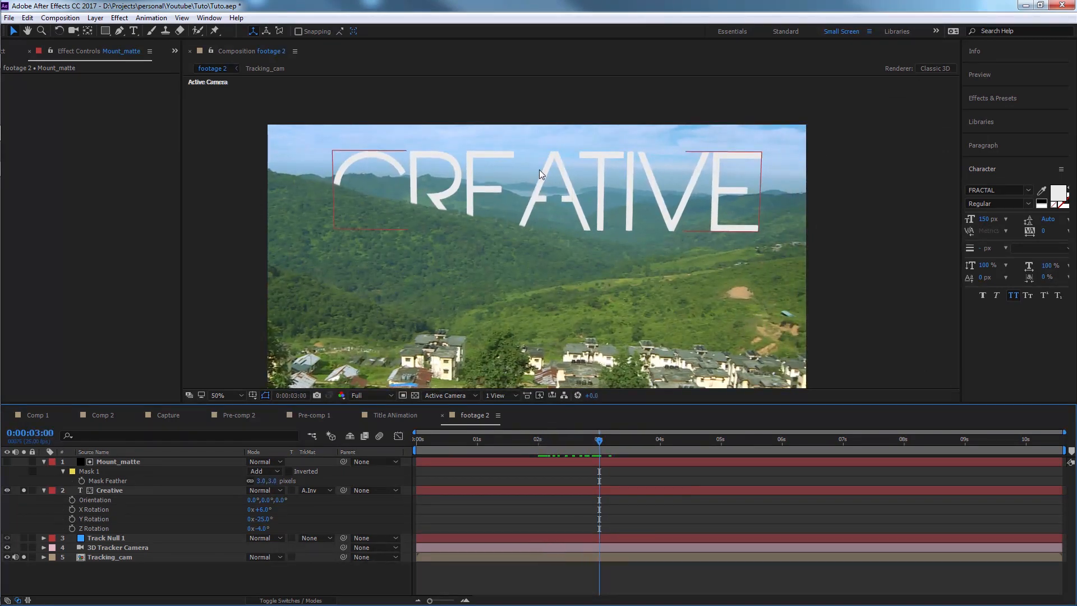
click(109, 489)
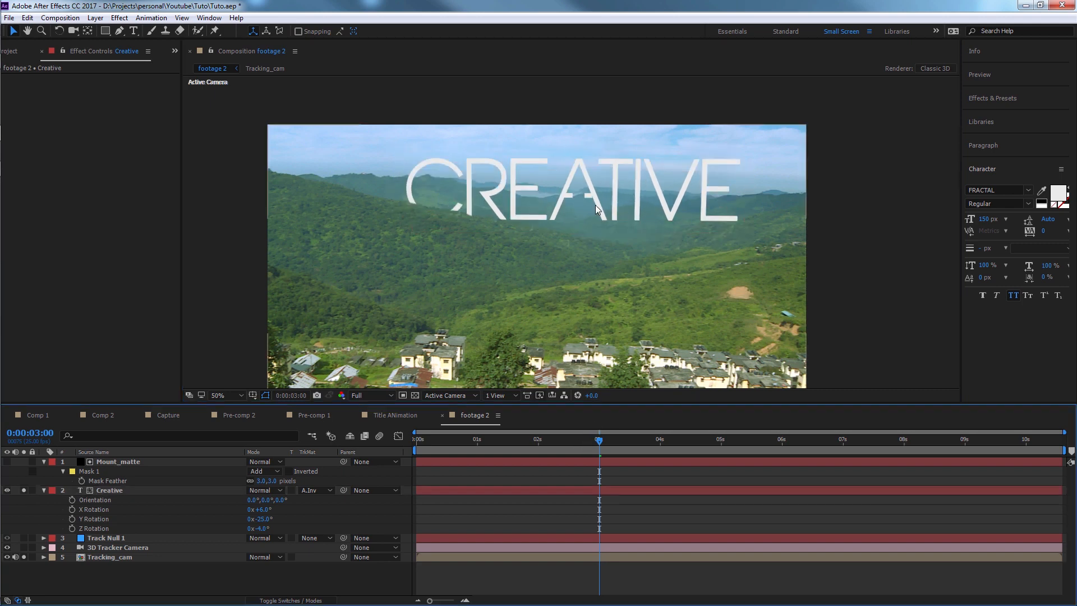
click(16, 51)
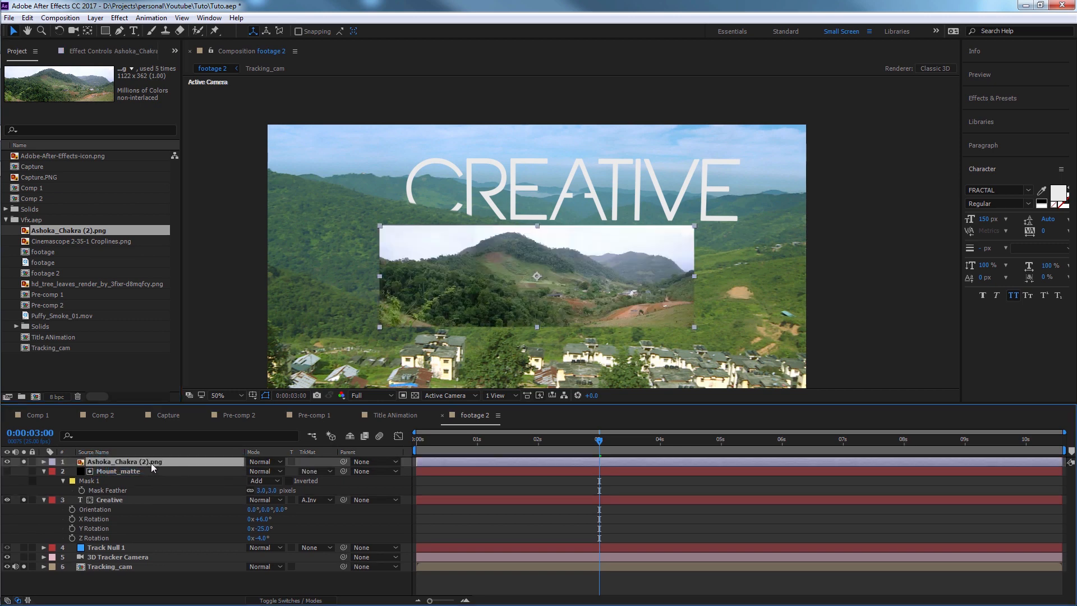
Step: Rename the photo layer MOUntain and apply a Color Range key to remove its sky
text(MOUntain)
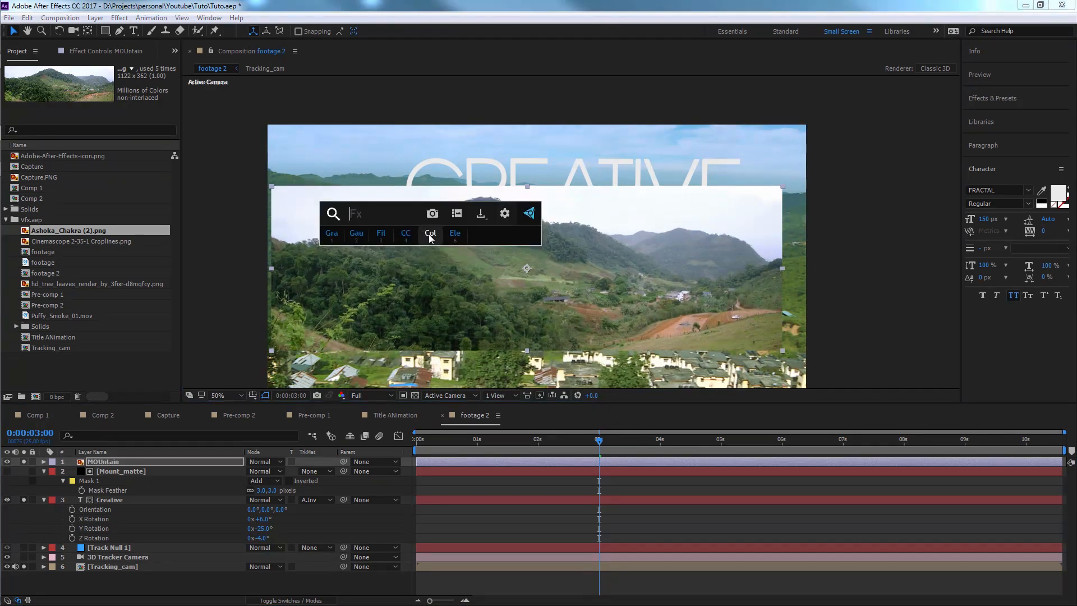
click(431, 233)
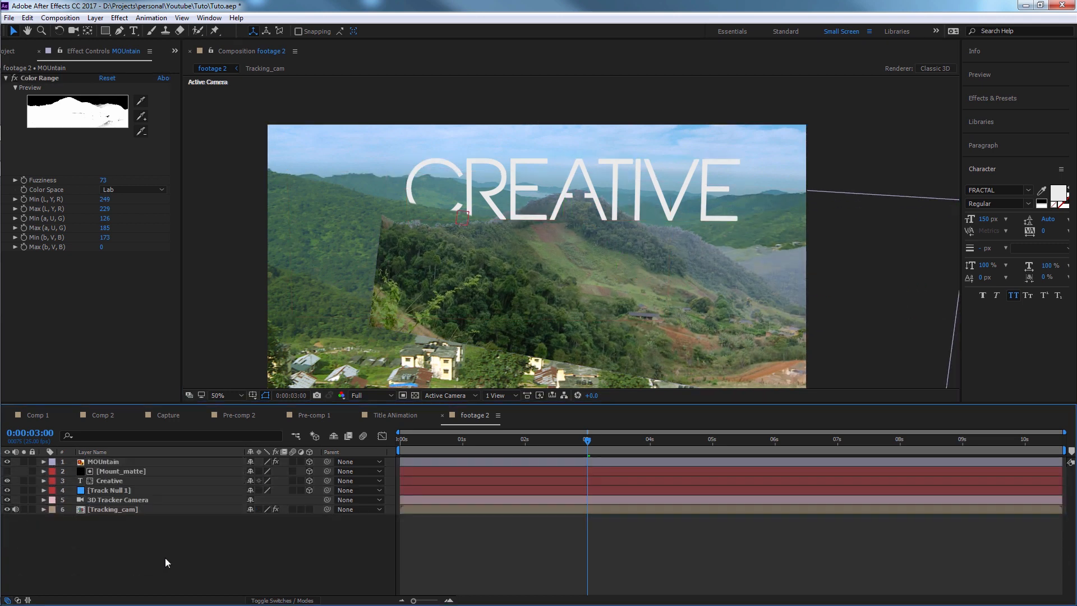
Step: Hide MOUntain and create a null from Tracking_cam's hillside track points
click(104, 461)
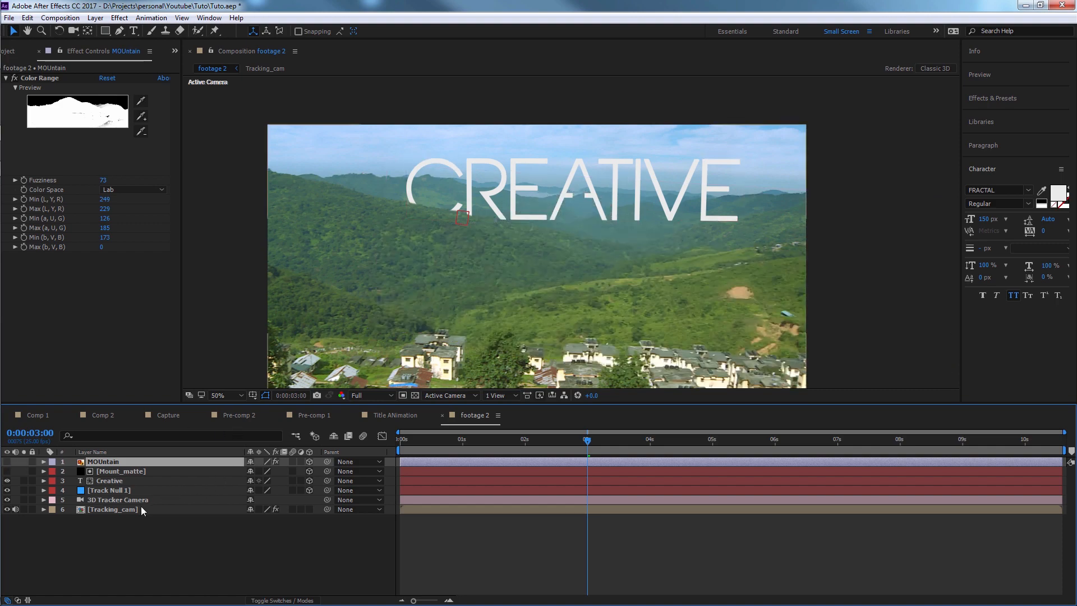
click(113, 509)
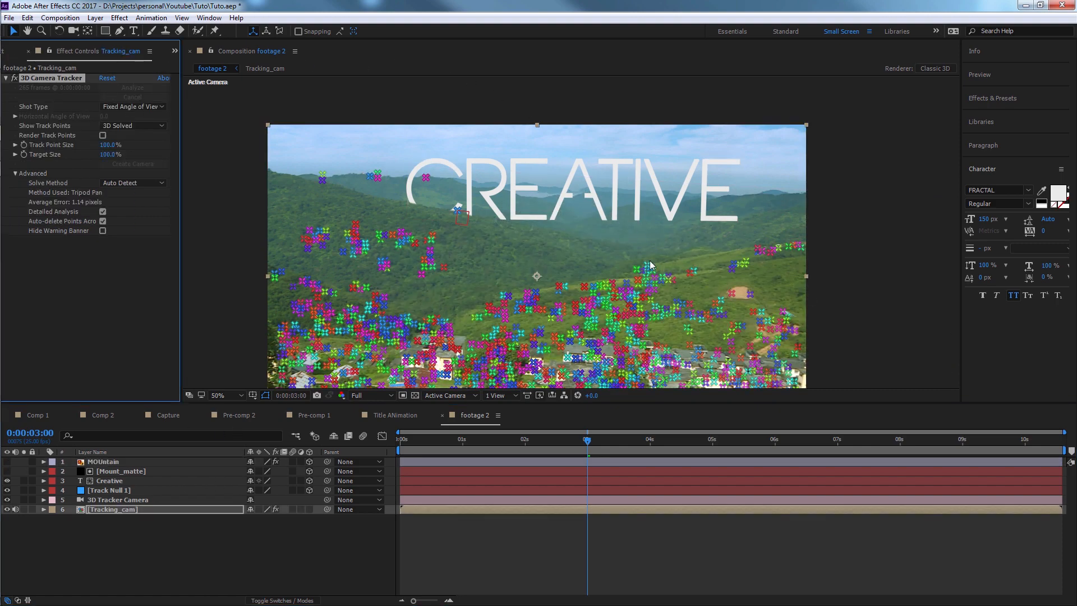
right_click(646, 266)
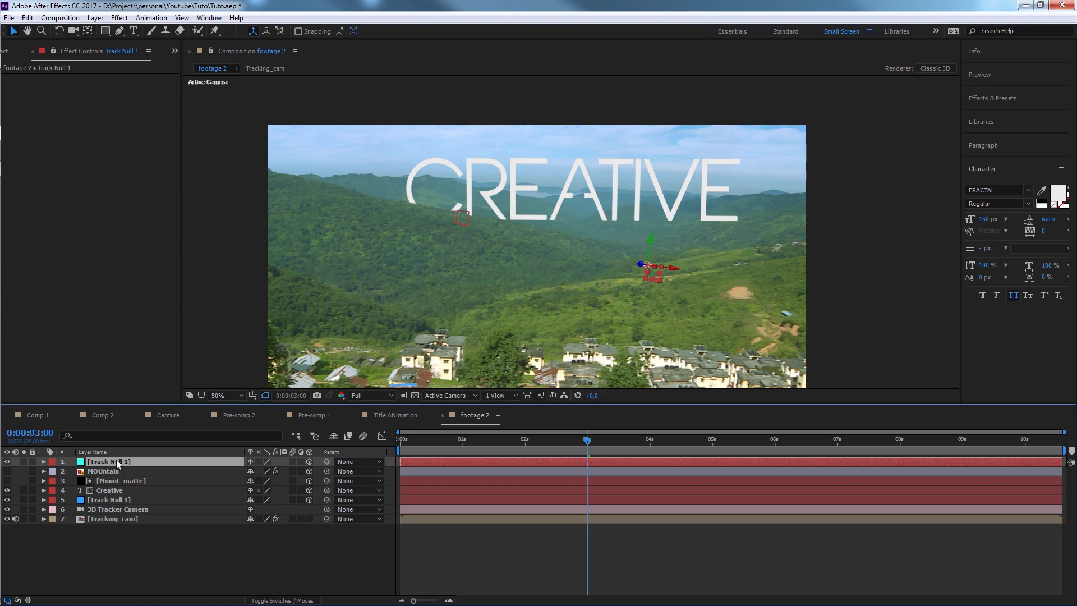
Step: Move MOUntain to the null and rotate it about −21° Y and −6° Z
click(104, 471)
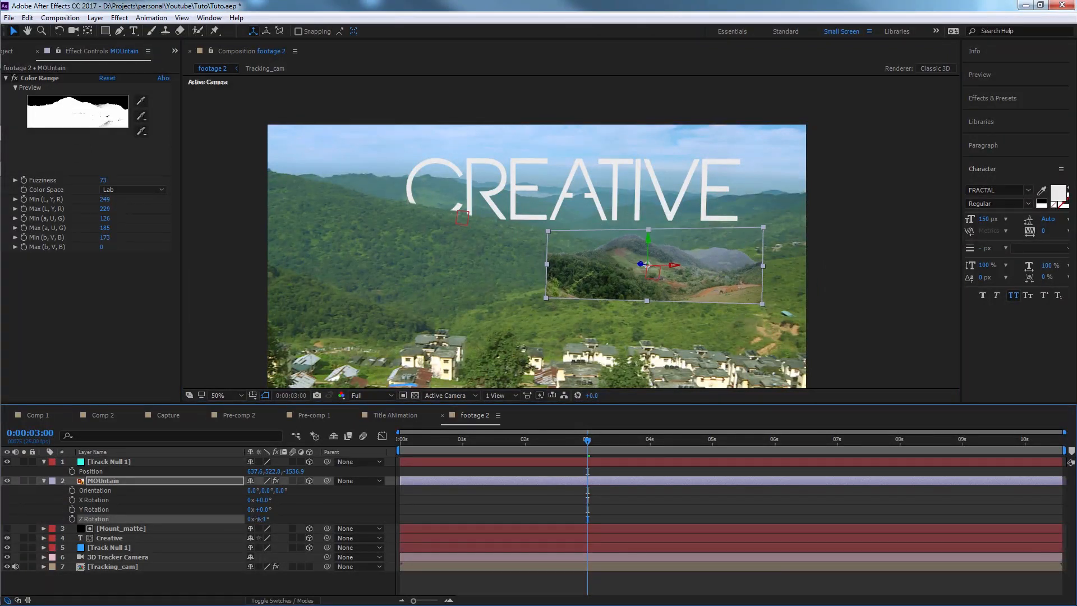
drag(673, 264, 758, 273)
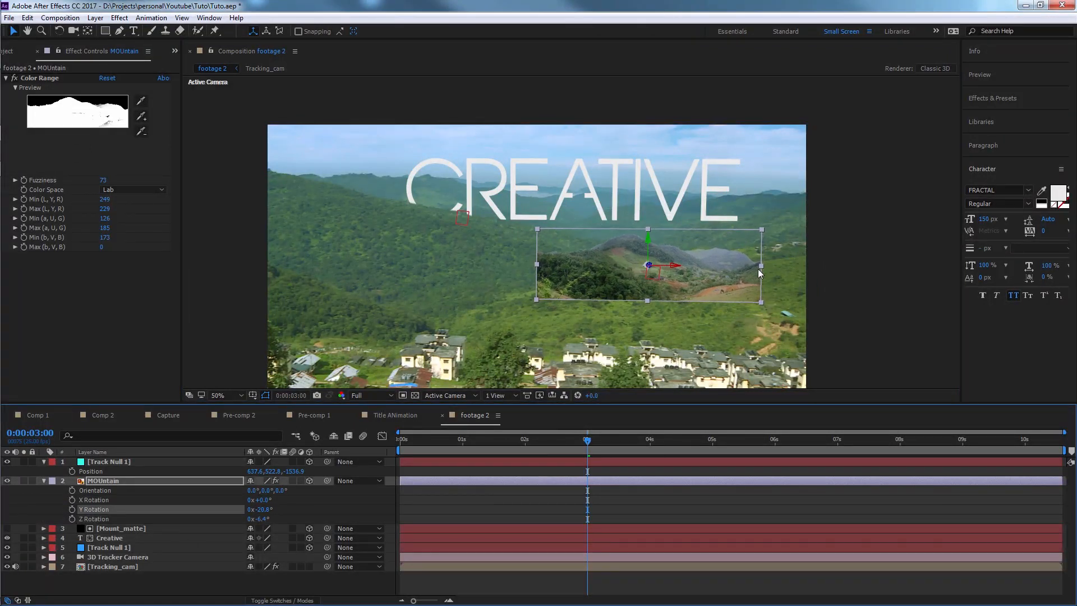
drag(649, 264, 649, 249)
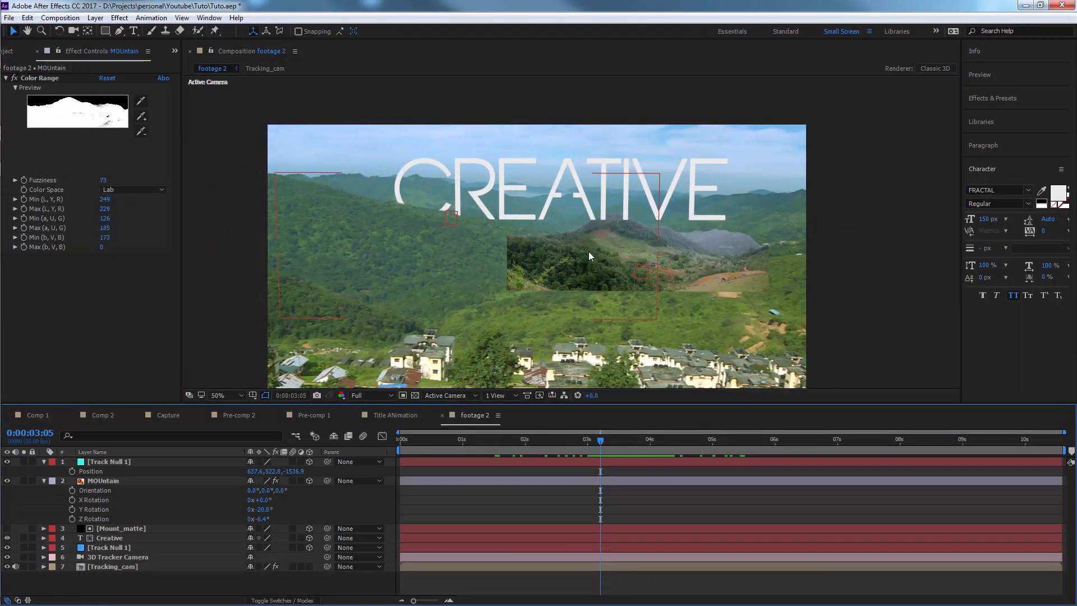
click(101, 480)
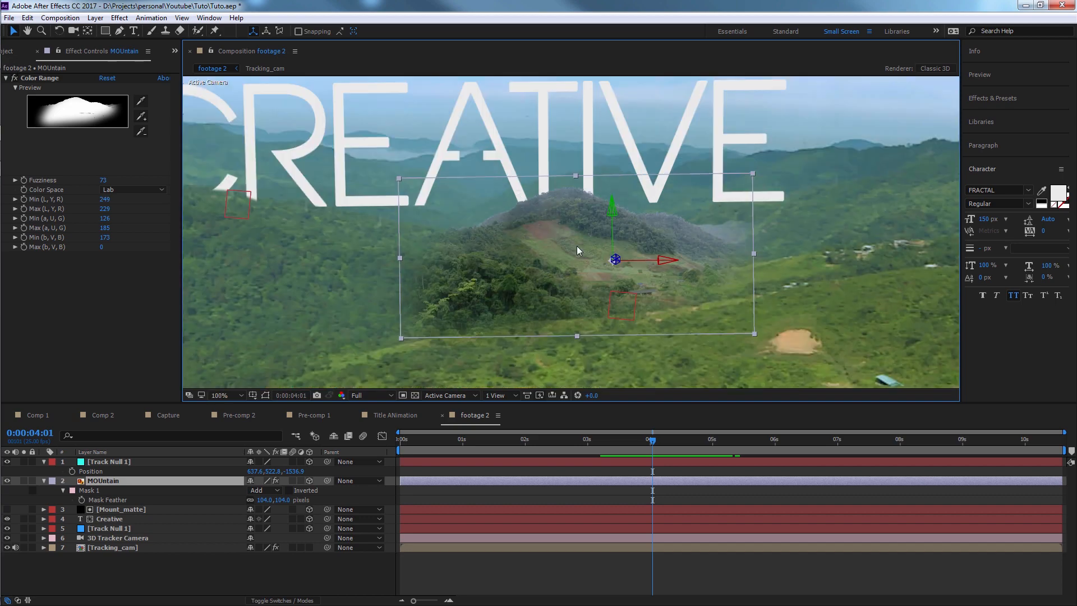
Step: Zoom the viewer back to 50% and select the MOUntain layer
click(220, 395)
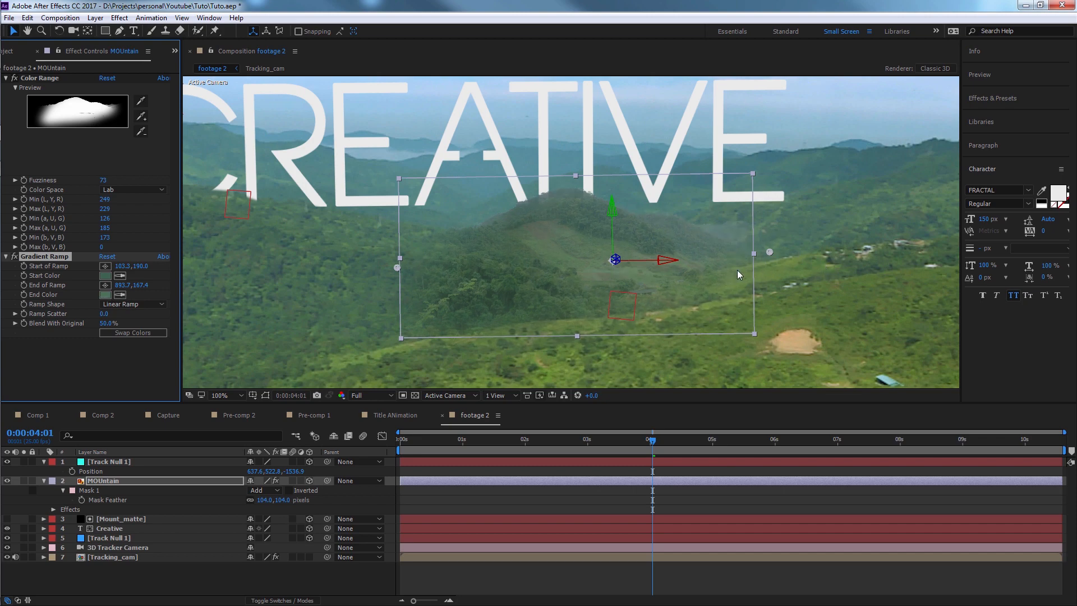
click(218, 395)
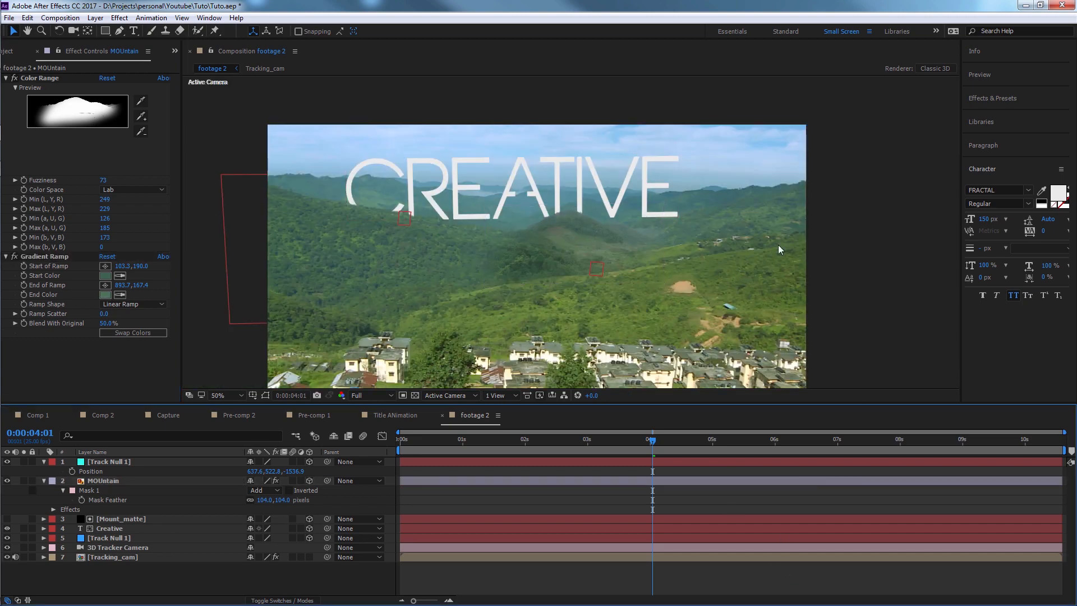
click(219, 395)
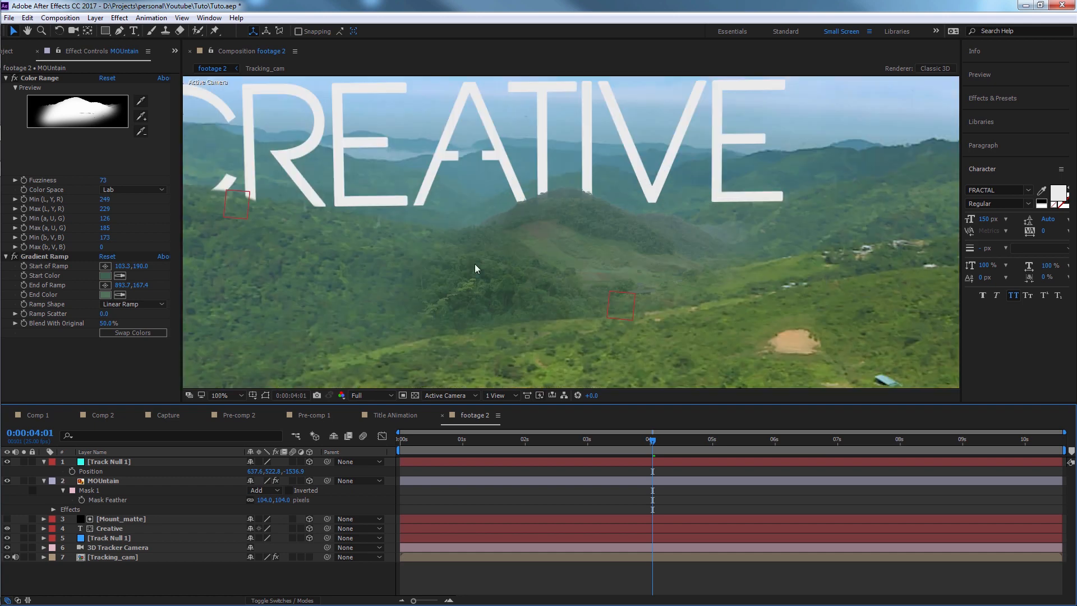
click(119, 293)
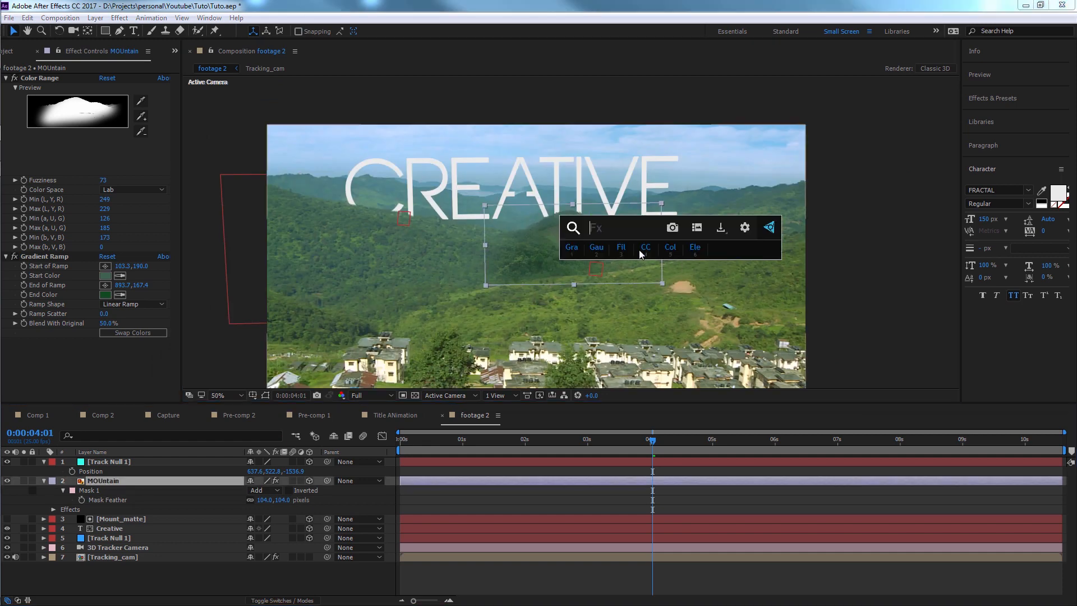
Step: Add a 4.5 Gaussian Blur and set the Gradient Ramp end colour to green 417E51
click(596, 249)
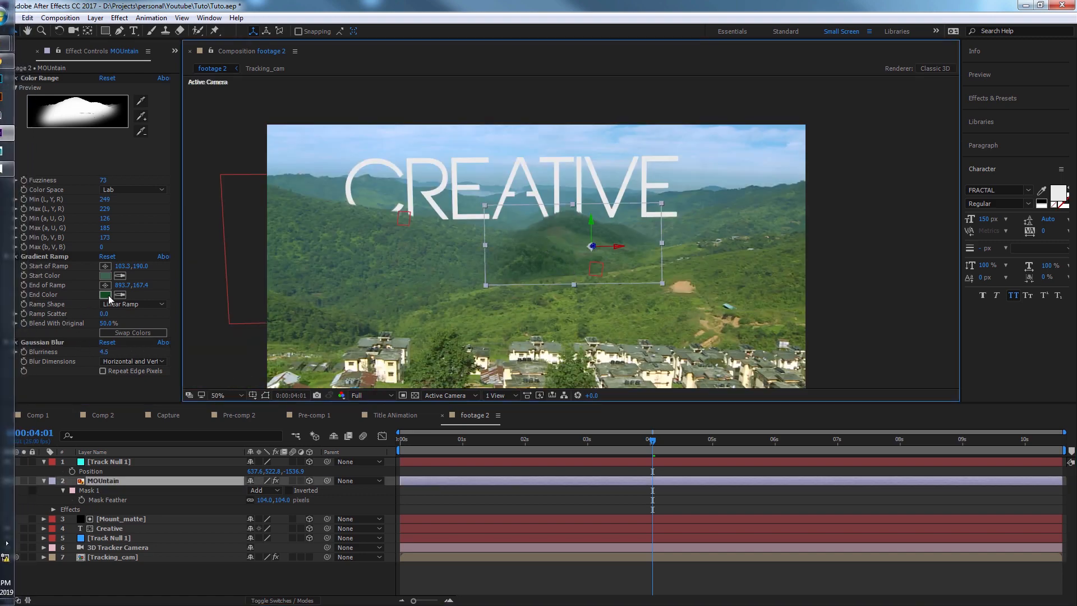
click(105, 275)
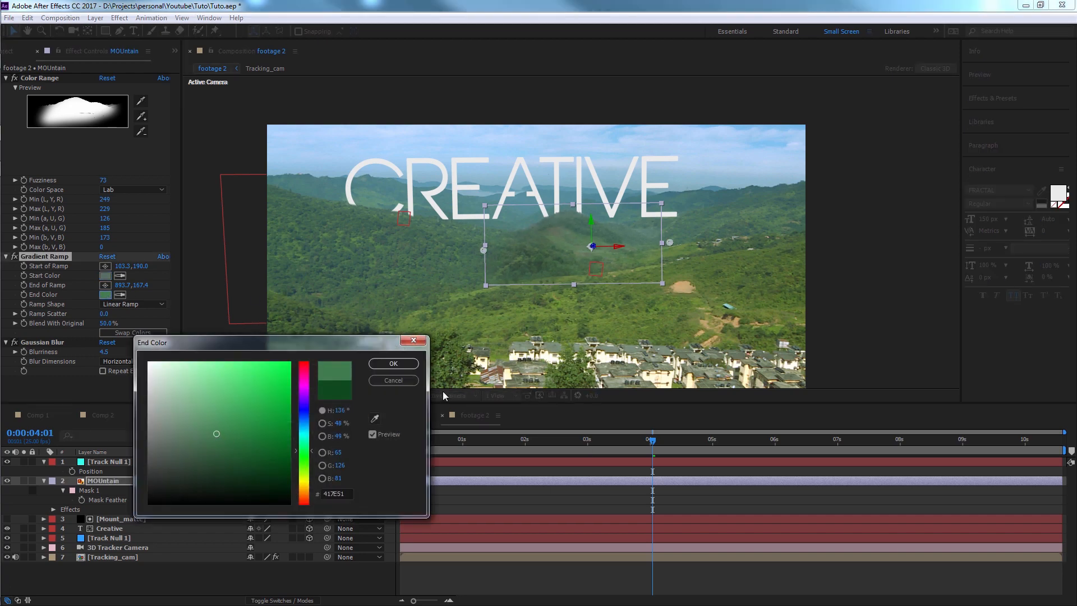
click(392, 363)
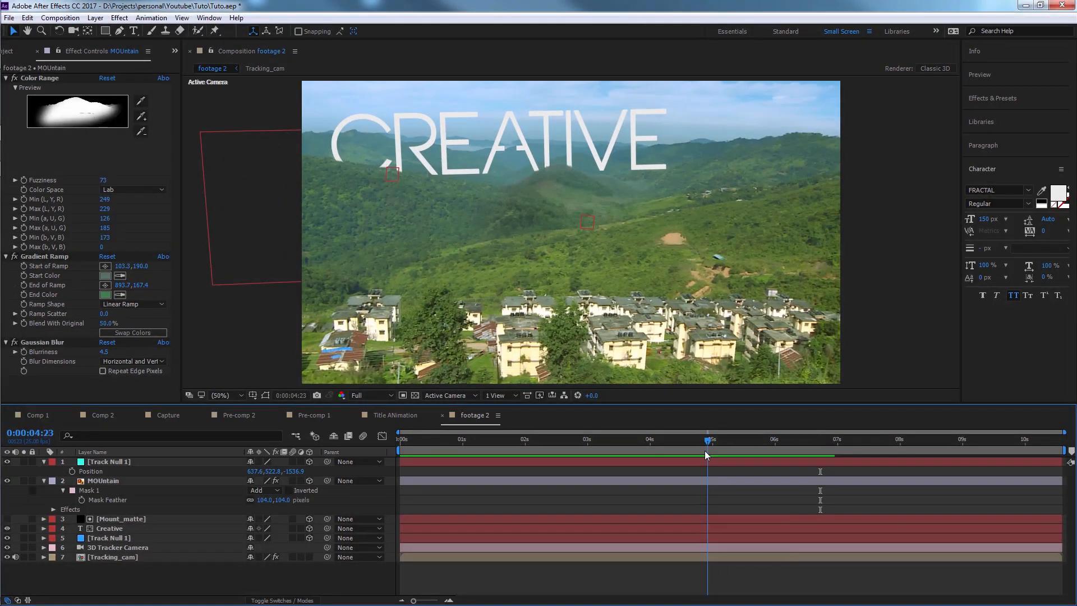
Step: Scrub the timeline from about one second to preview the tinted mountain composite
drag(707, 443, 685, 443)
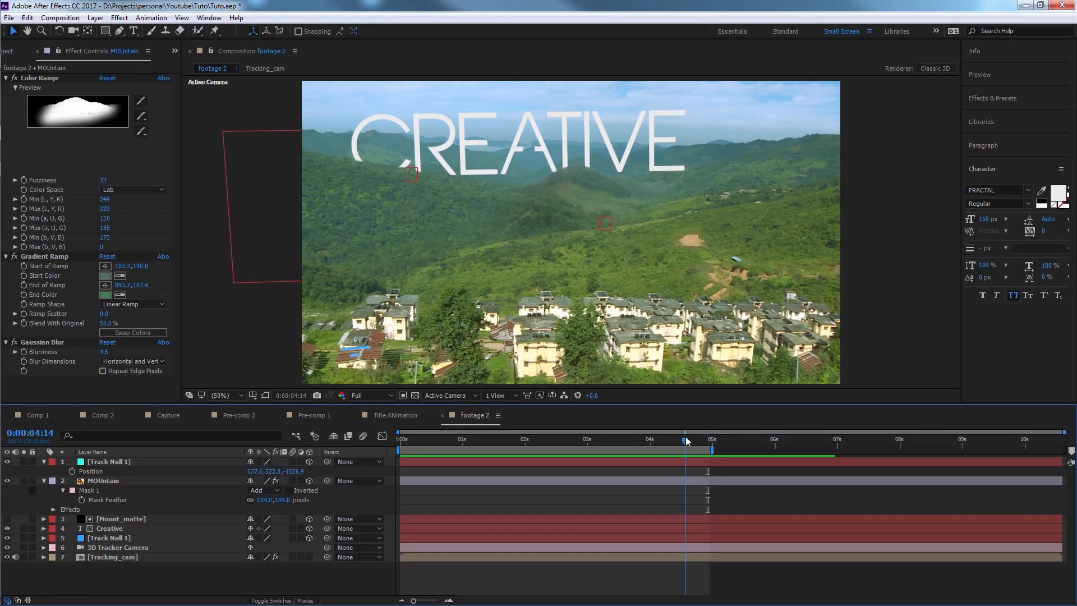
click(474, 440)
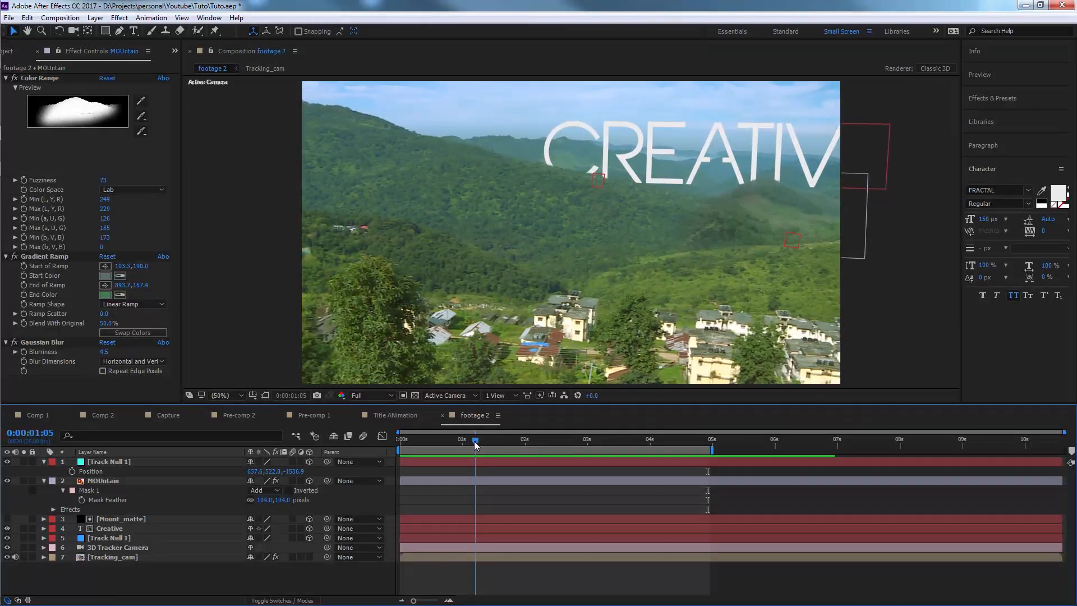
drag(474, 443, 502, 443)
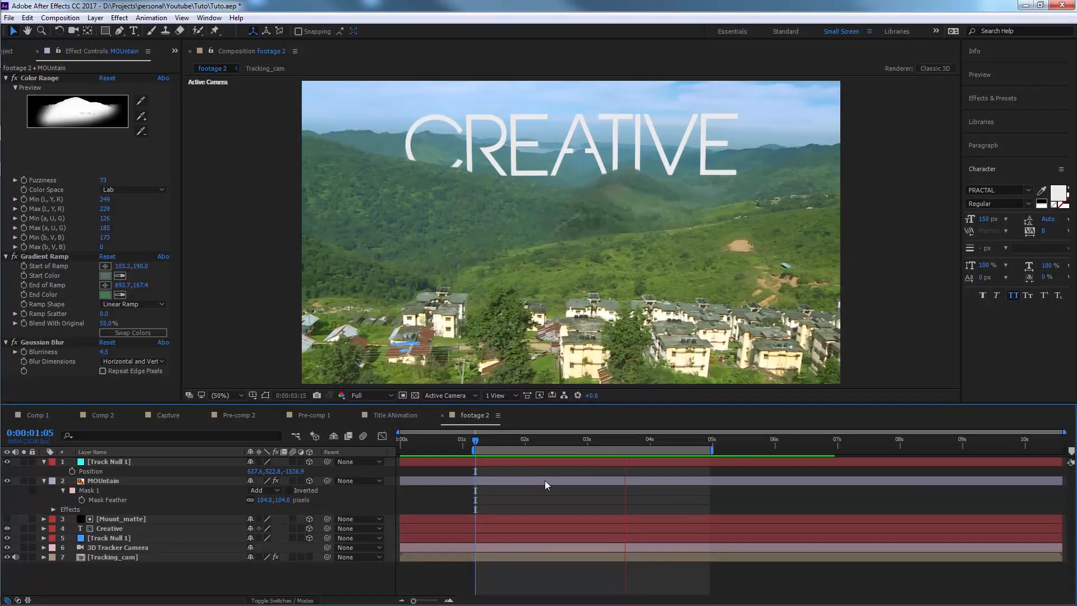
click(113, 557)
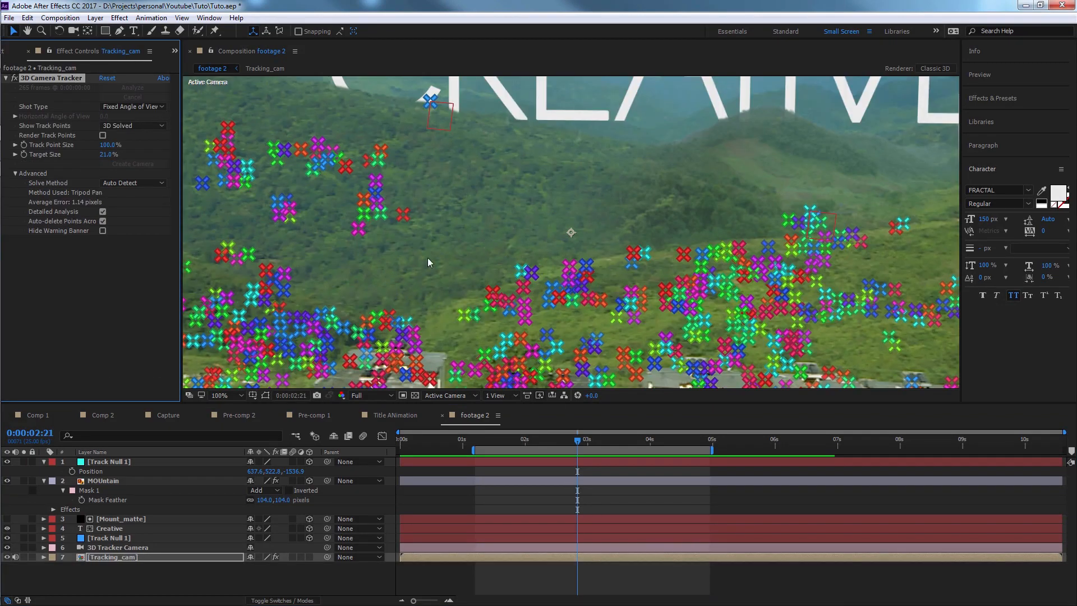
Step: Create a HANDS text layer from track points and resize CREATIVE above it
click(219, 395)
text(Hands)
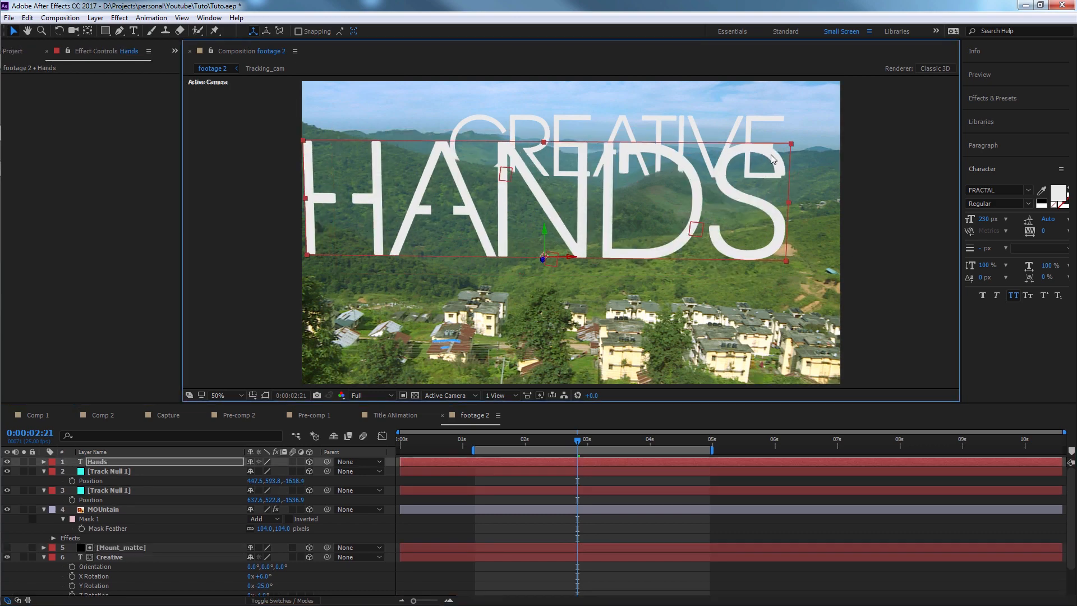
click(630, 439)
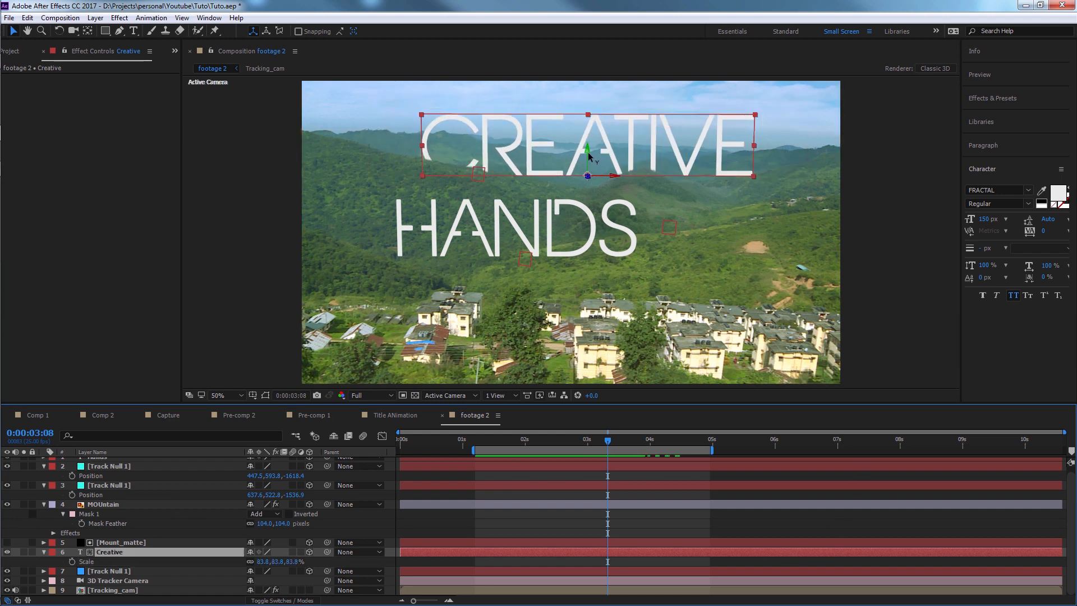
click(107, 485)
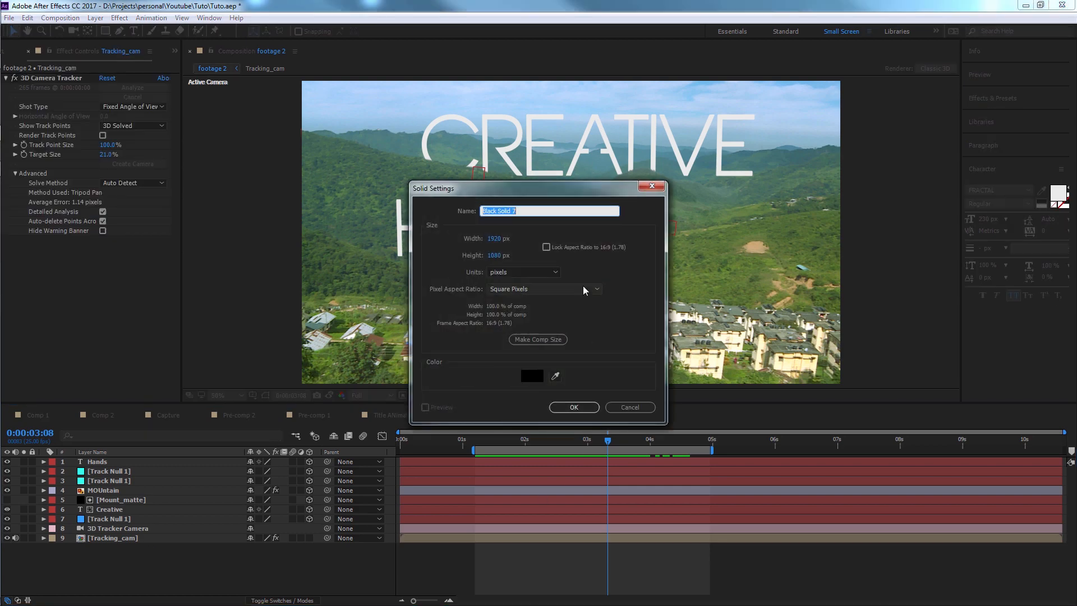
Step: Create a solid named Mount_matte_2 to serve as HANDS' inverted alpha matte
text(Mount_matte_2)
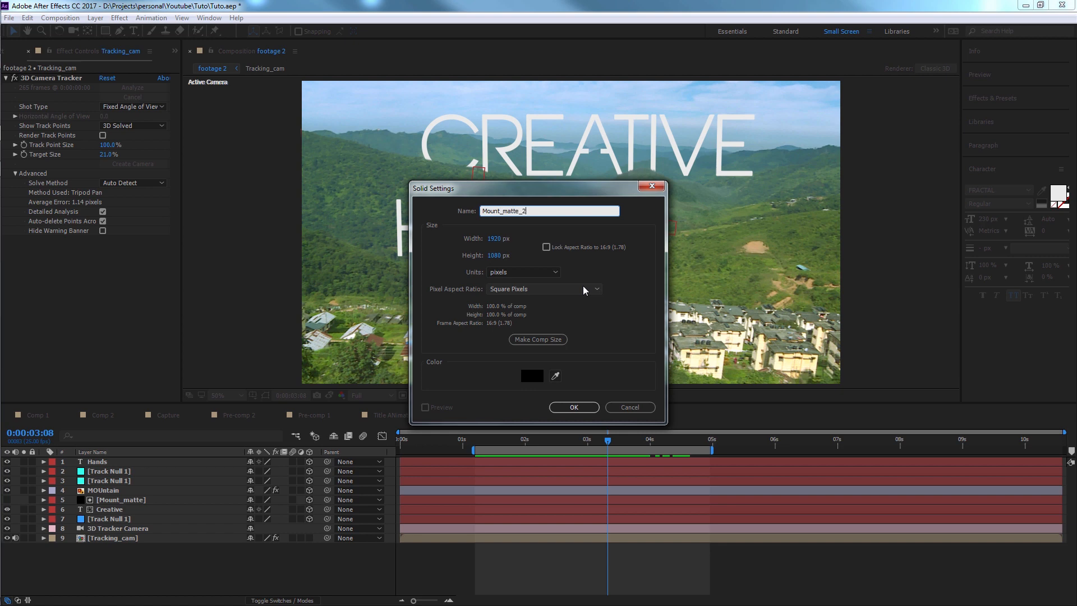
click(572, 406)
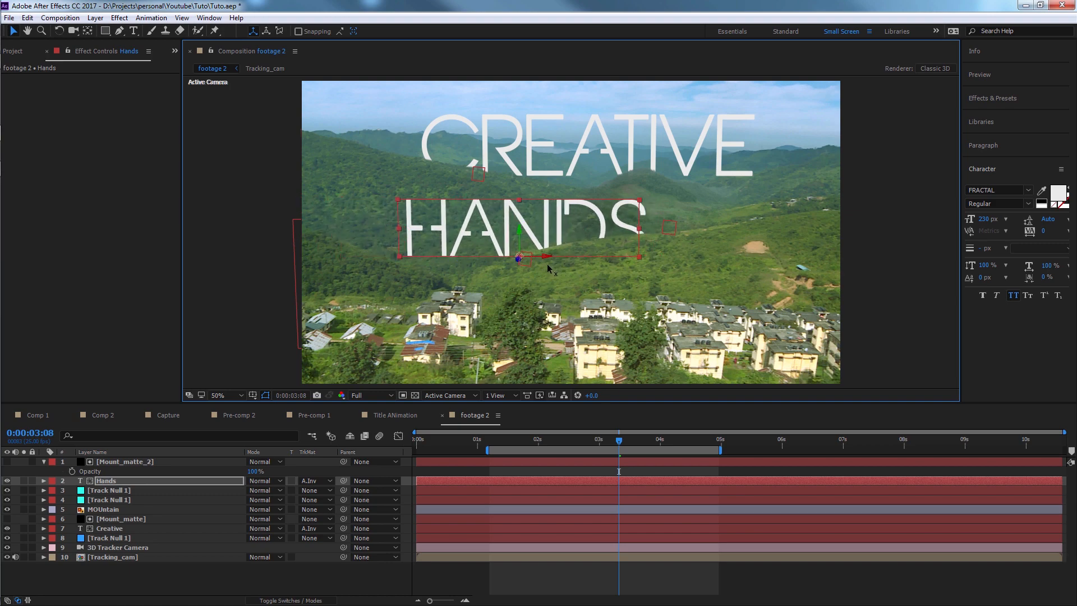
Step: Create a tracked null and set MOUntain 2's gradient end colour to olive 384029
click(113, 566)
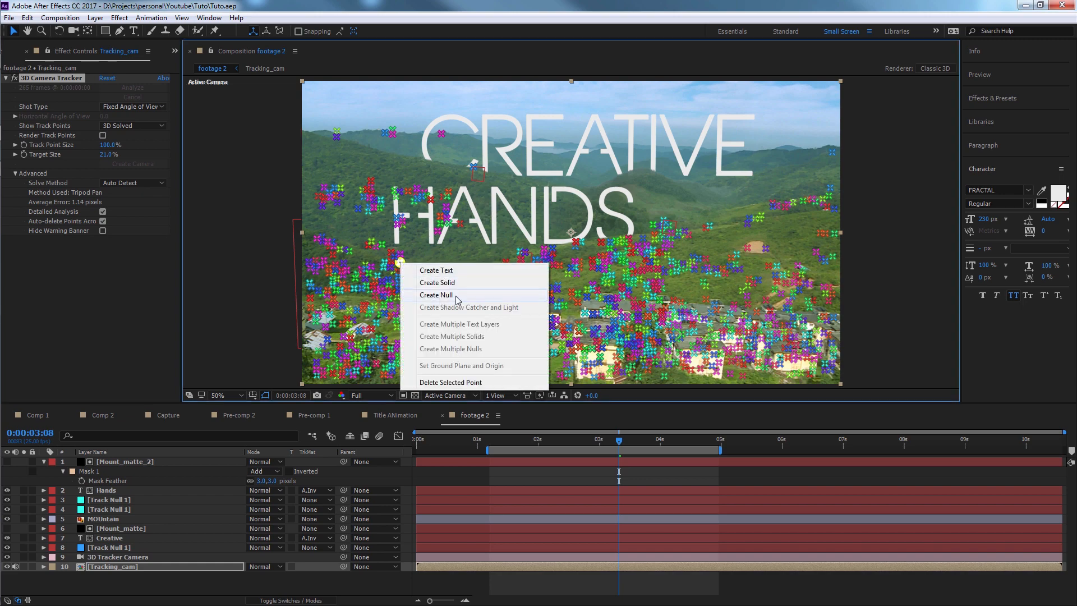
click(437, 294)
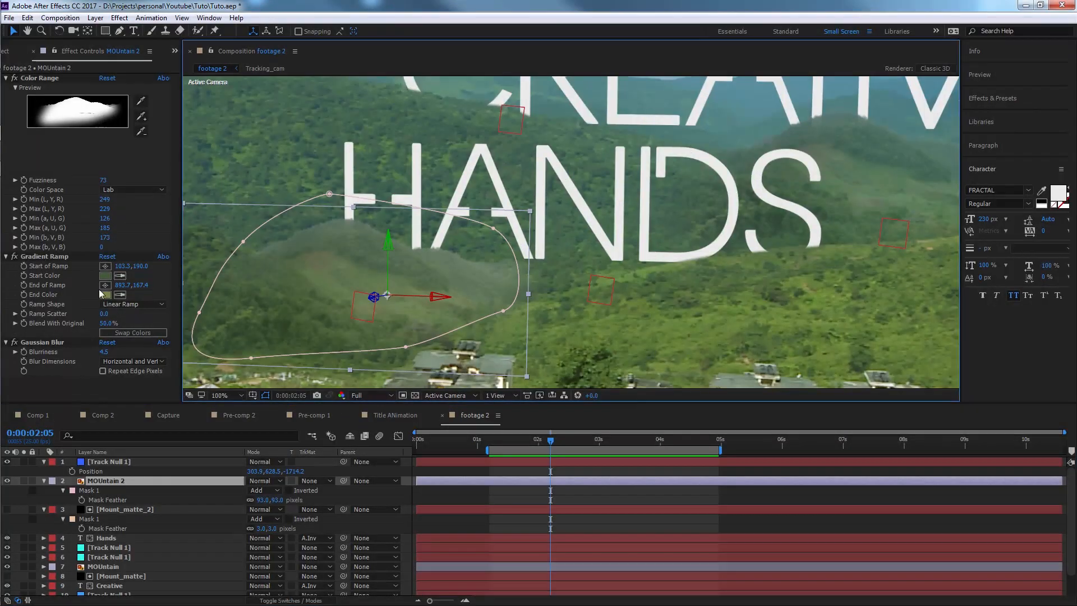
click(105, 294)
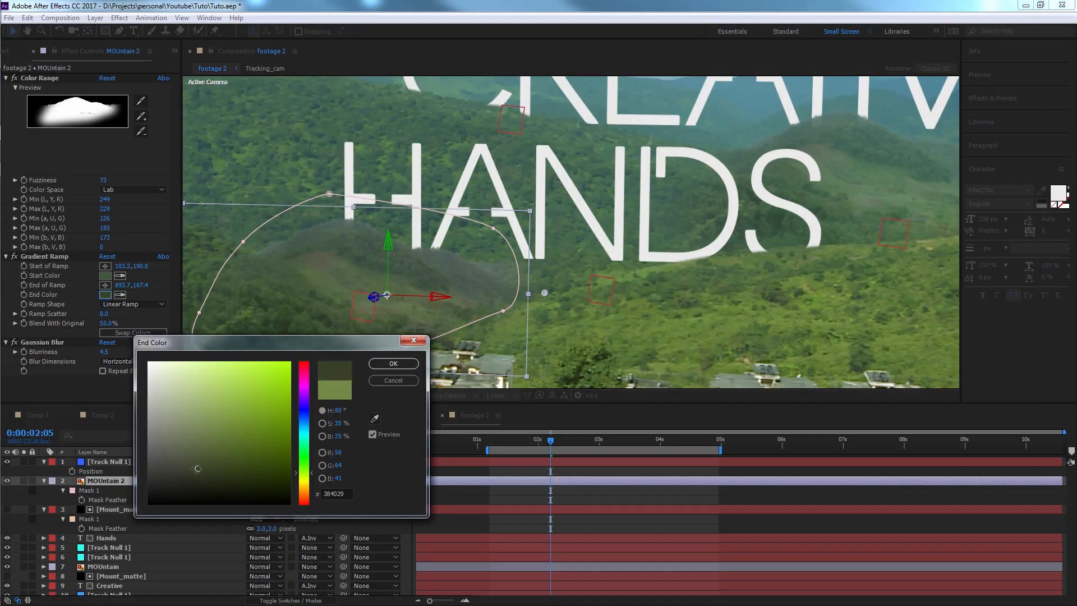
click(392, 363)
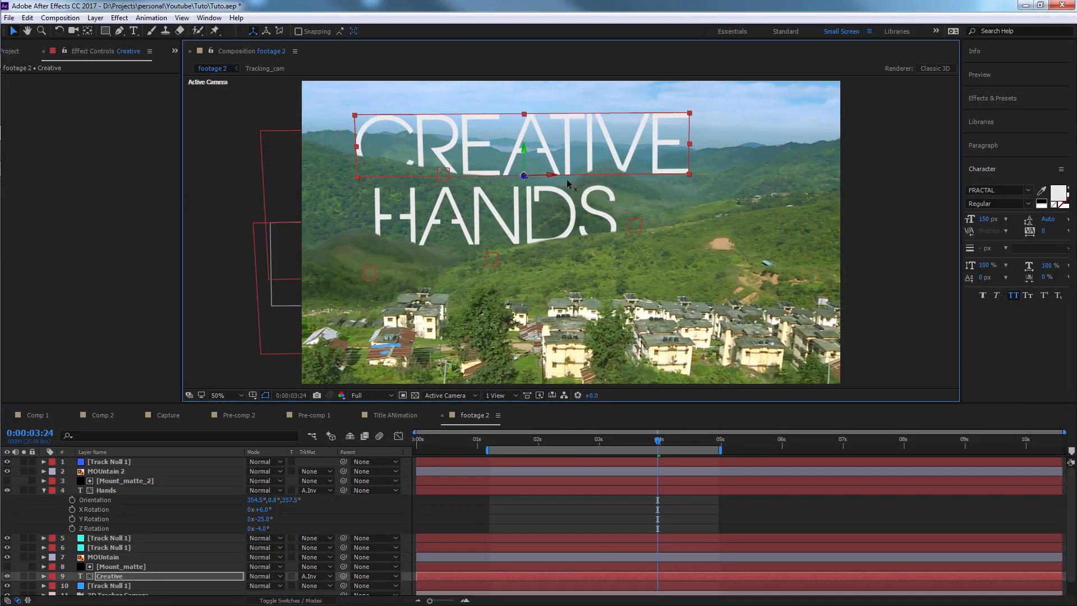
click(103, 557)
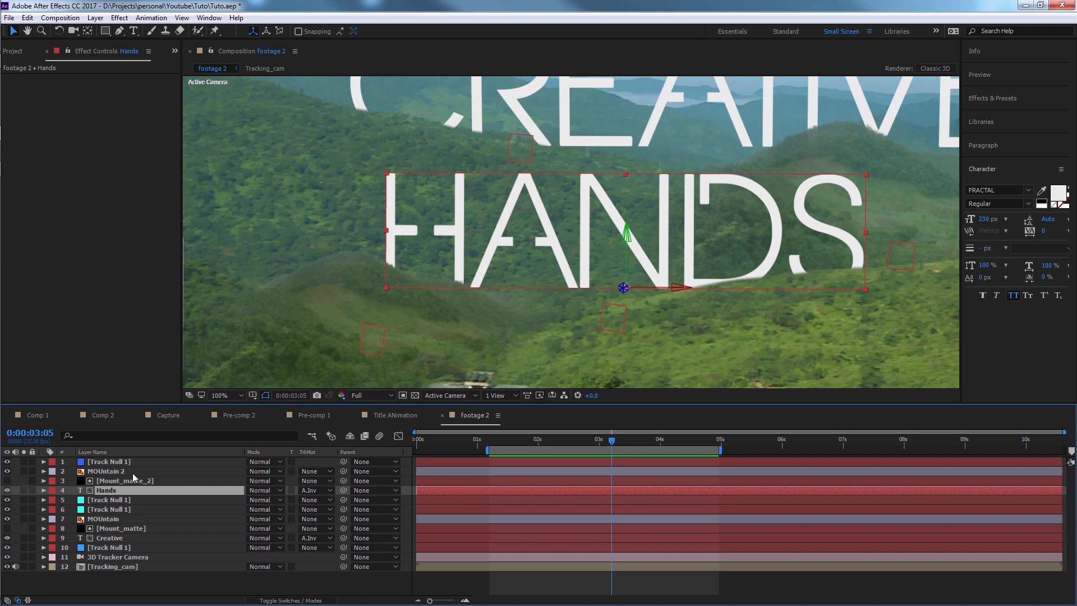
mouse_move(530, 467)
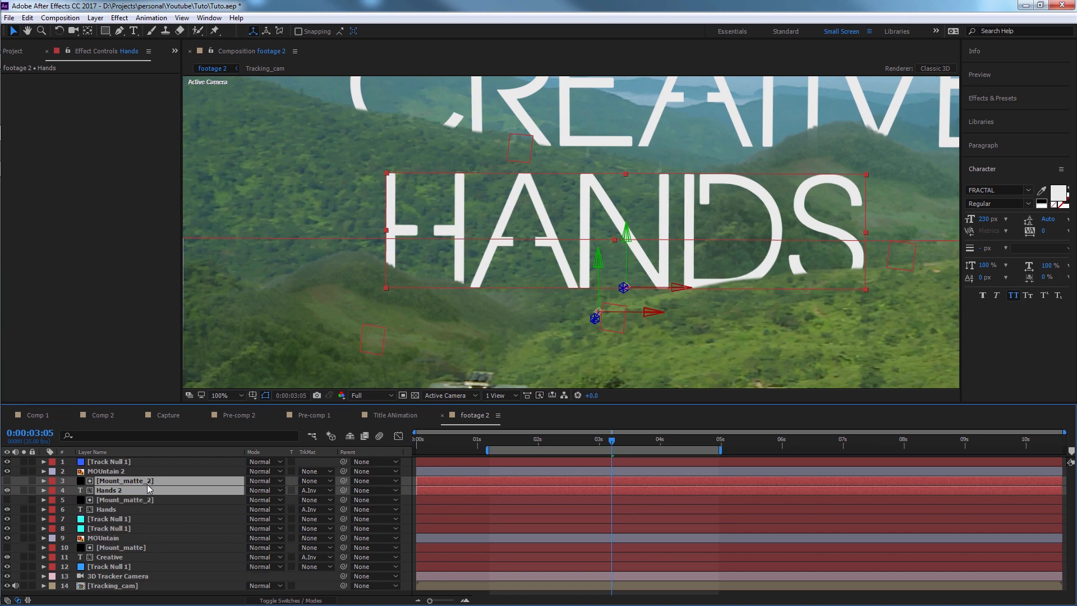
Step: Select the Mount_matte_2 and Hands 2 copies and enable Shadow Only on Hands 2
click(125, 499)
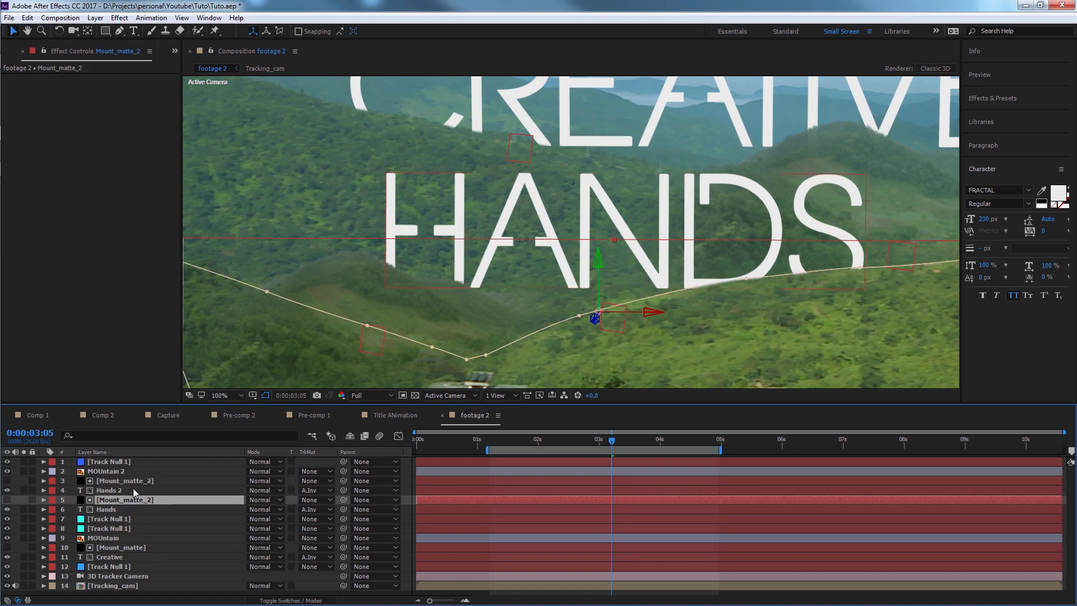
click(107, 490)
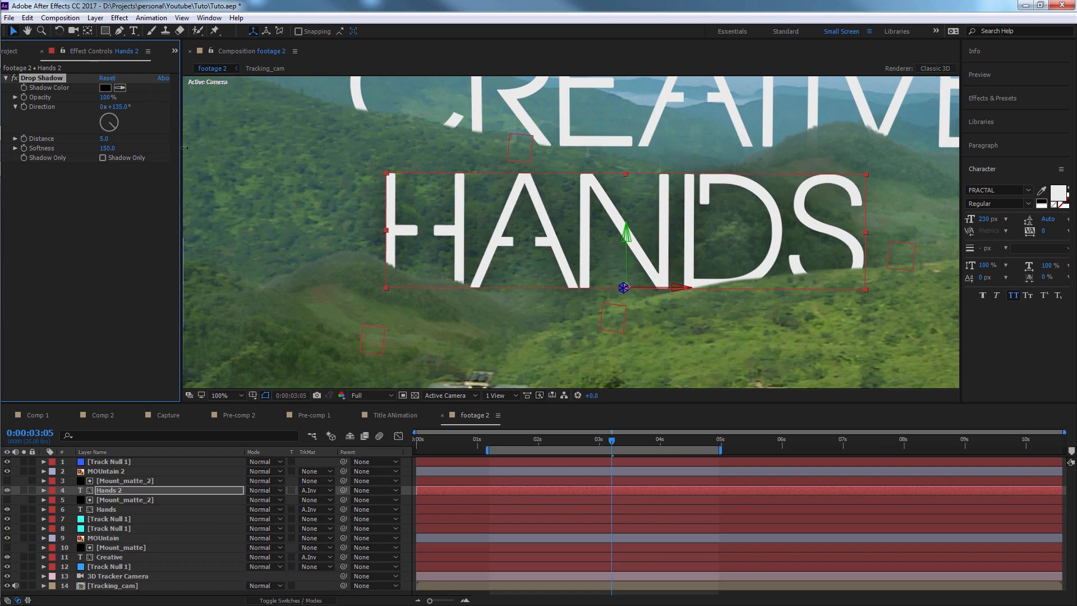
click(102, 157)
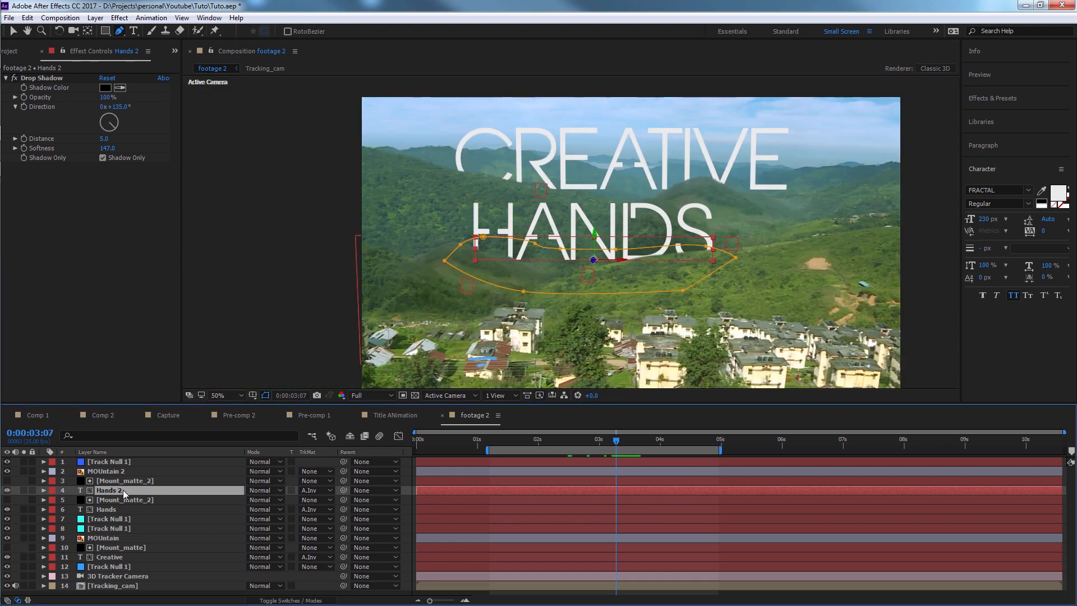
Step: Rename Hands 2 to Hands_shadow, rotate its shadow direction, and add a Creative 2 shadow copy
text(Hands_shadow)
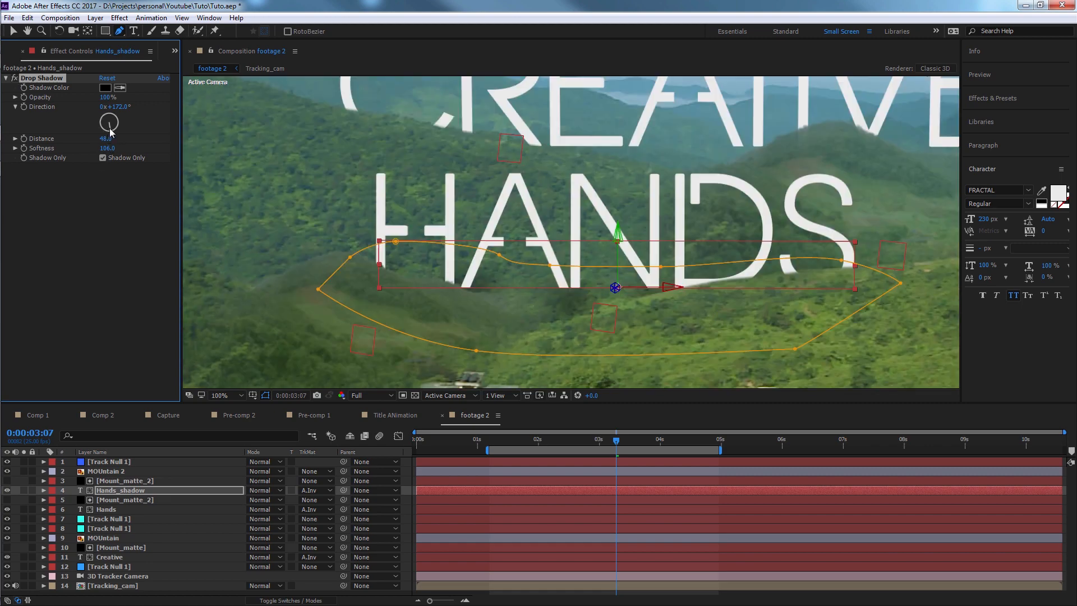
drag(108, 122, 108, 127)
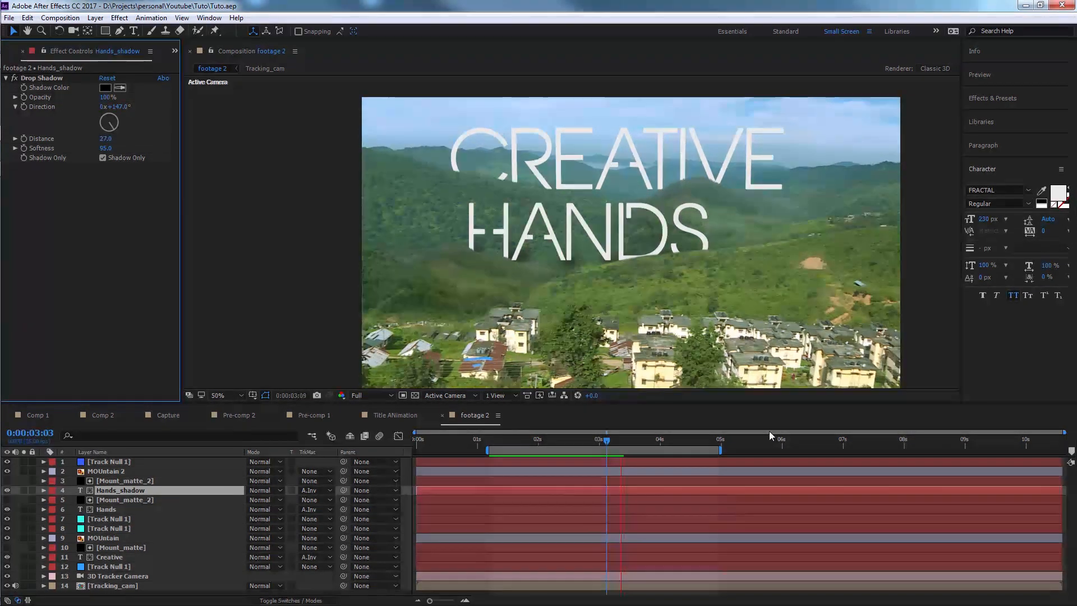
click(694, 441)
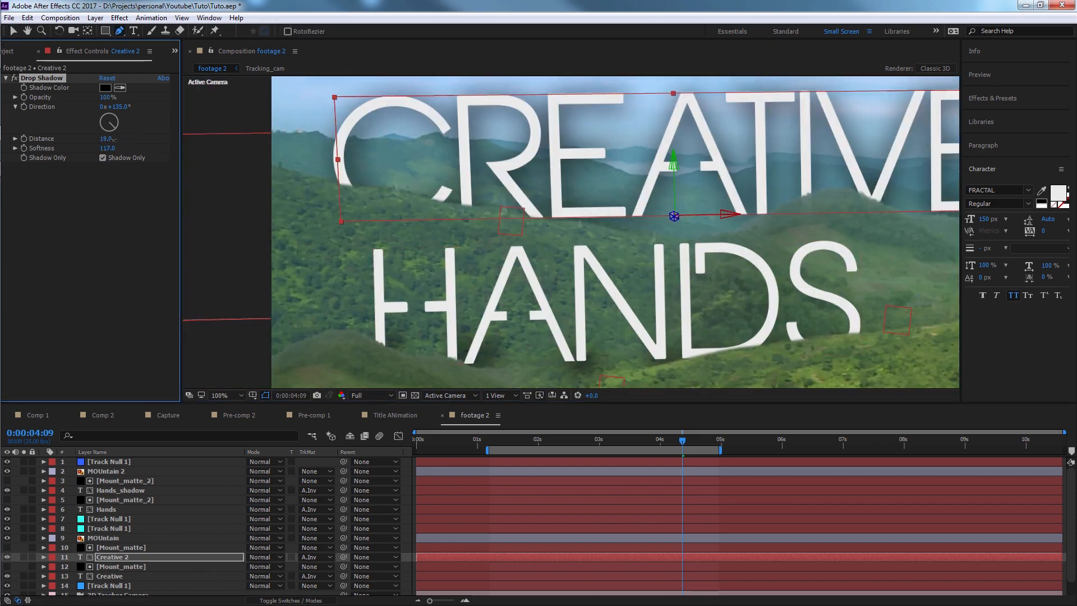
click(227, 395)
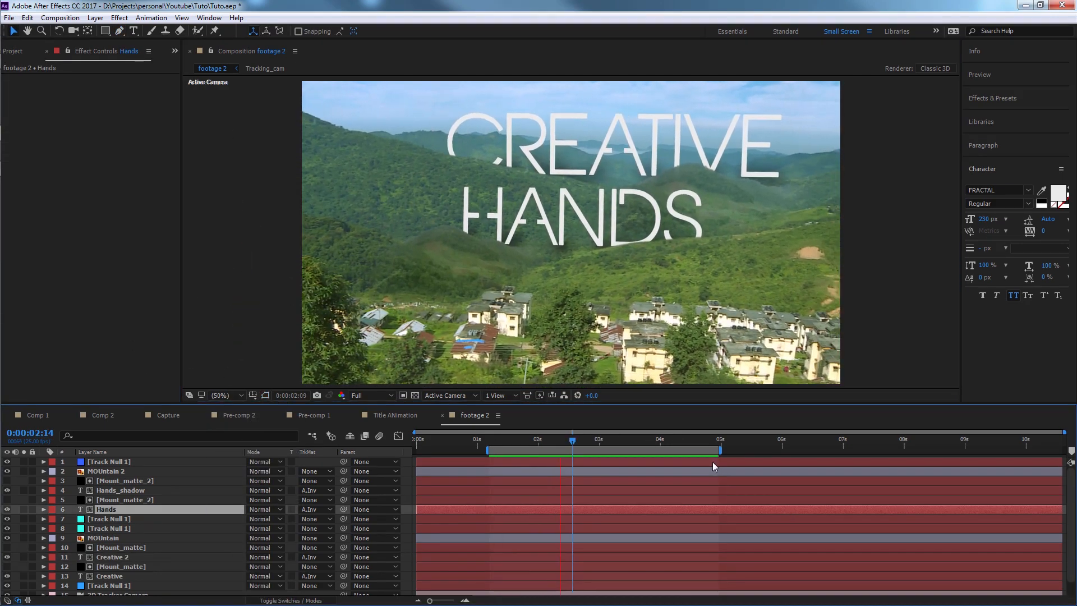
click(650, 439)
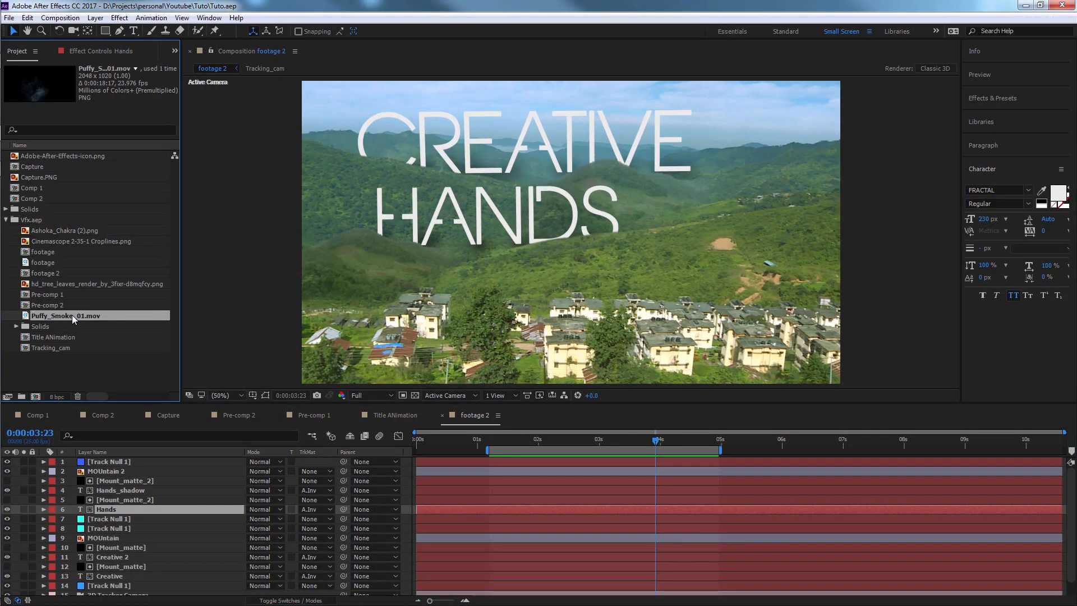
Step: Open Puffy_Smoke_01.mov in the Footage panel and place it atop footage 2
double_click(66, 315)
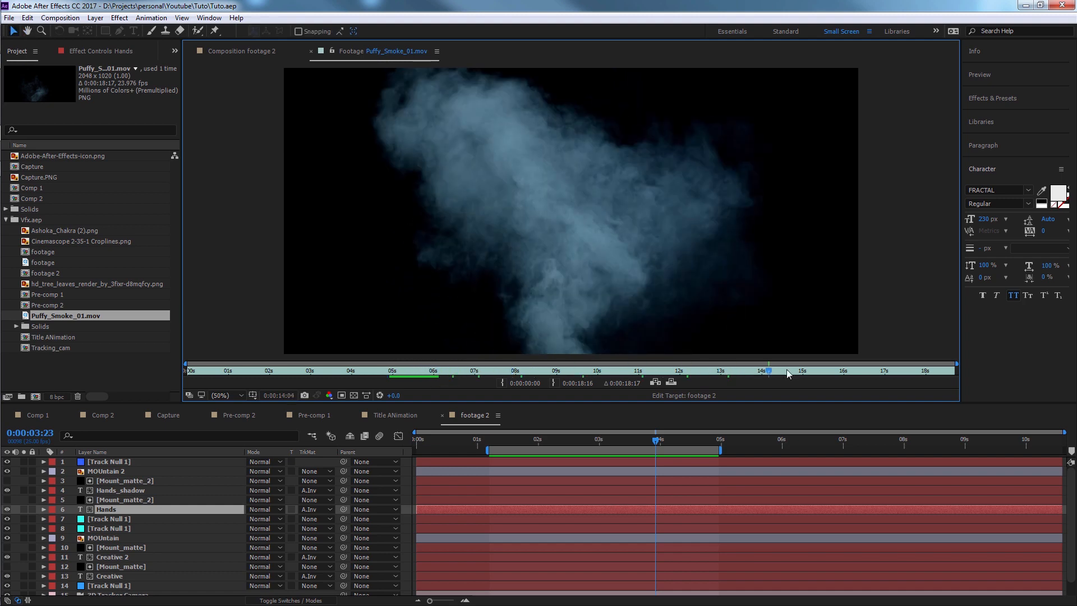
click(405, 370)
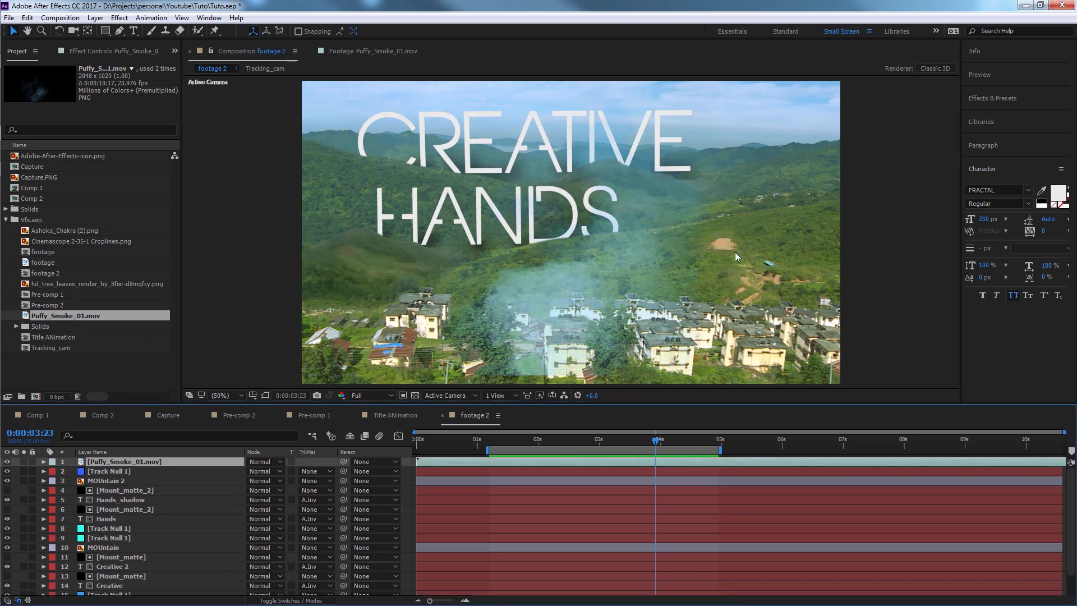
Step: Make the smoke layer 3D and push its Position Z deeper into the scene
click(124, 461)
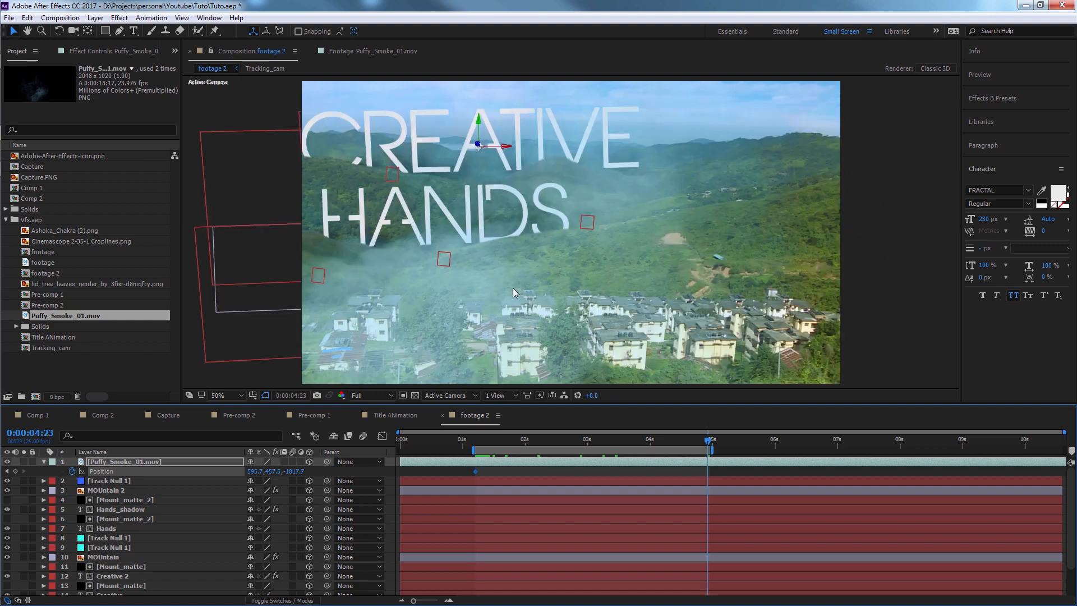
drag(512, 292, 452, 299)
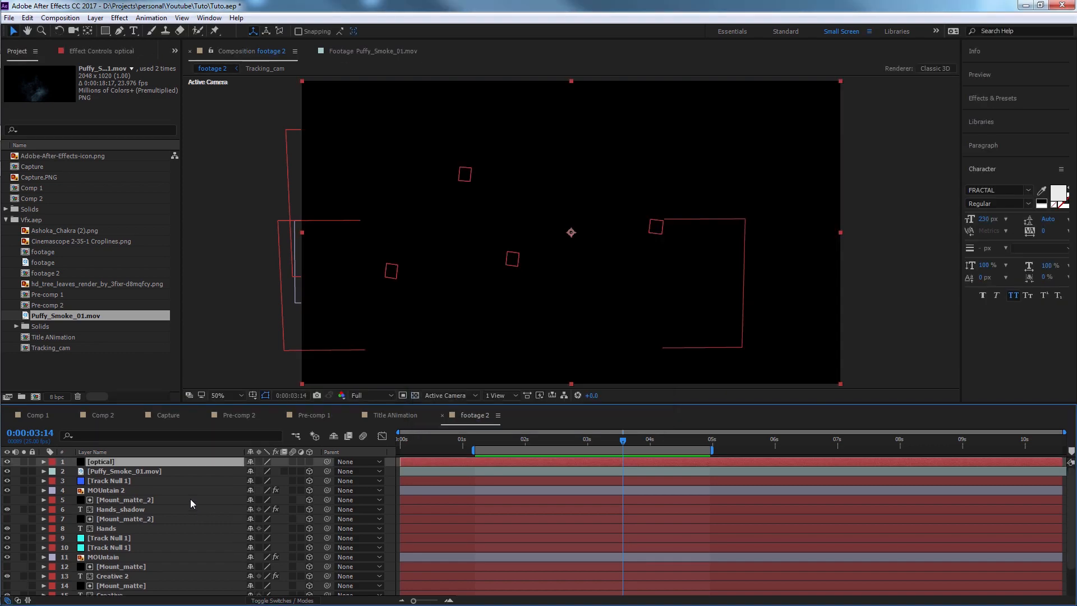
Step: Apply the Beached preset from the Optical Flares Preset Browser to the optical layer
click(101, 461)
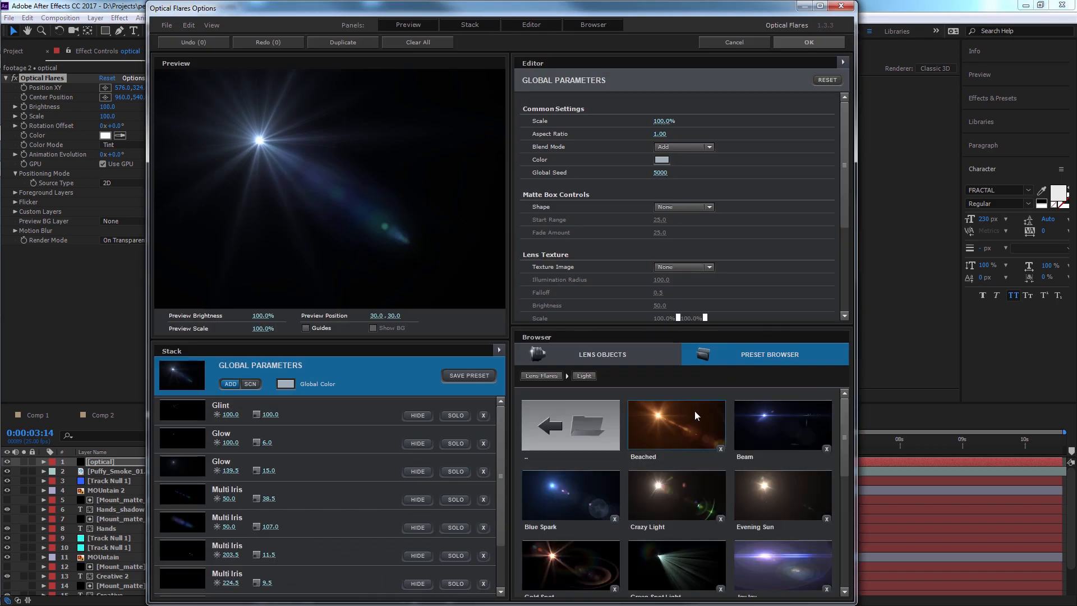
click(676, 425)
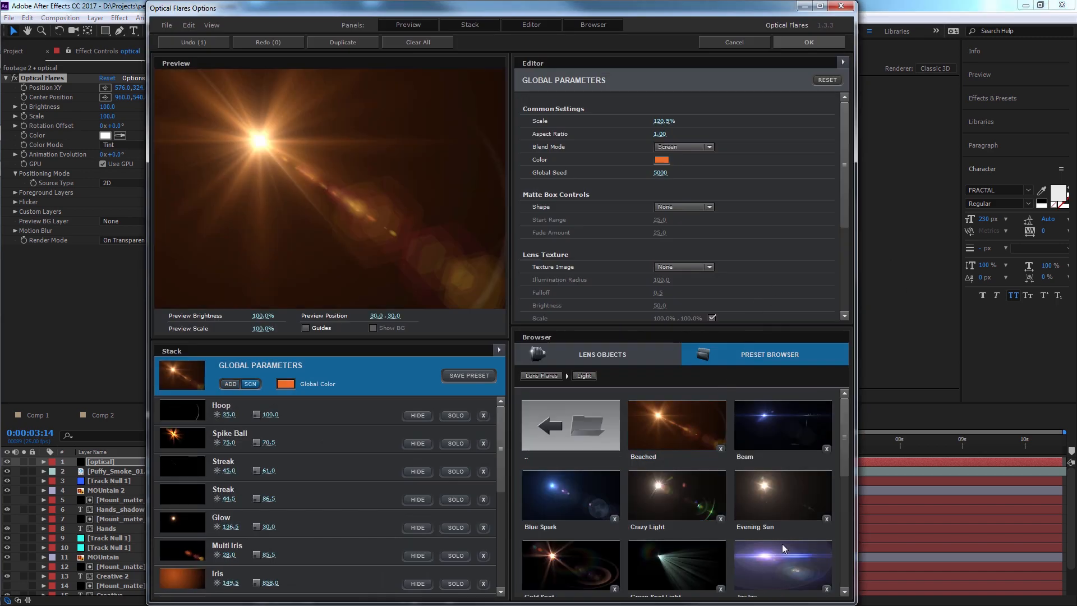
click(807, 43)
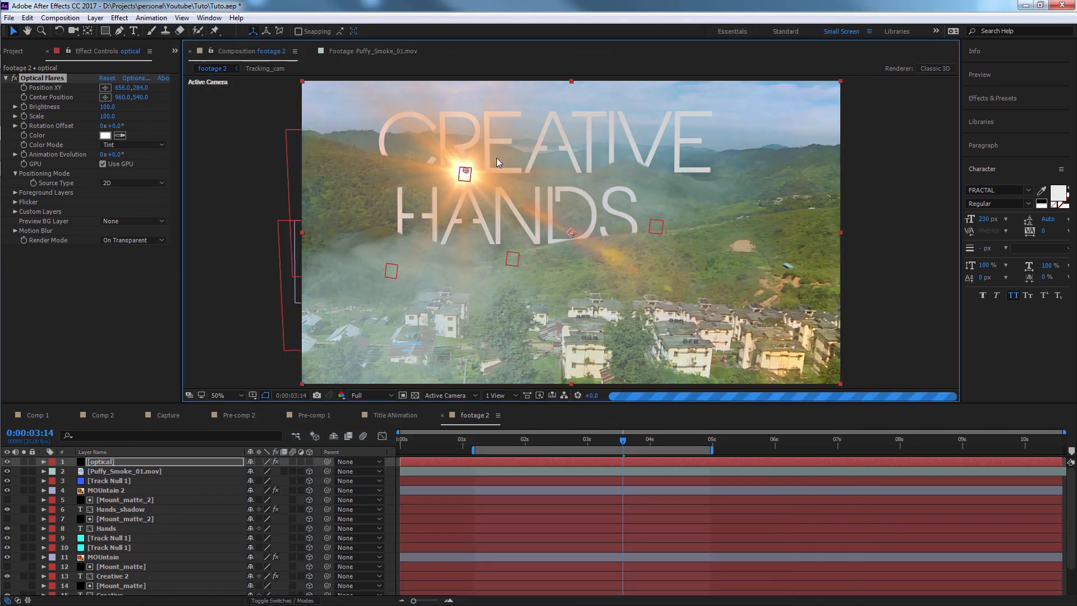
Step: Change the Optical Flares Source Type to a different option from its dropdown
click(133, 183)
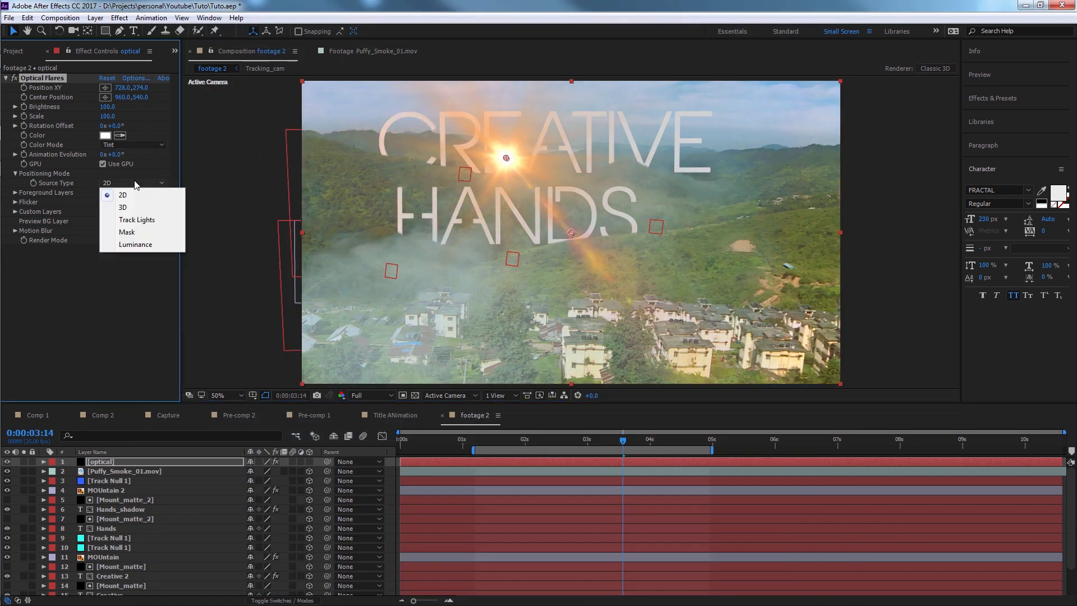
click(122, 207)
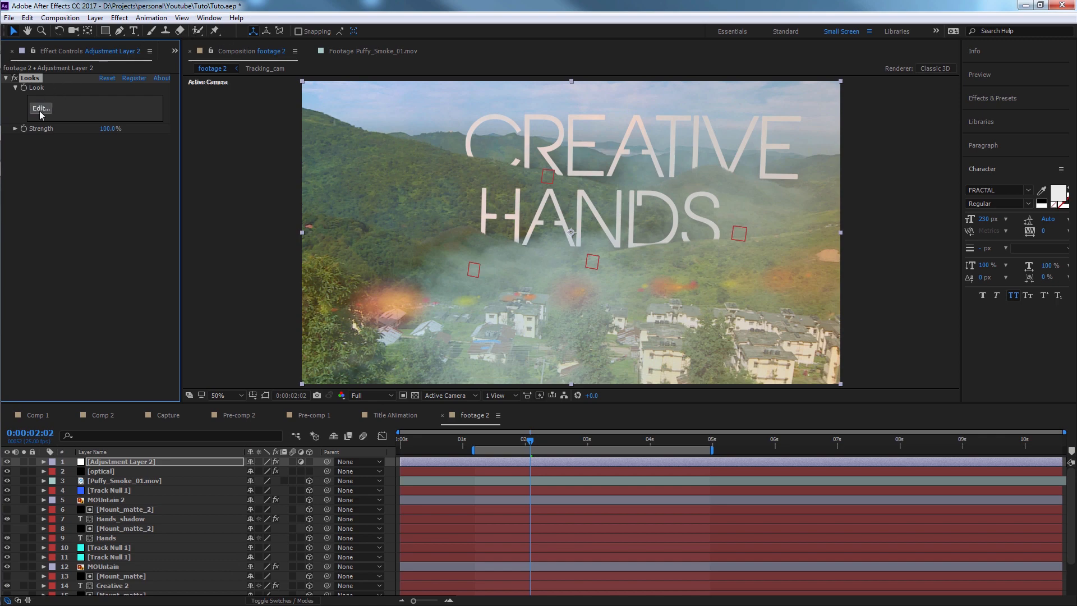
Step: Preview Classic Tension and Wormhole, then apply the Muscle Car look in Magic Bullet Looks
click(39, 108)
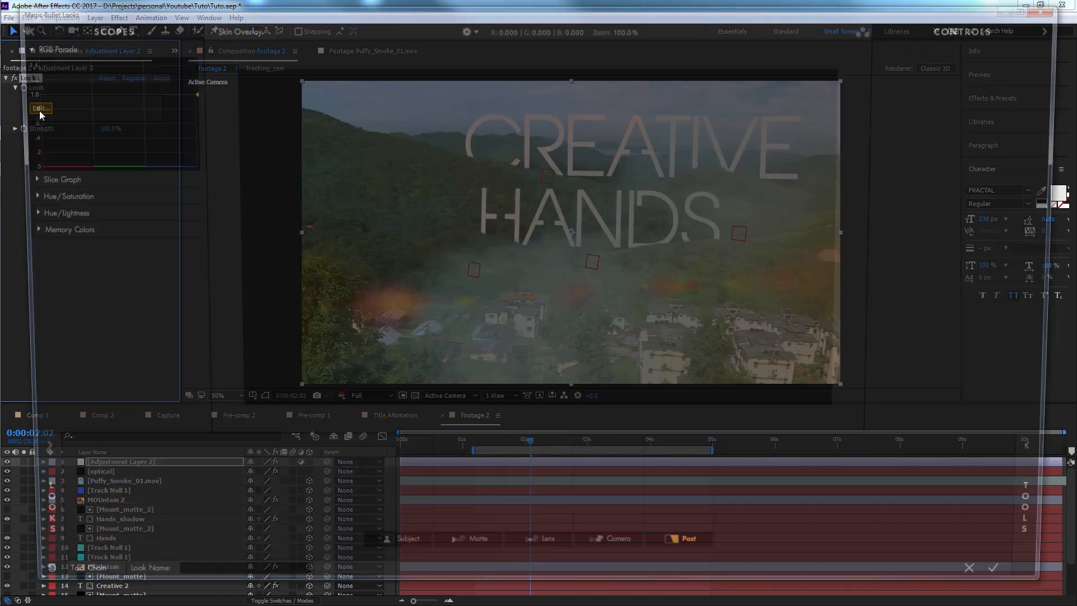
click(40, 107)
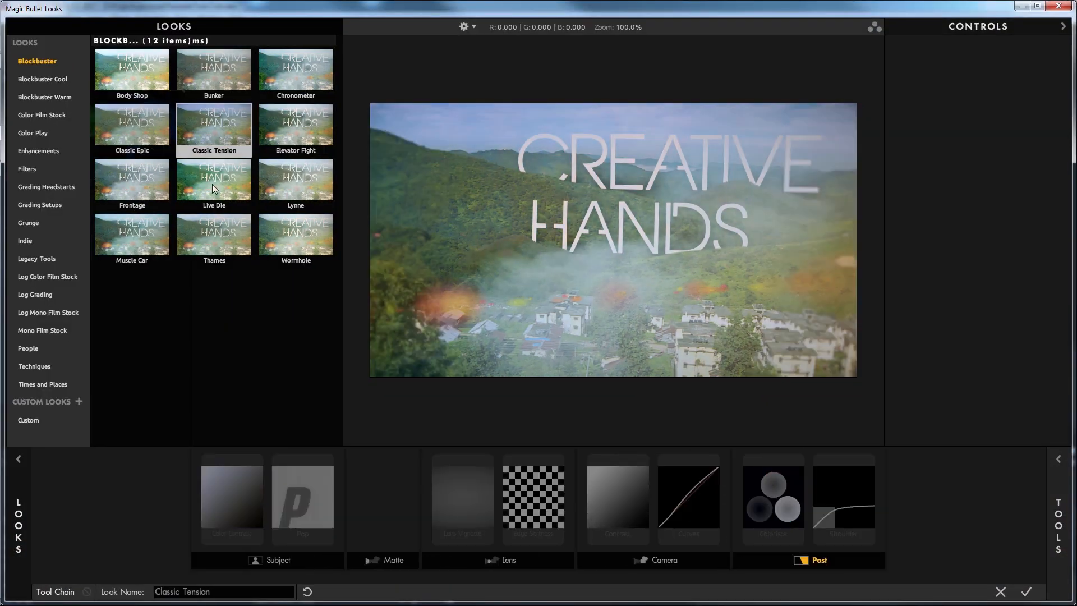
click(295, 236)
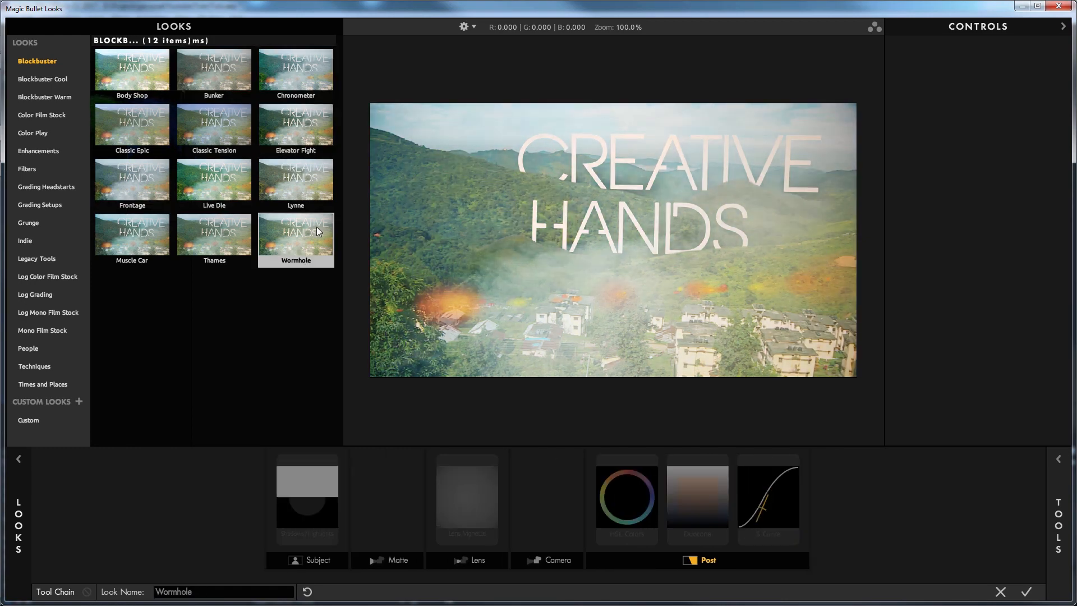
click(37, 259)
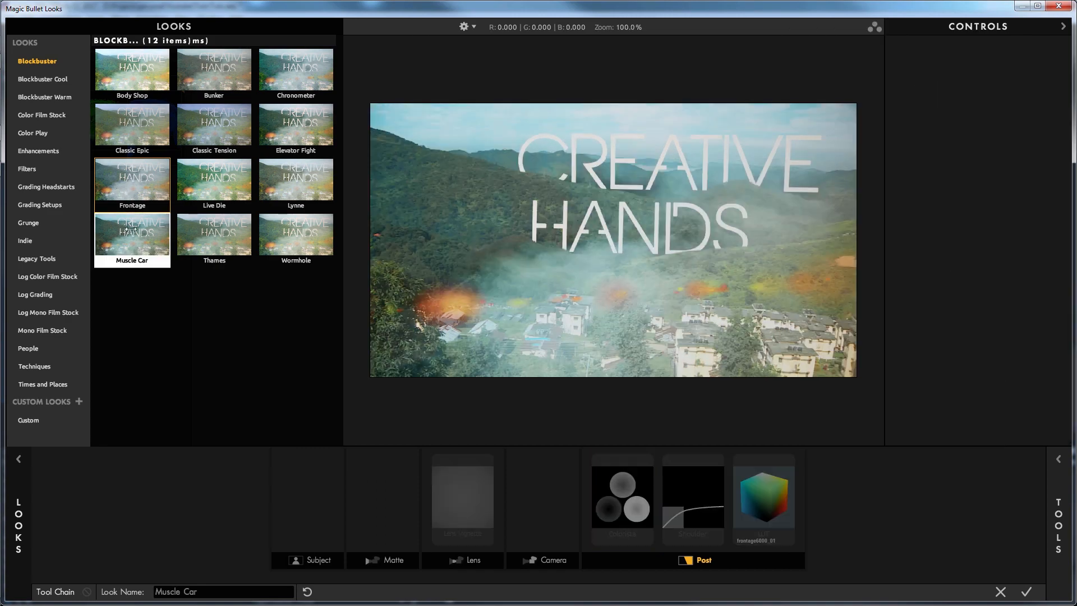
click(620, 499)
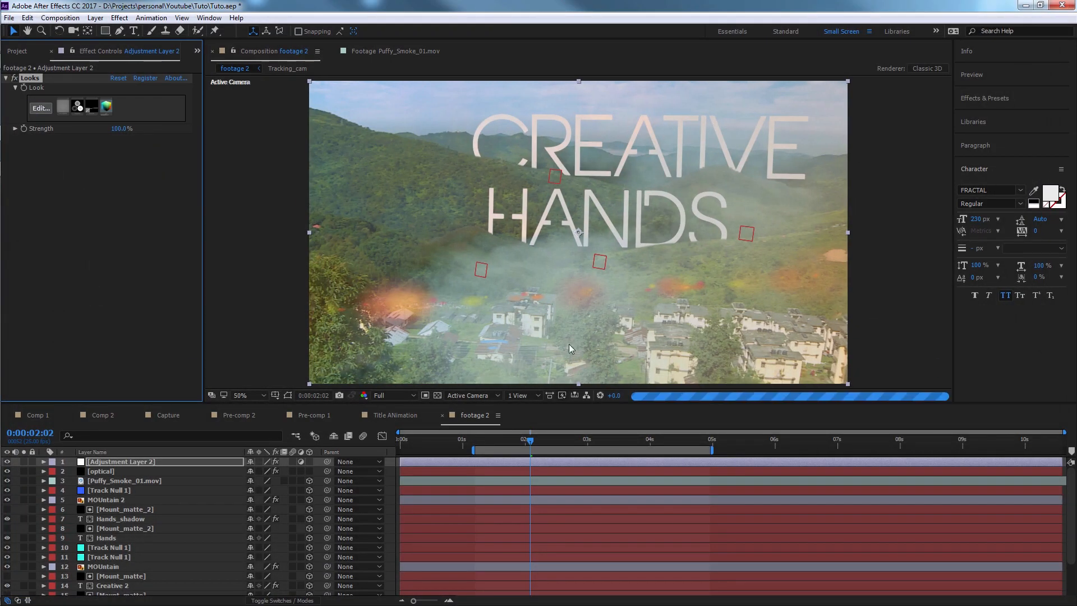
Step: Select every layer and pre-compose them into a comp named 'Final_text'
click(587, 438)
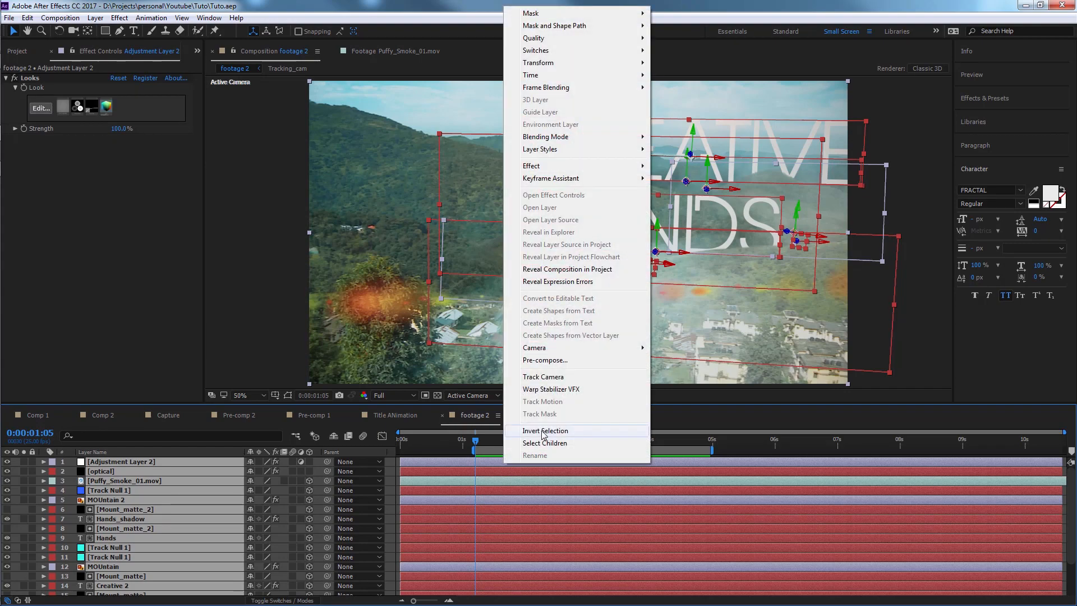
click(545, 360)
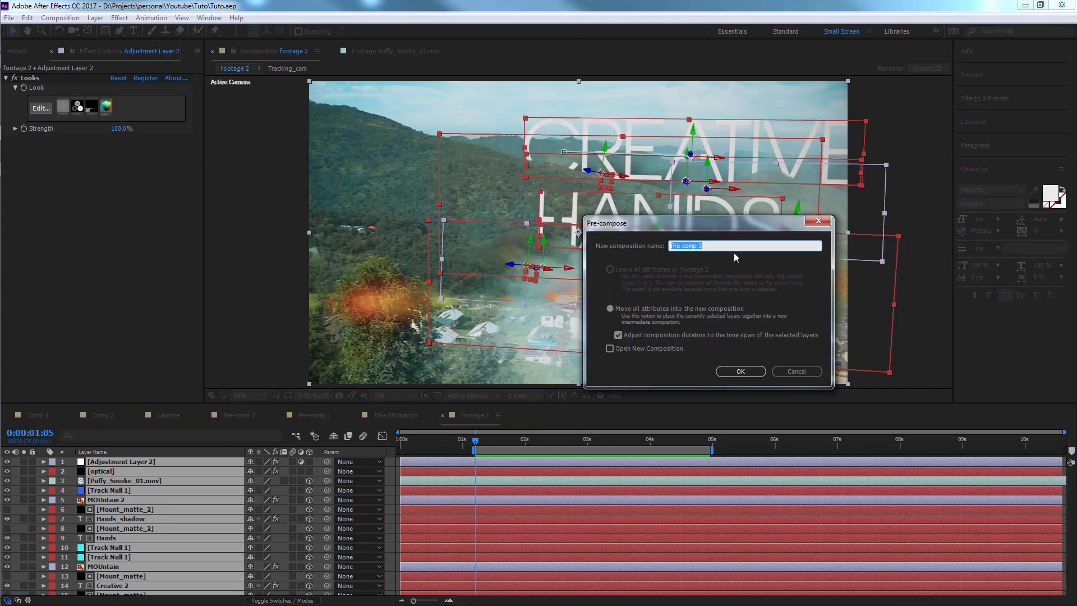
text(Final)
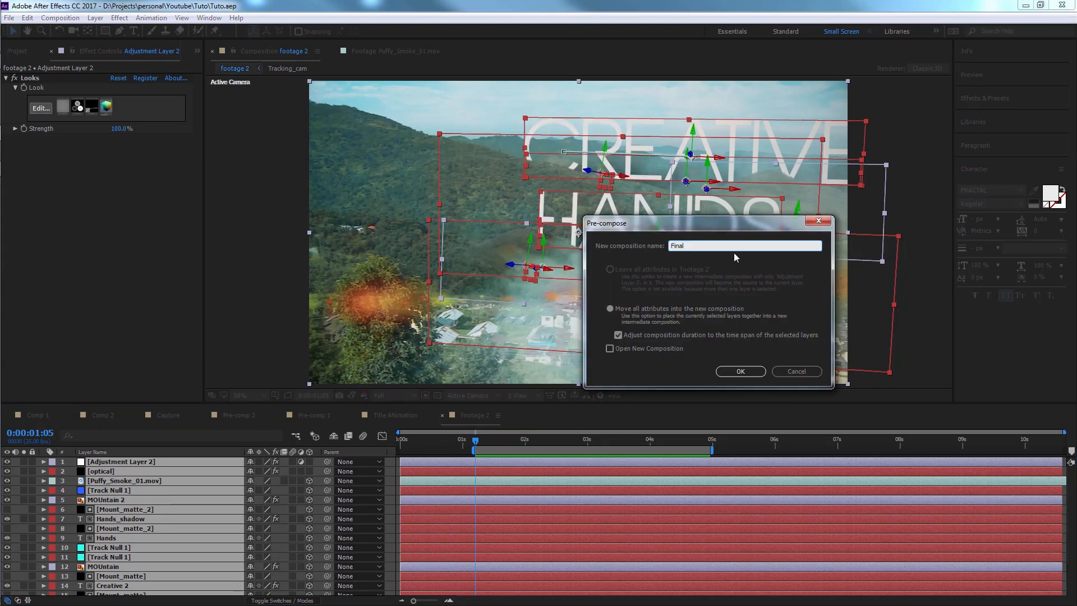
click(739, 371)
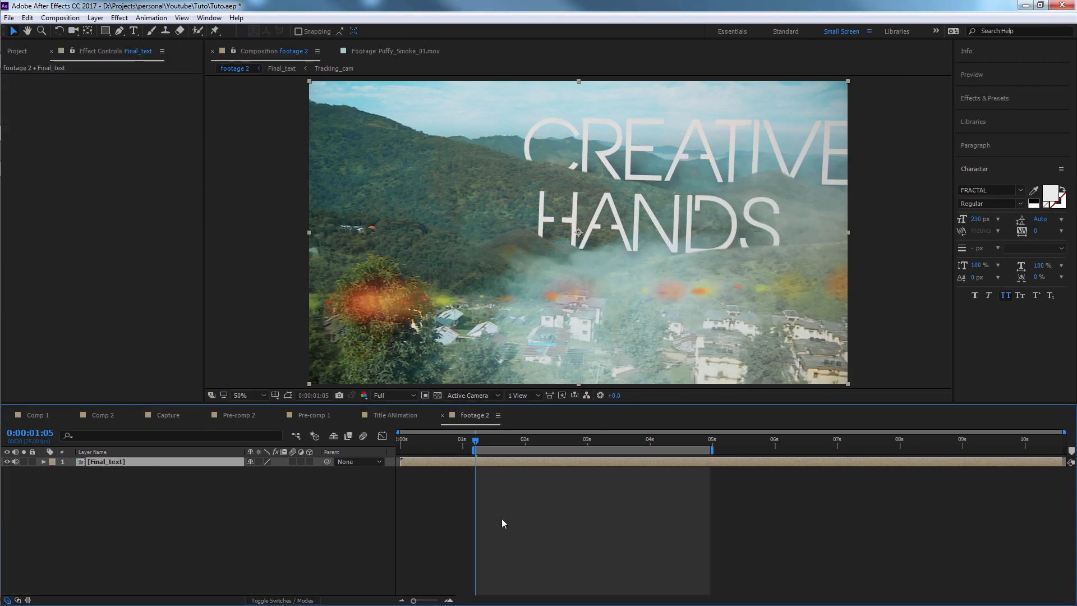
Step: Place Cinemascope 2-35-1 Croplines.png above Final_text, then select Final_text
click(708, 438)
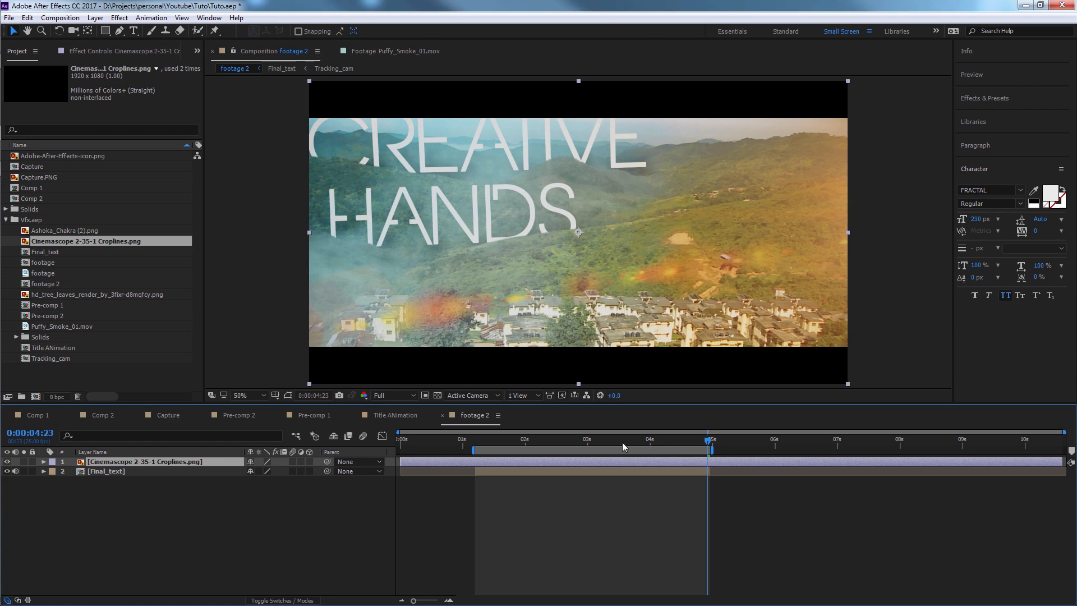
click(587, 440)
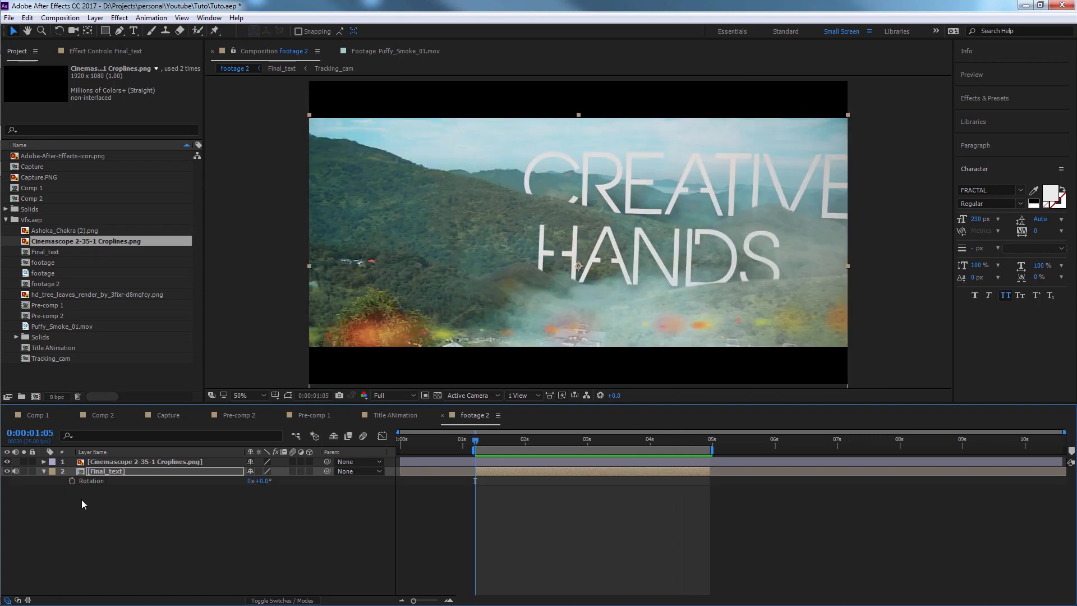
Step: Keyframe Final_text's Scale and Rotation from 1:05, easing to 101.5% with a slight tilt
click(70, 480)
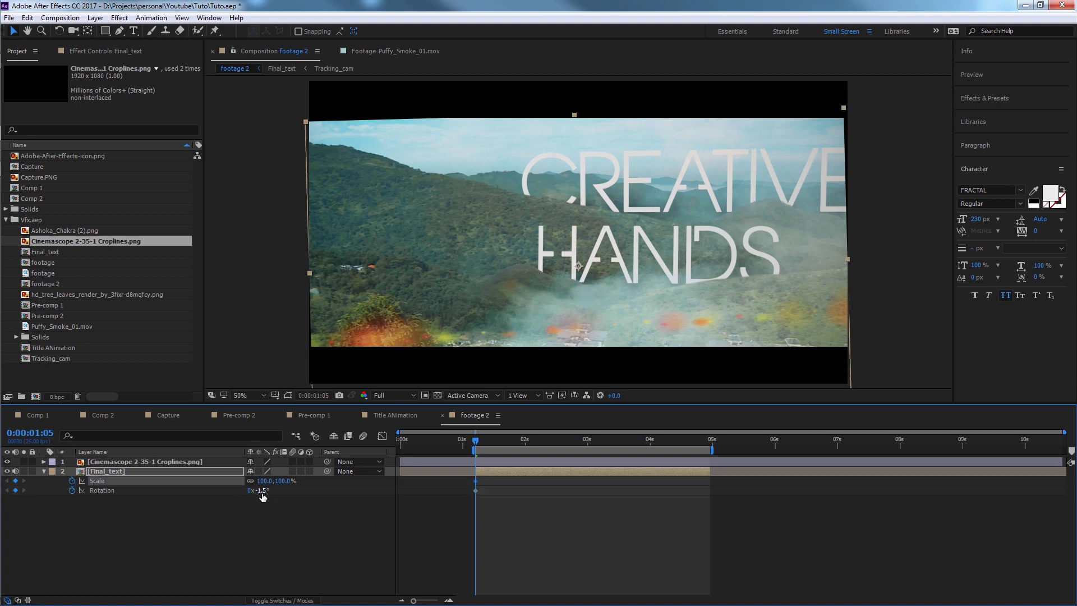
drag(266, 481, 275, 480)
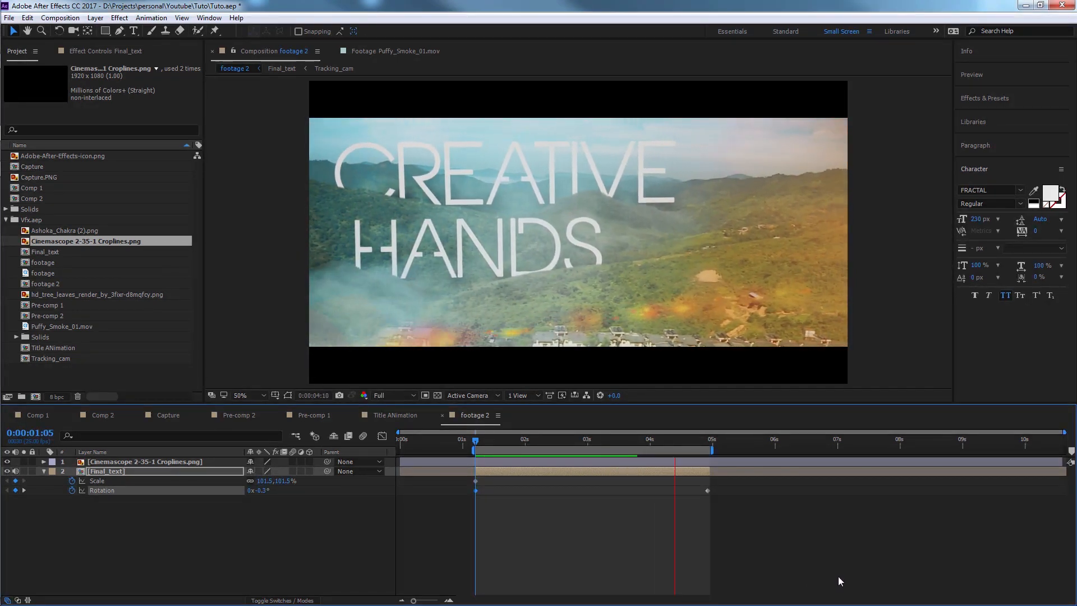
click(569, 440)
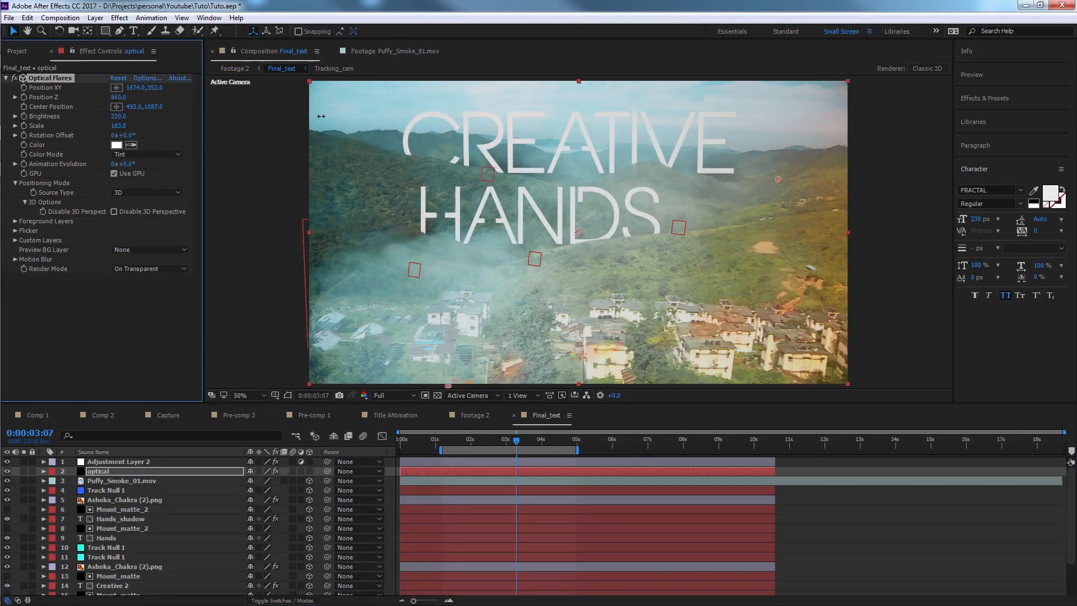
Step: Open the Final_text comp and shift the optical flare's Center Position
click(441, 439)
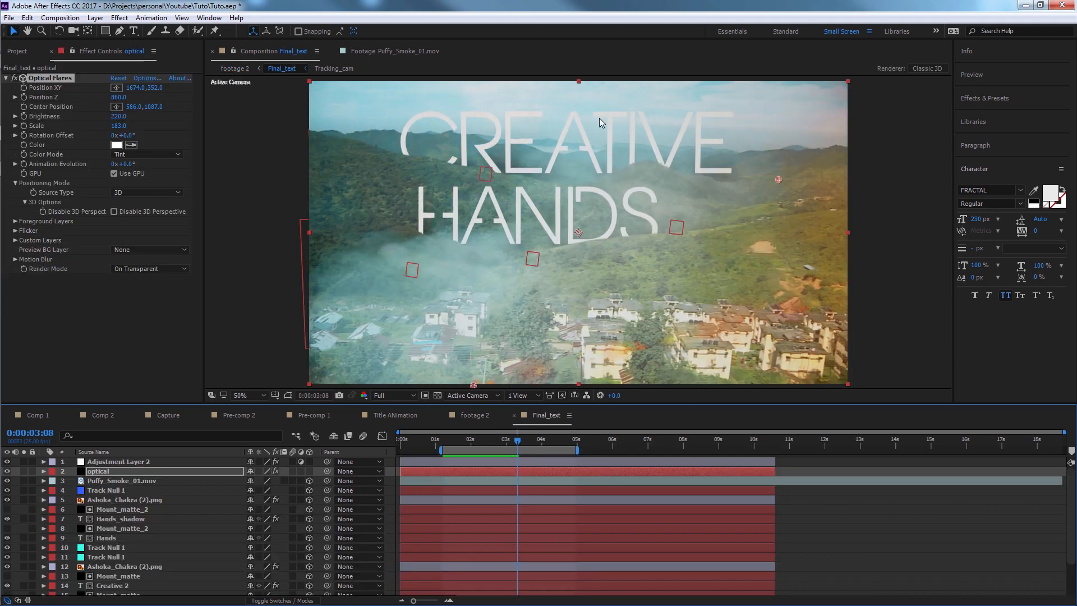
drag(516, 439, 496, 439)
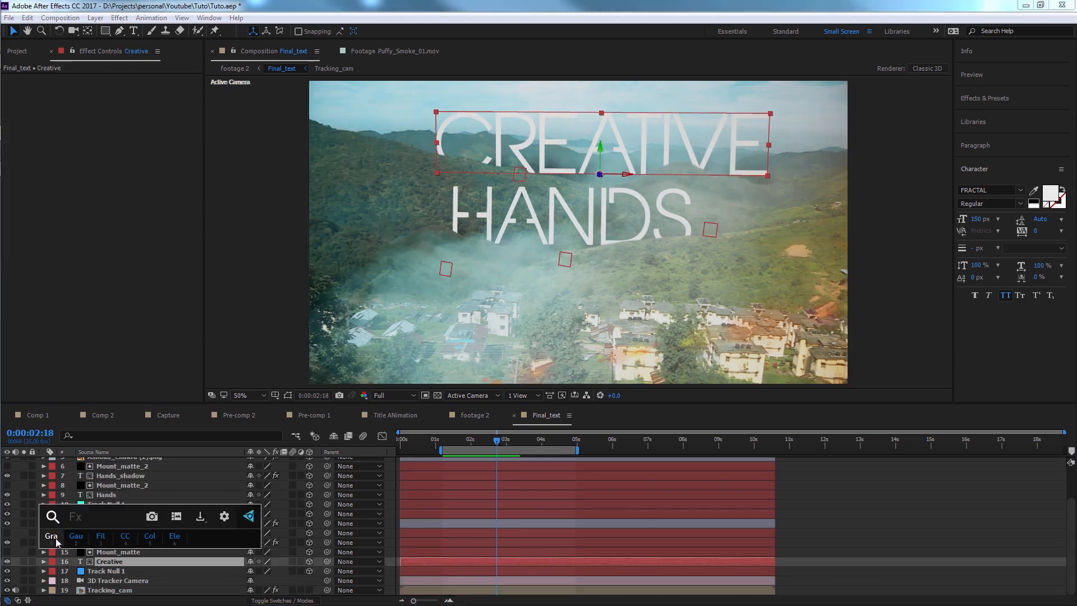
Step: Apply a purple Gradient to the CREATIVE text and scrub the timeline to review it
click(117, 97)
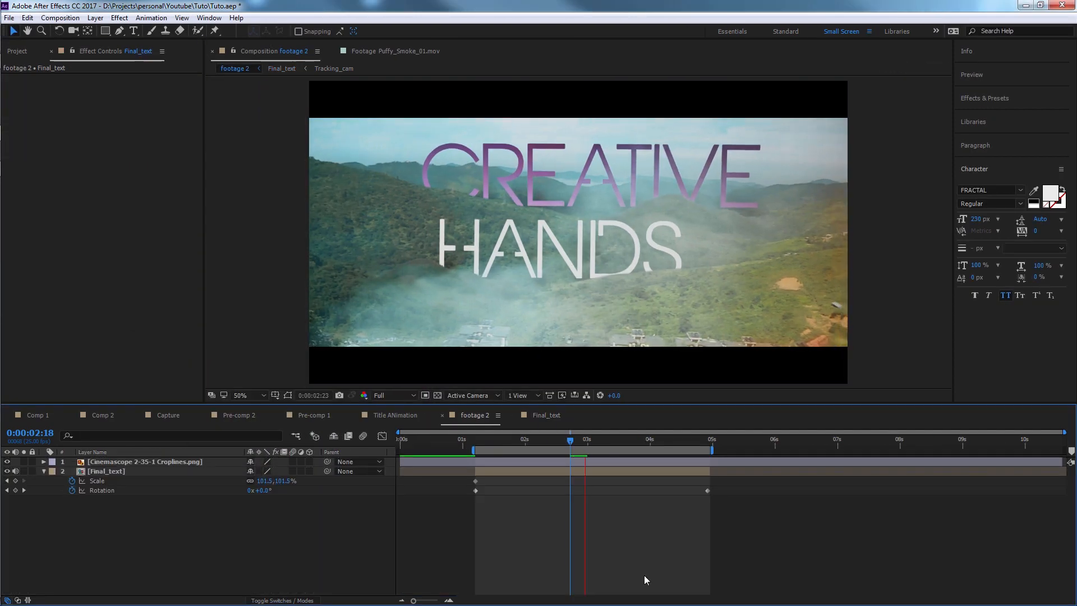
drag(570, 438, 613, 439)
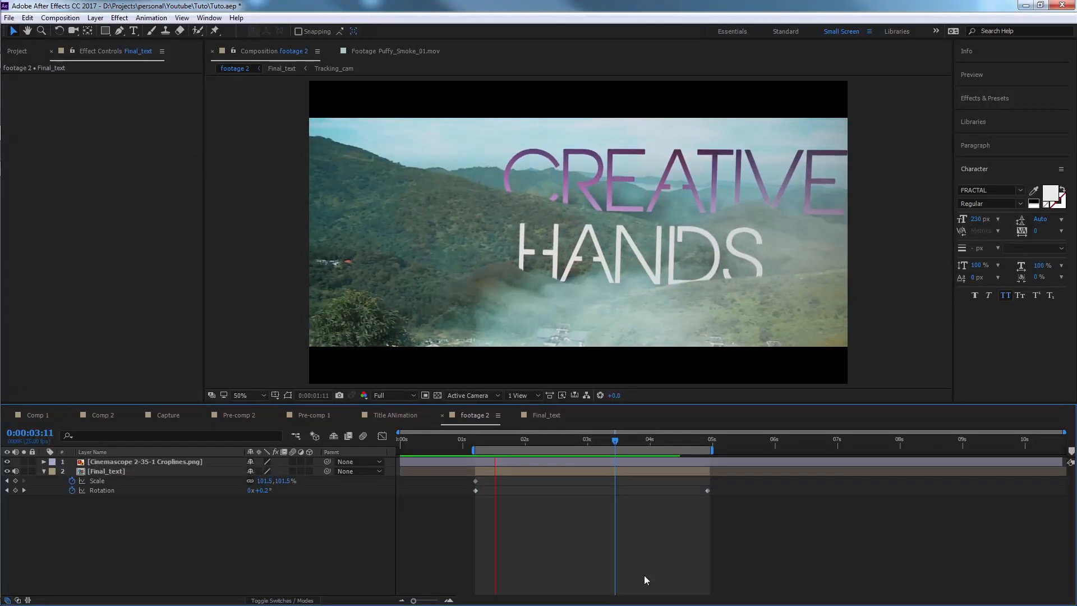